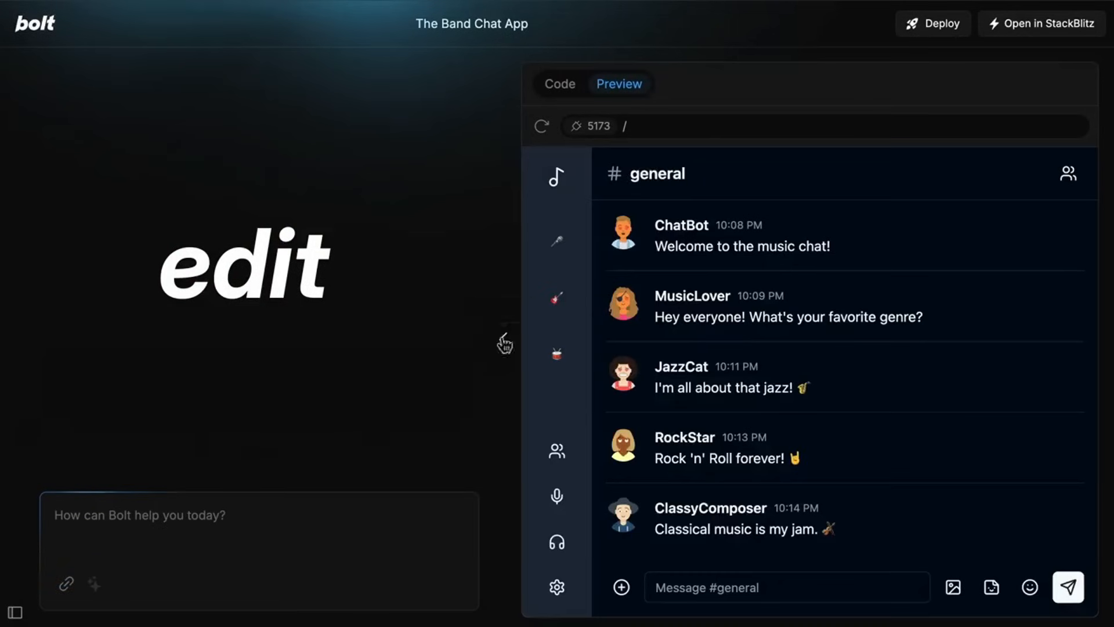
Expand the workbench so the Band Chat App's file tree and code sit beside its live preview.
click(559, 84)
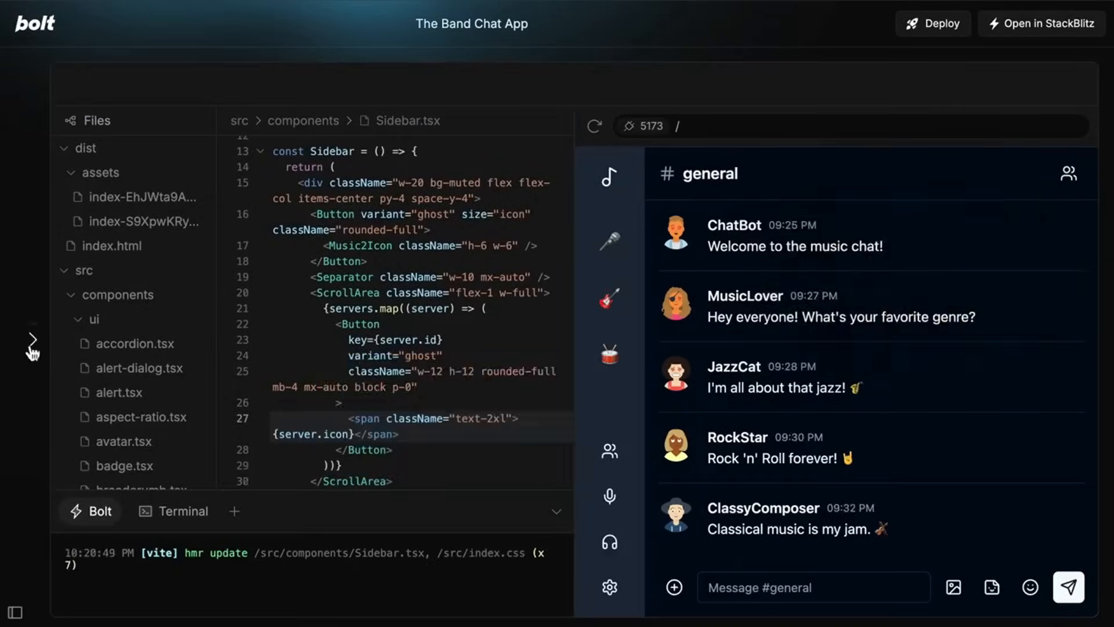
click(933, 23)
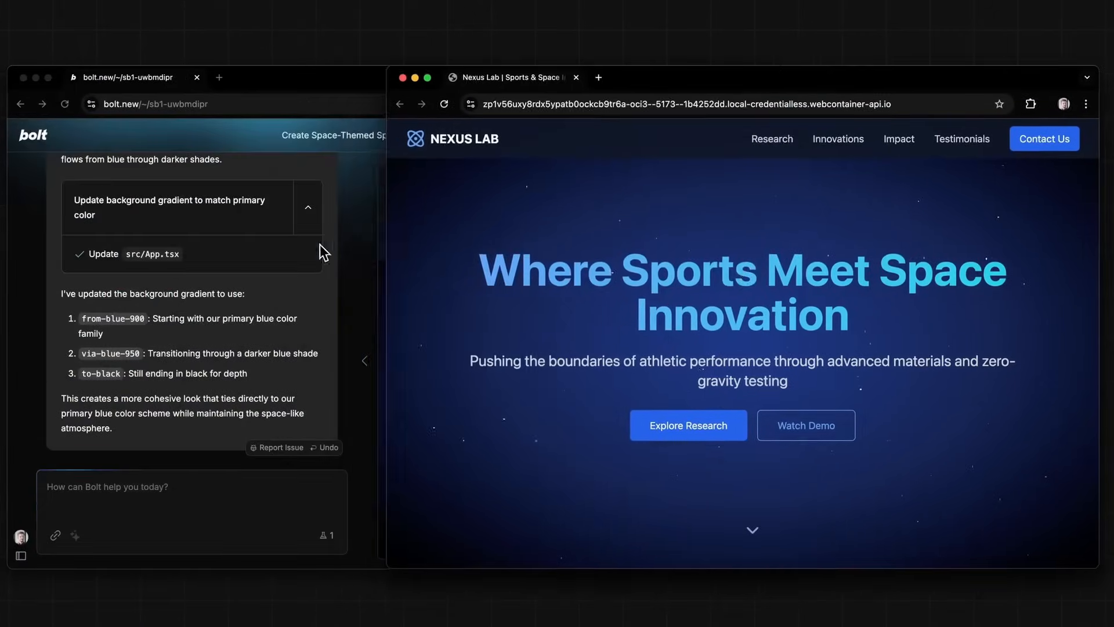
Draft the 'Change the primary color' request and view the Nexus Lab site in its own preview tab.
text(Change the primary)
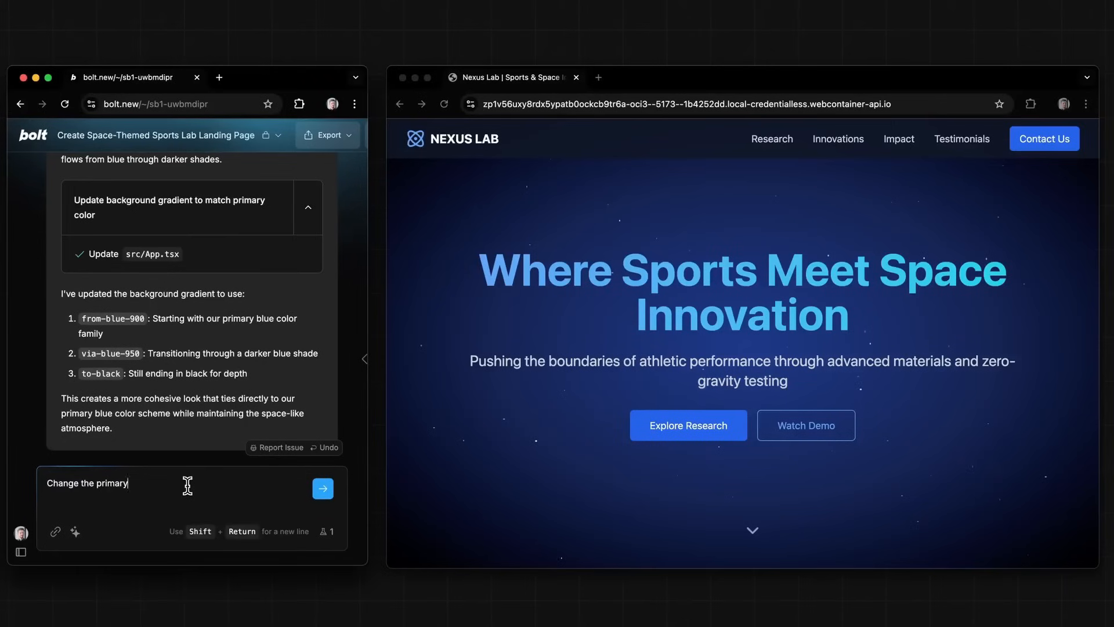
click(322, 489)
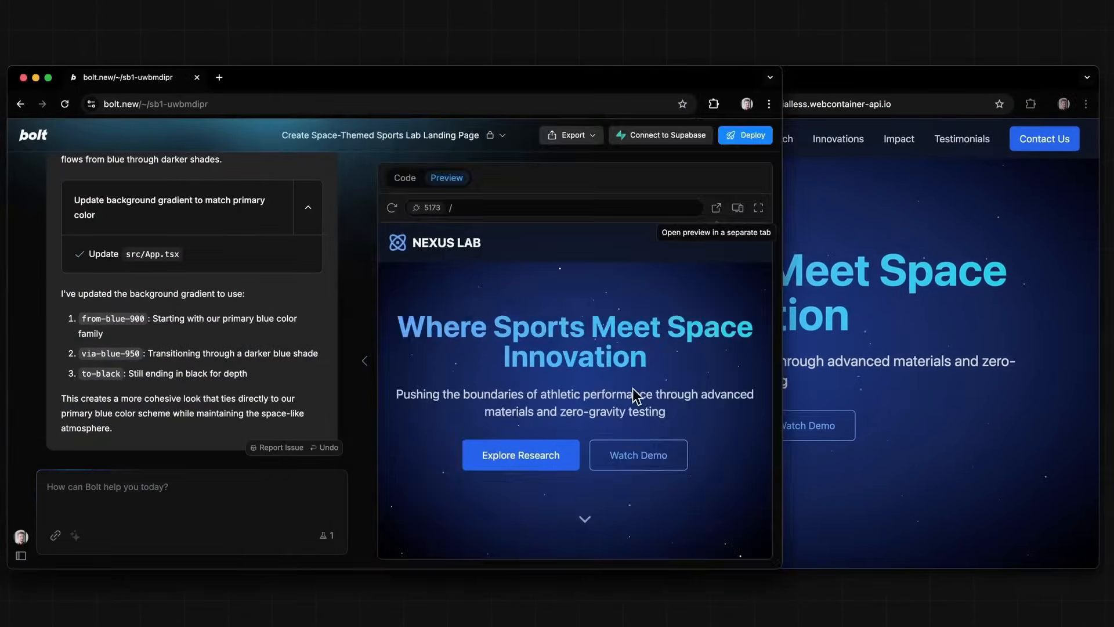
text(Change the primary color)
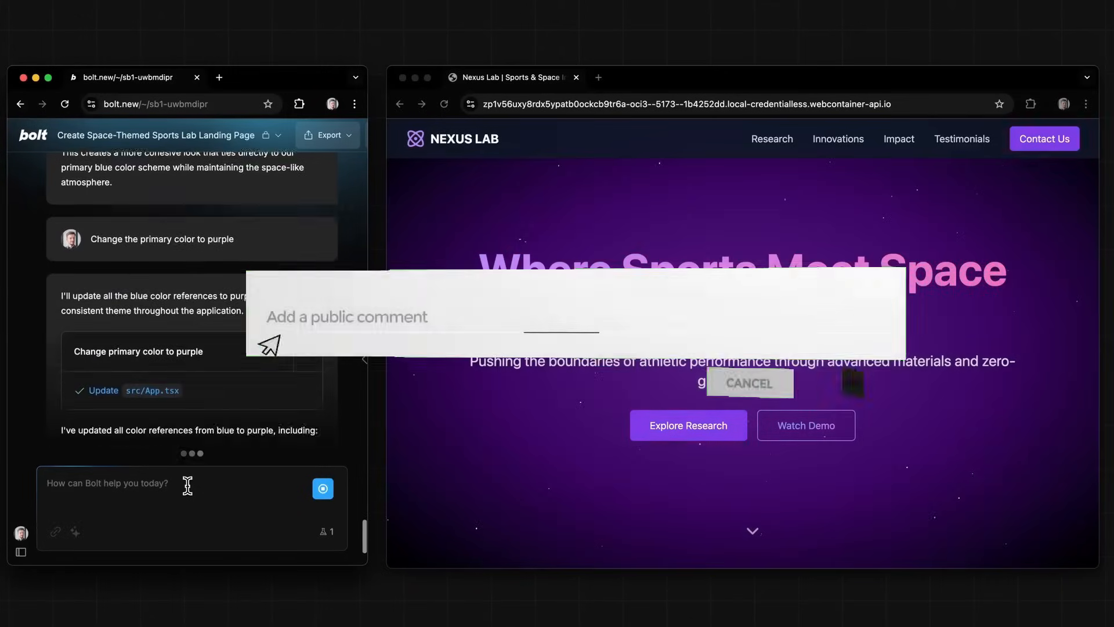
text(Leave a comment bellow !)
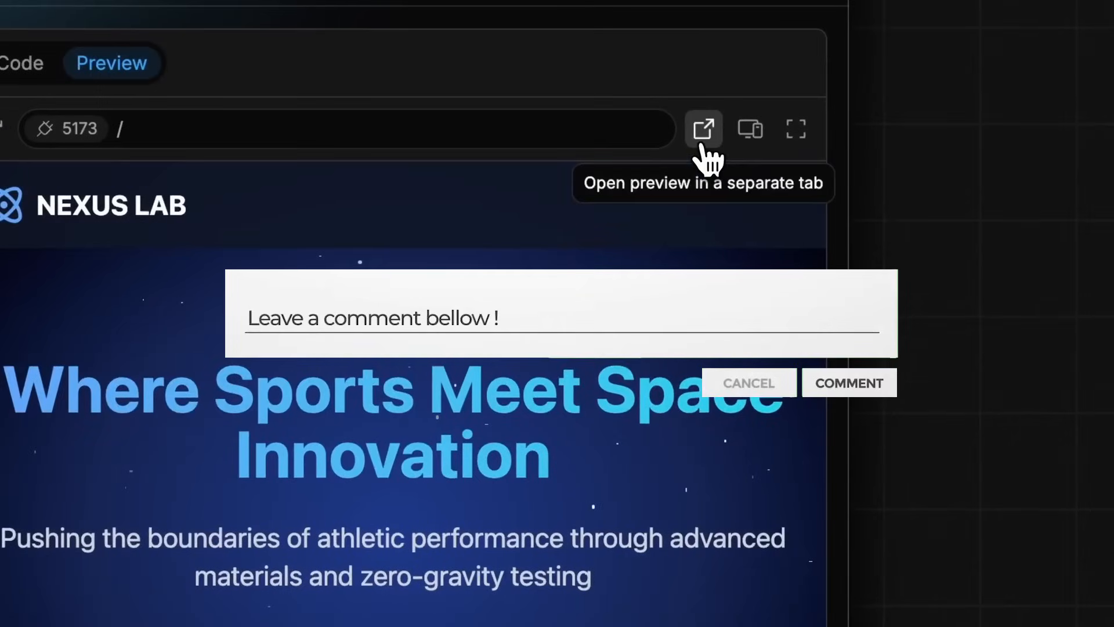
click(704, 129)
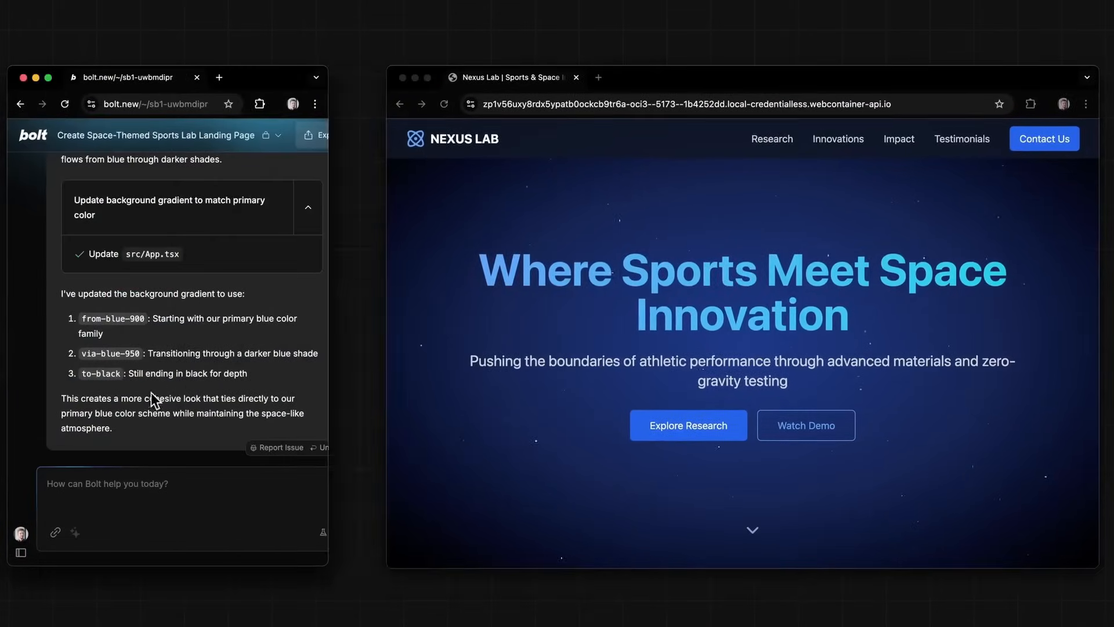
Send 'Change the primary color to purple' and reopen the separate preview to see it applied.
text(Change the primary color to p)
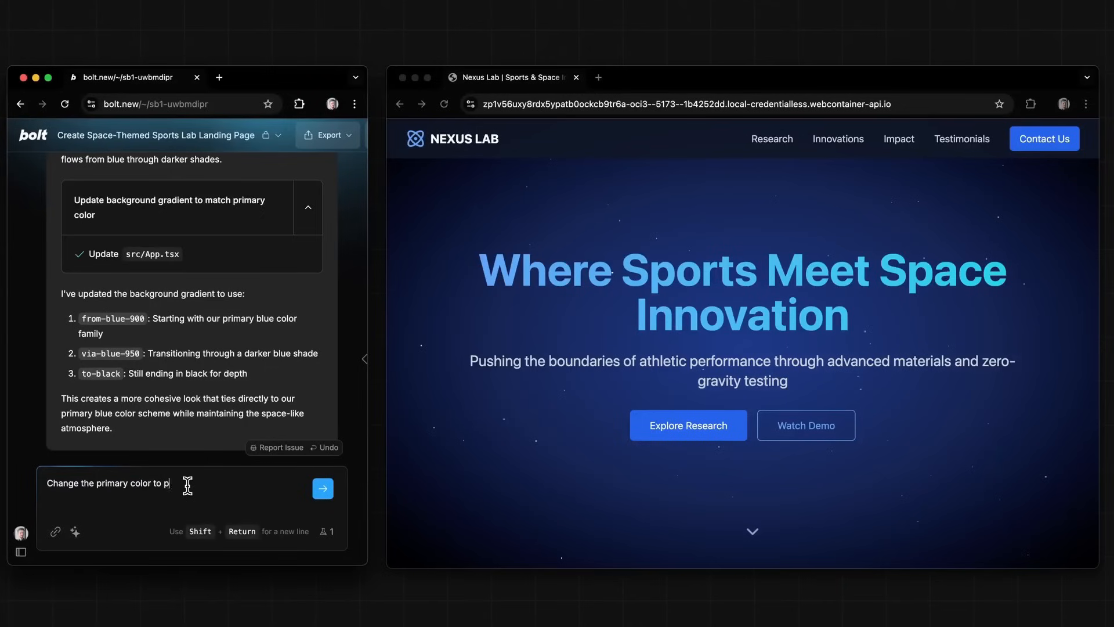
click(321, 488)
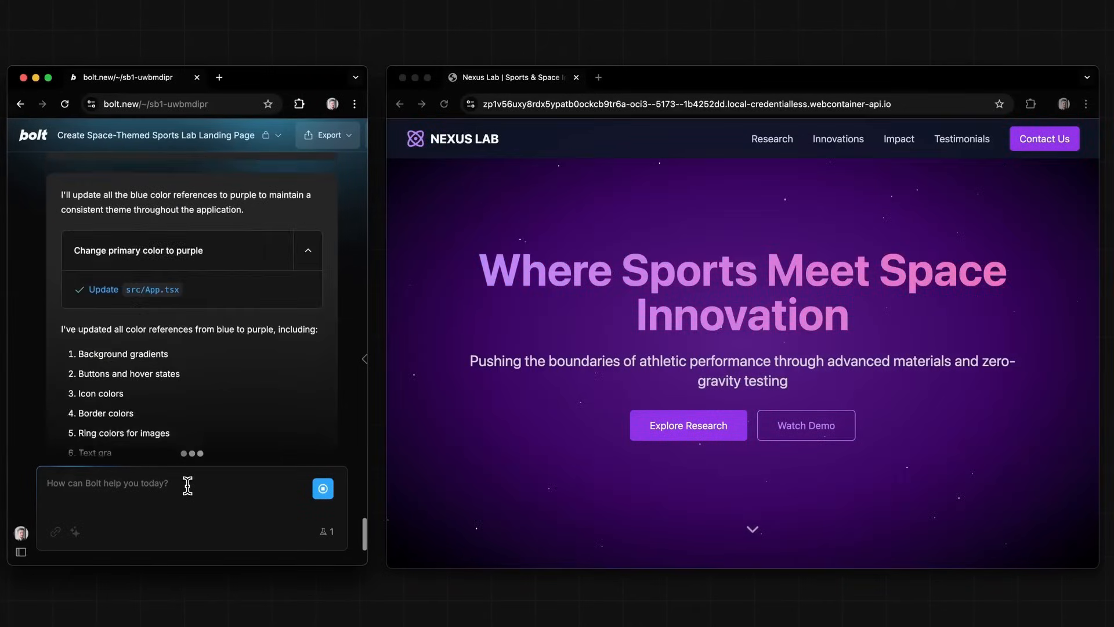
scroll(down, 3)
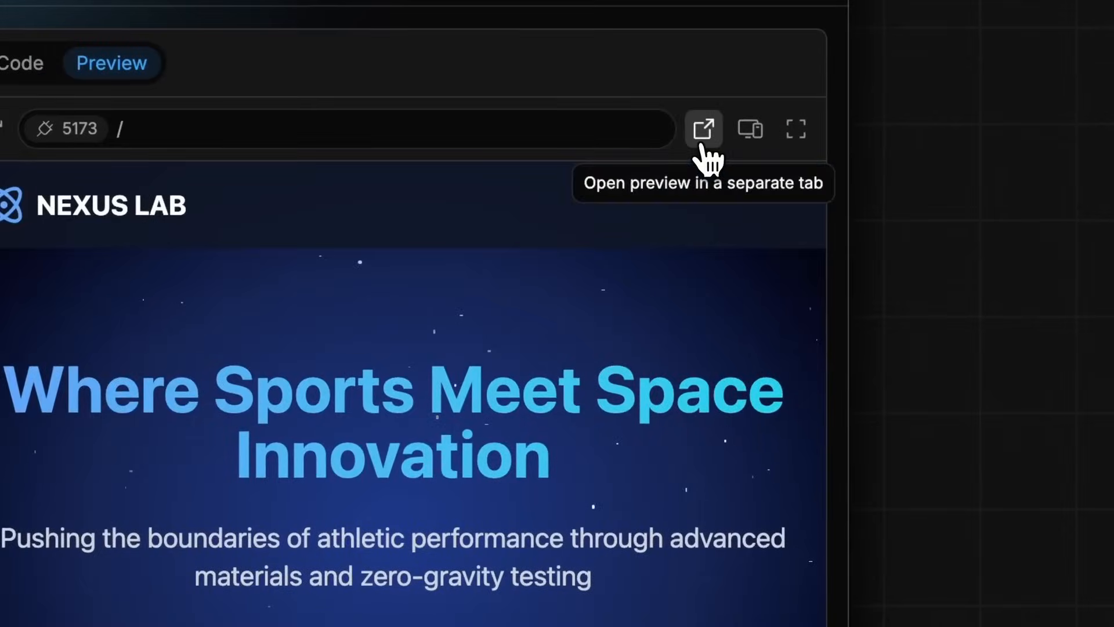
click(703, 129)
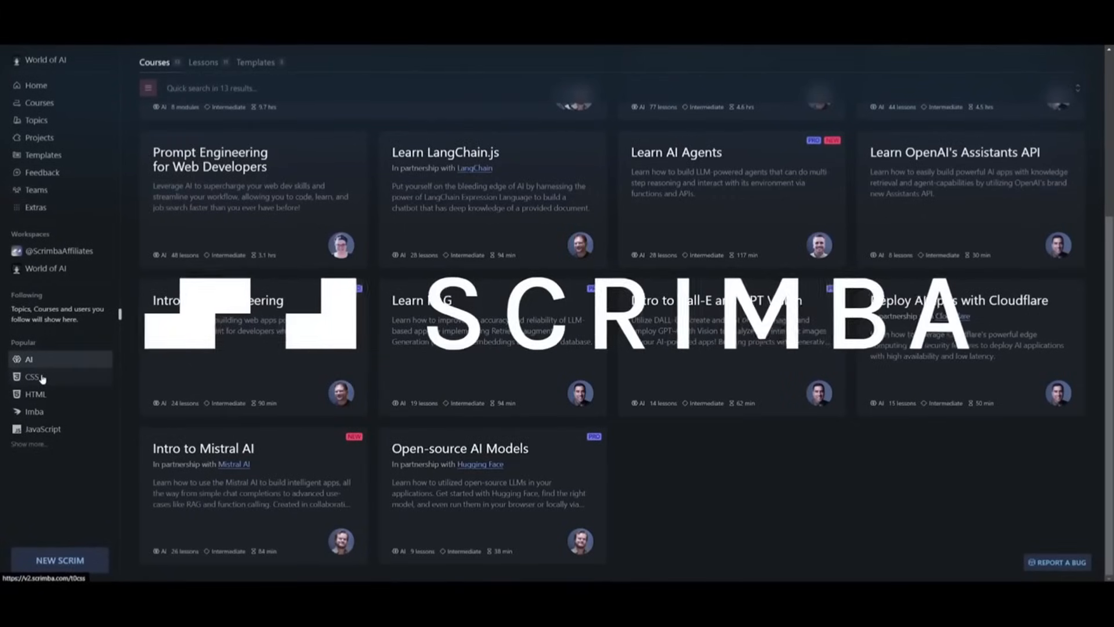
Browse Scrimba's CSS courses and look inside Learn Responsive Web Design's flexbox section.
click(31, 376)
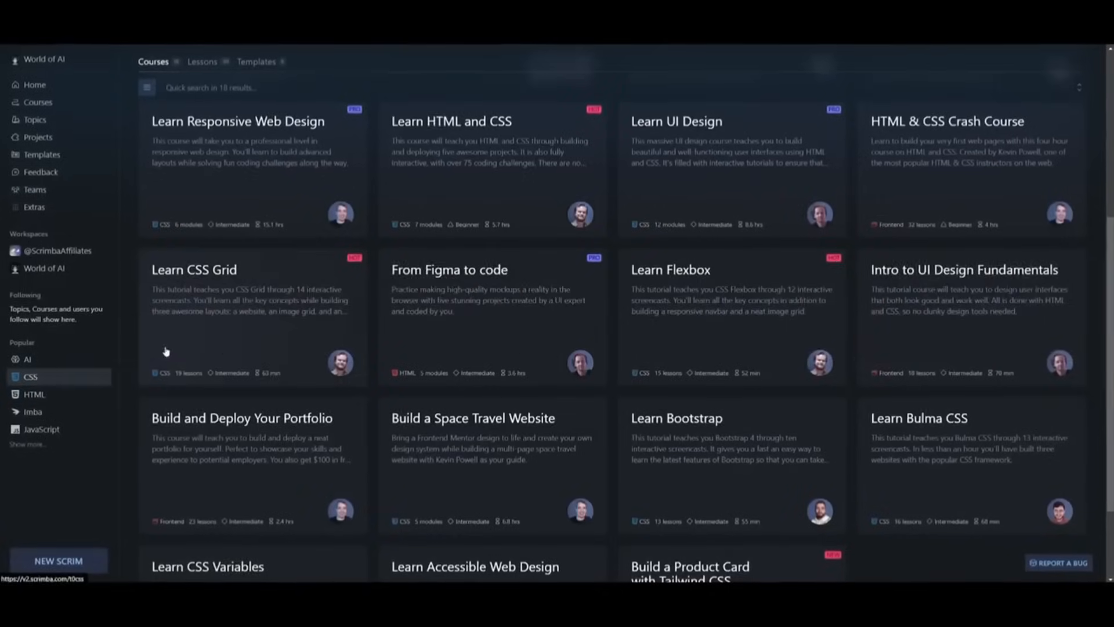
scroll(down, 3)
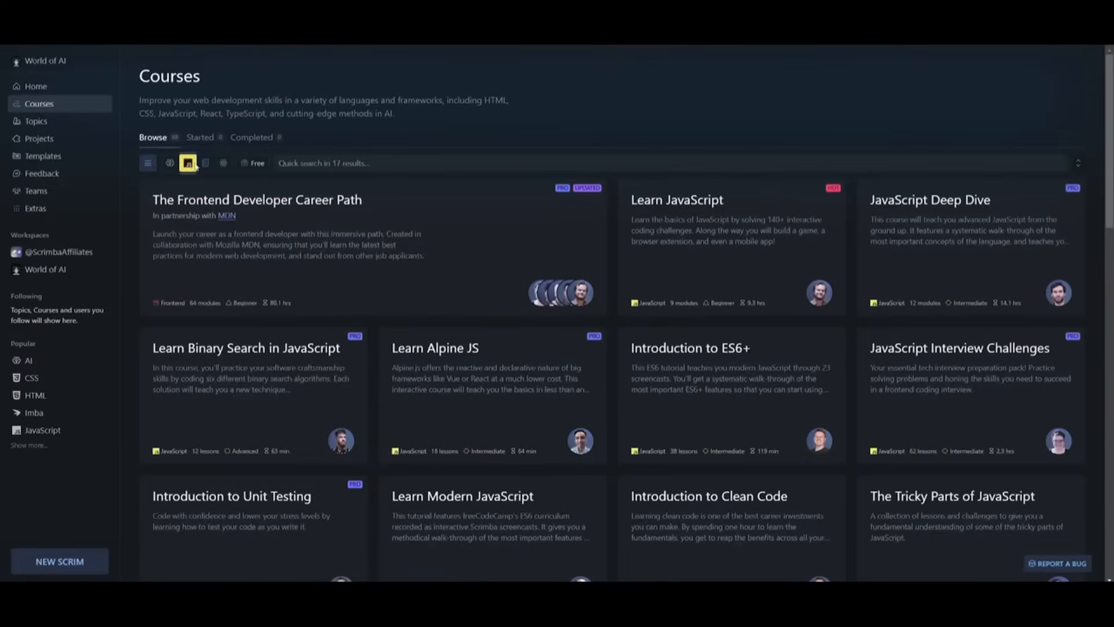
click(205, 163)
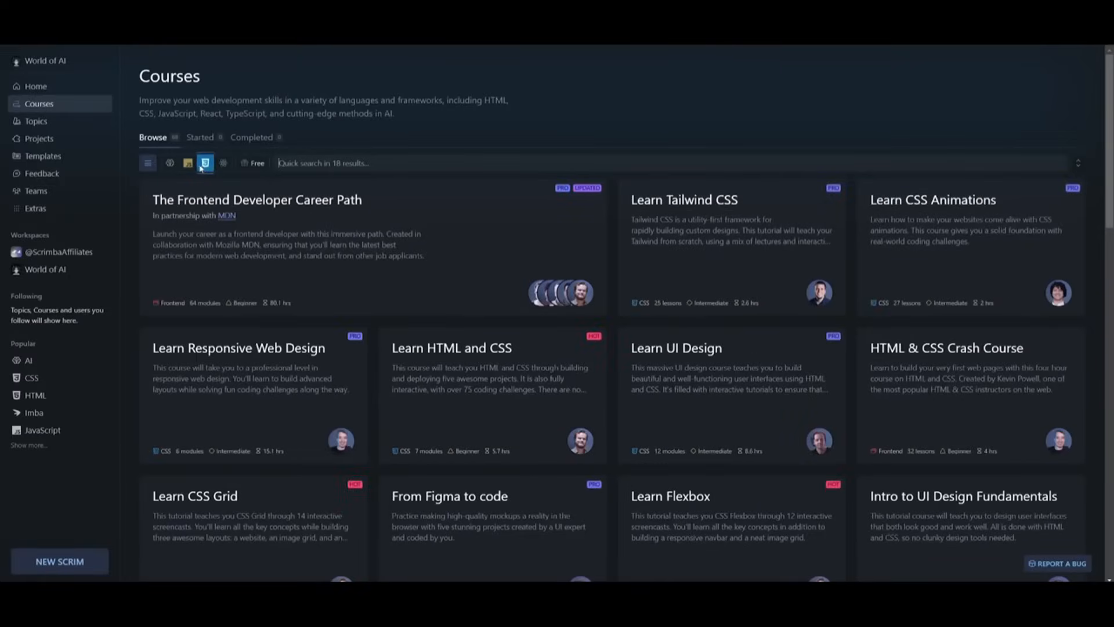
click(239, 348)
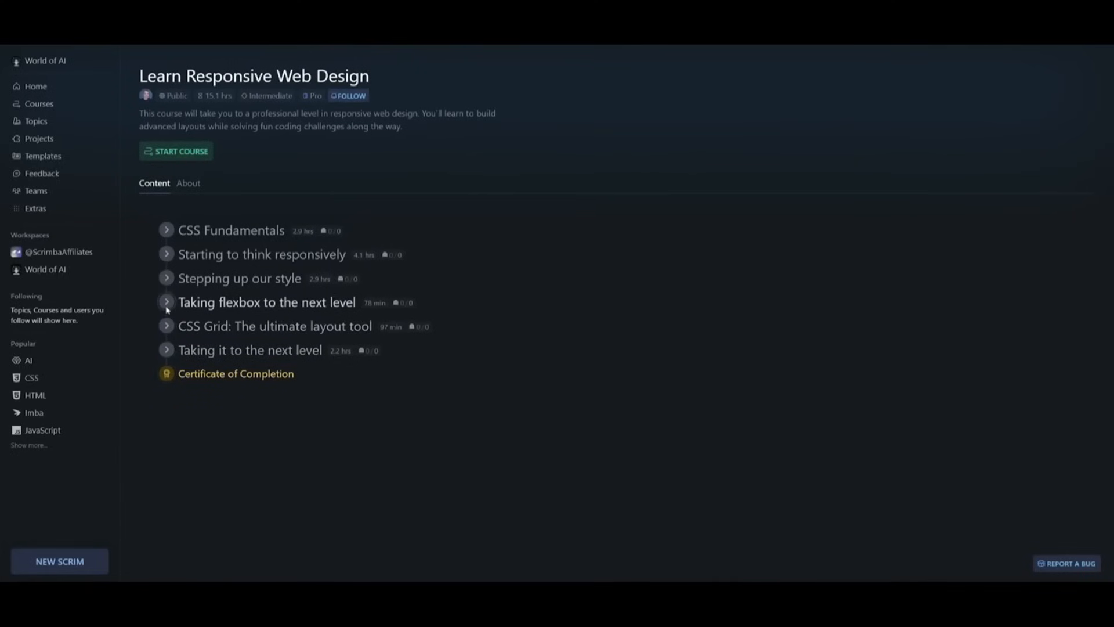
click(166, 302)
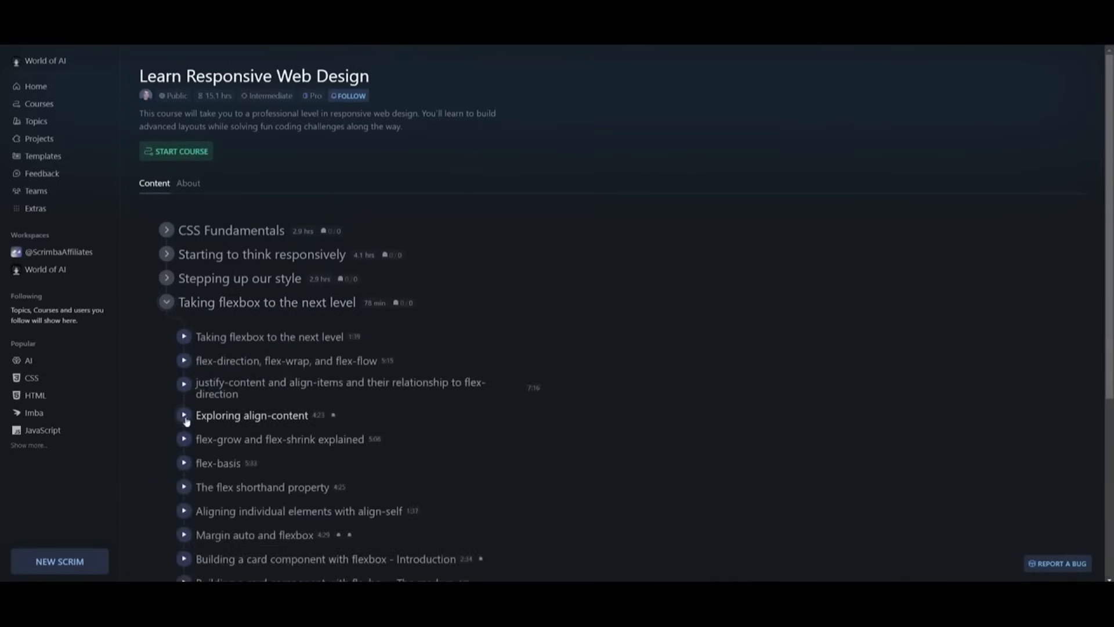
click(183, 416)
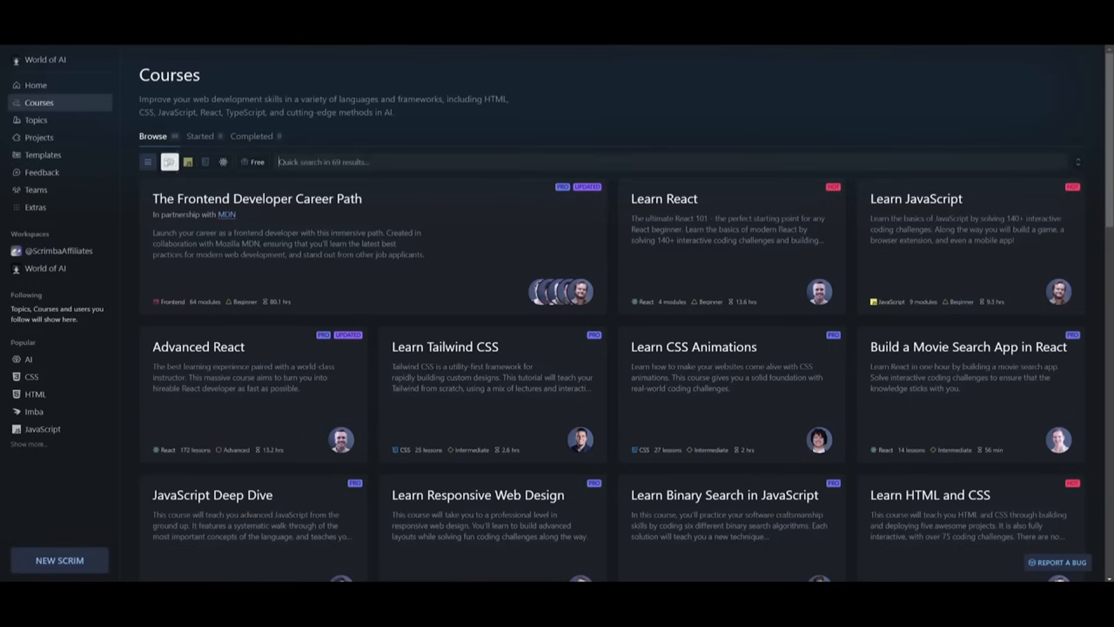
Return to the catalogue filtered to CSS courses and move on to the AI Engineer Path.
click(205, 162)
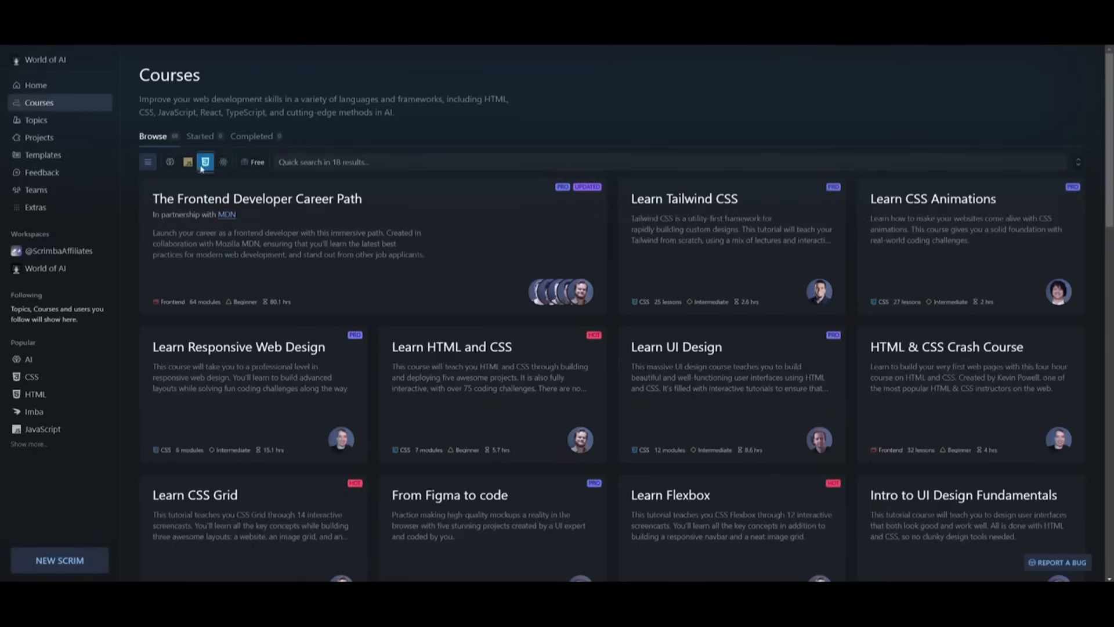
scroll(down, 3)
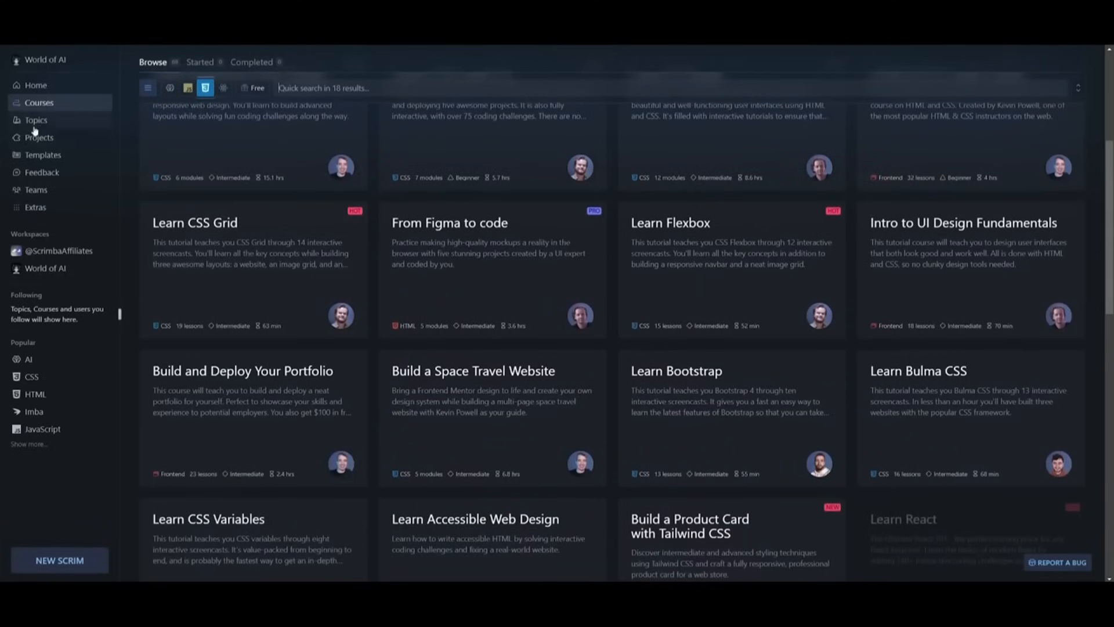
click(39, 137)
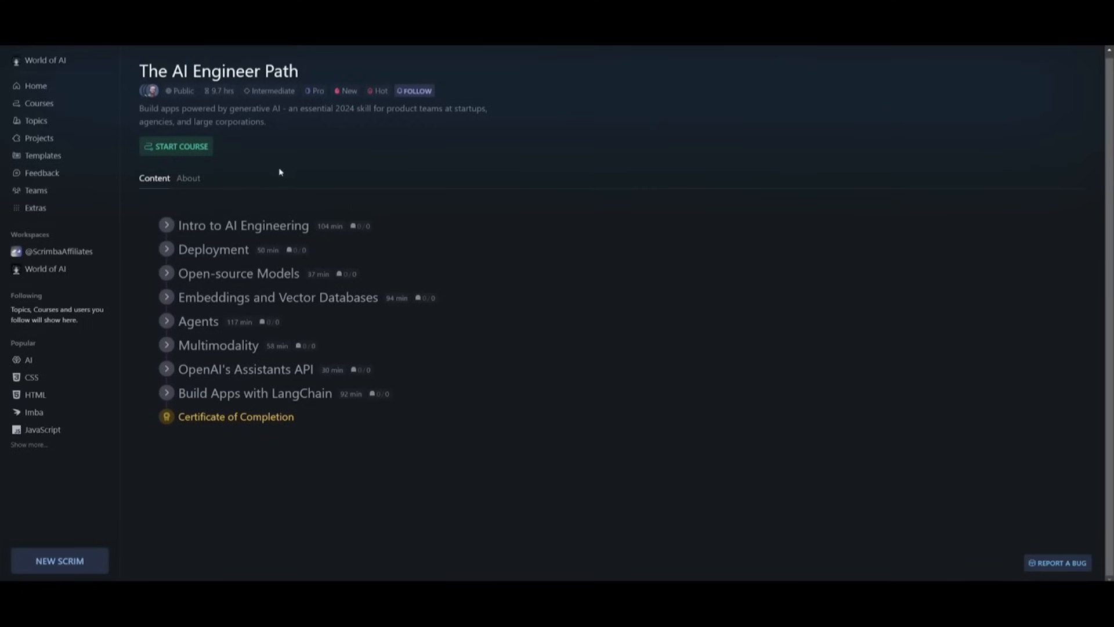
click(166, 225)
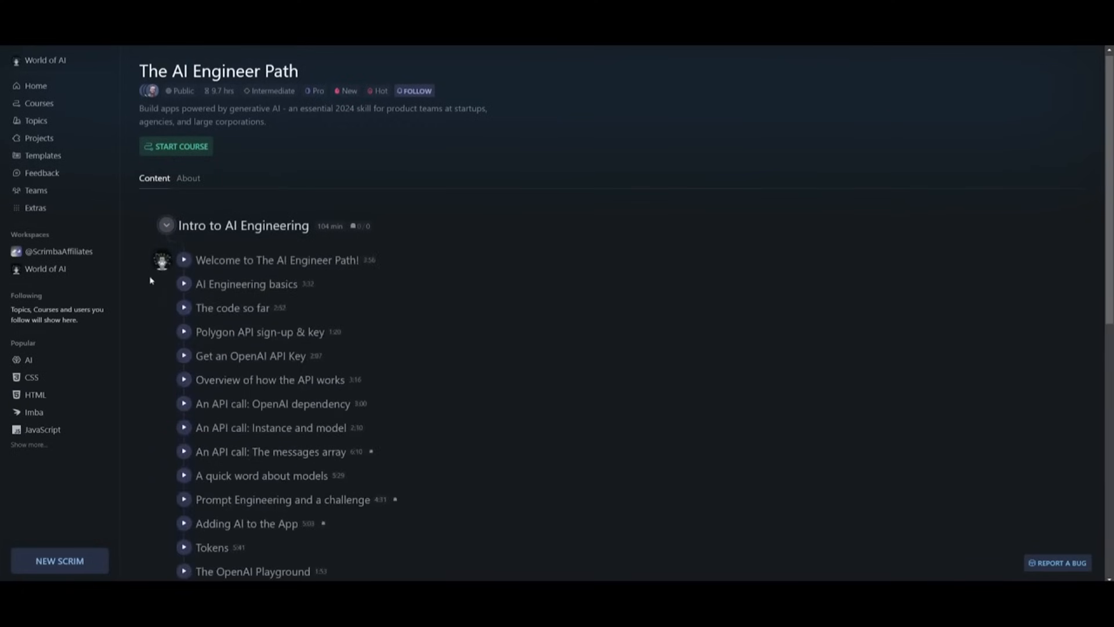
scroll(down, 3)
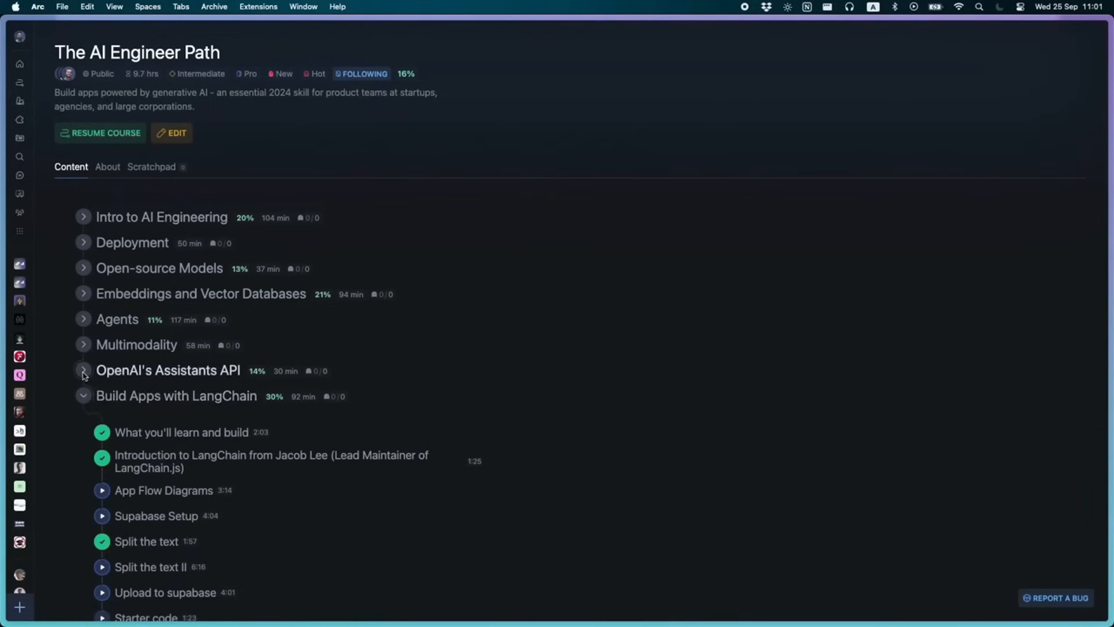
click(83, 345)
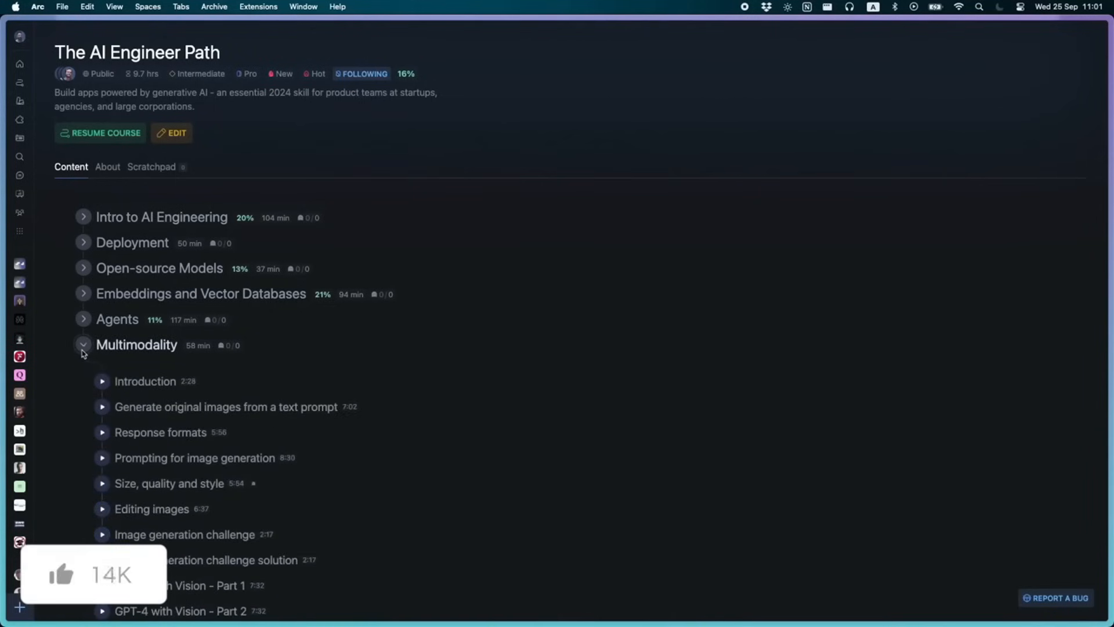
click(84, 318)
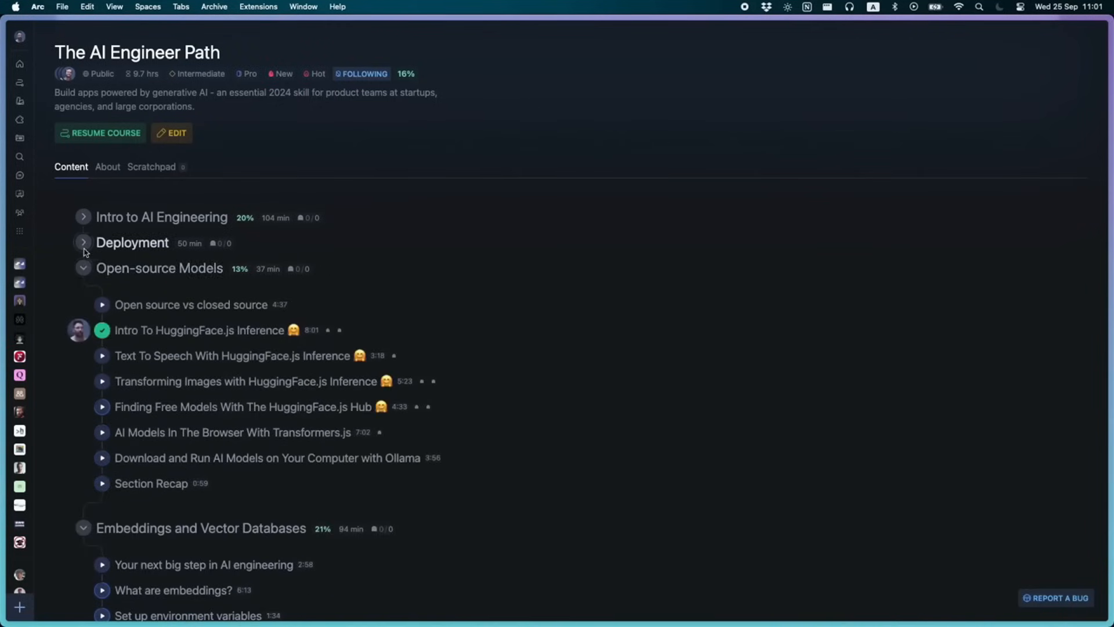
click(83, 217)
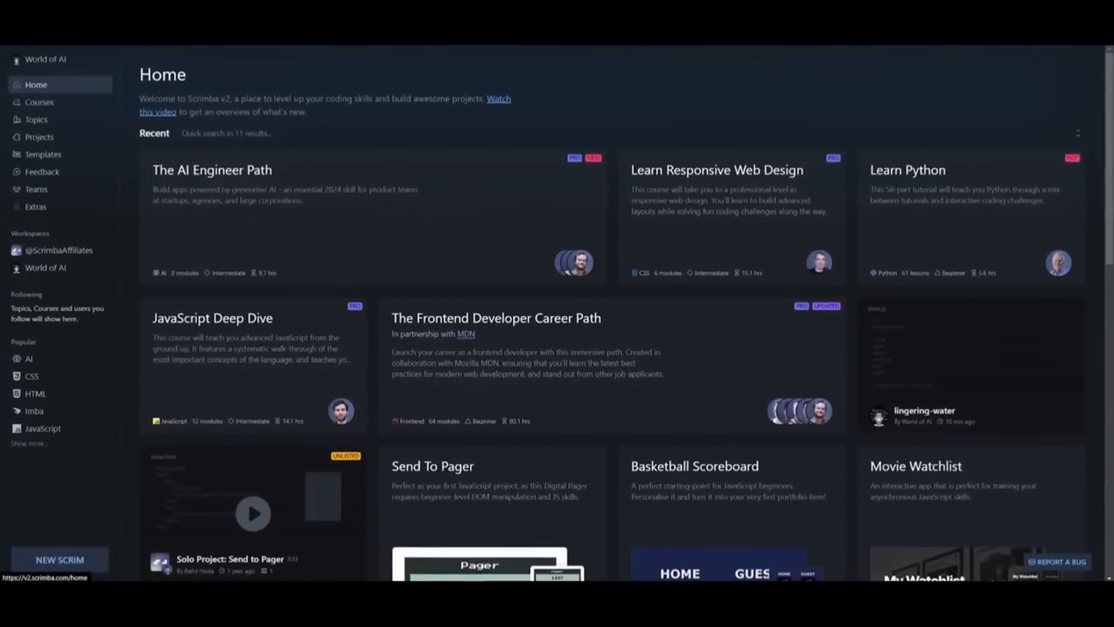
scroll(down, 3)
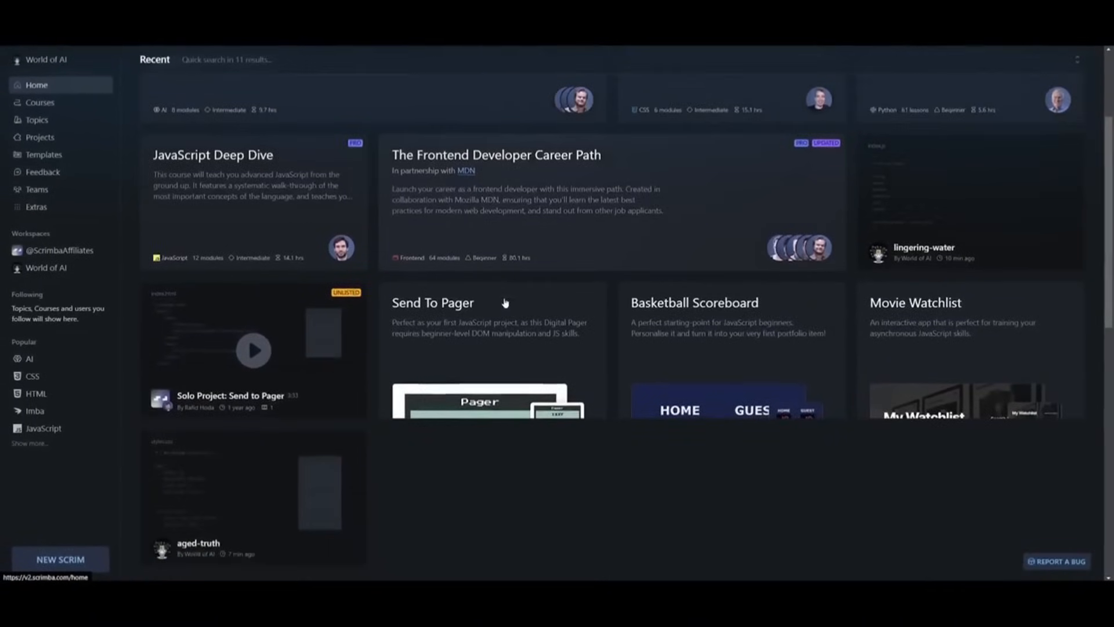
scroll(down, 3)
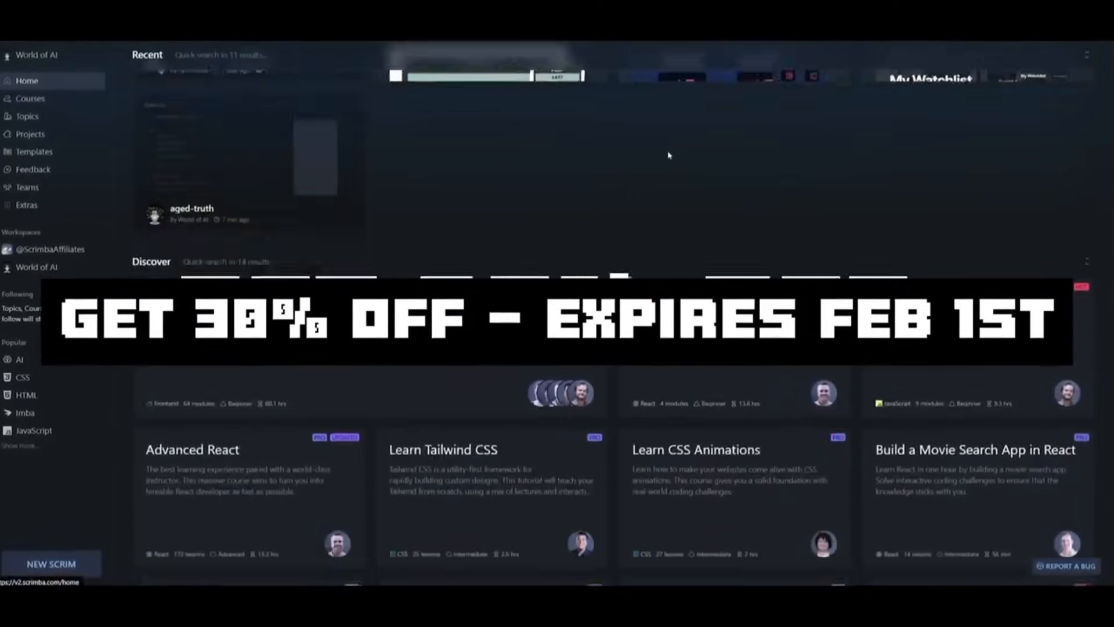
scroll(down, 3)
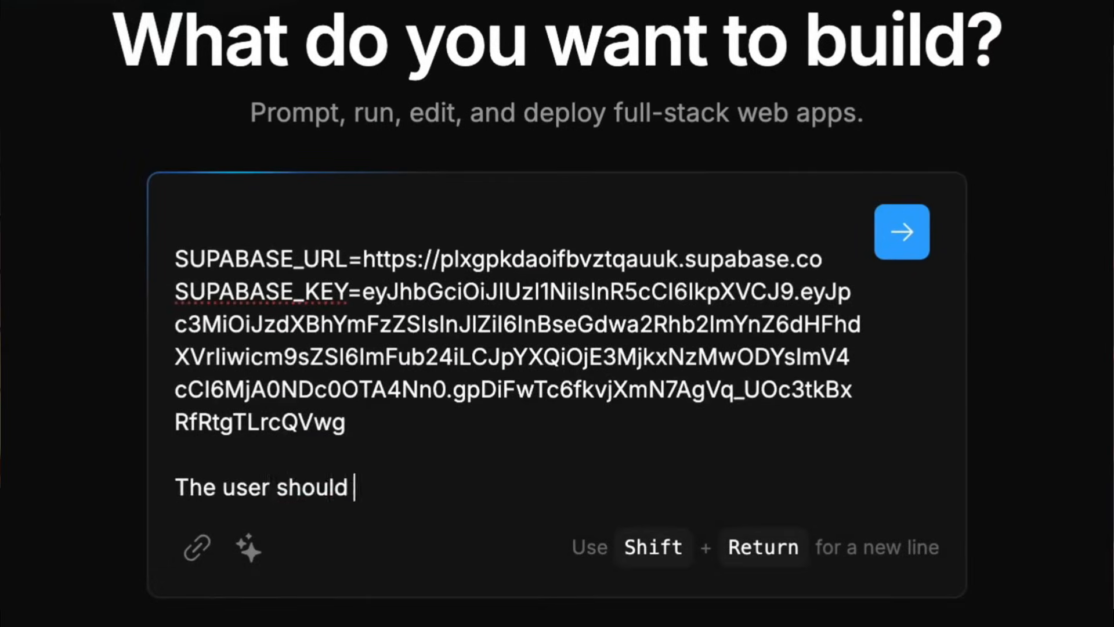
Ask Bolt for SQL tables from the Supabase credentials, then request the frontend app be built.
text(Give me the SQL to create the tables necessary to store the information in the database. No)
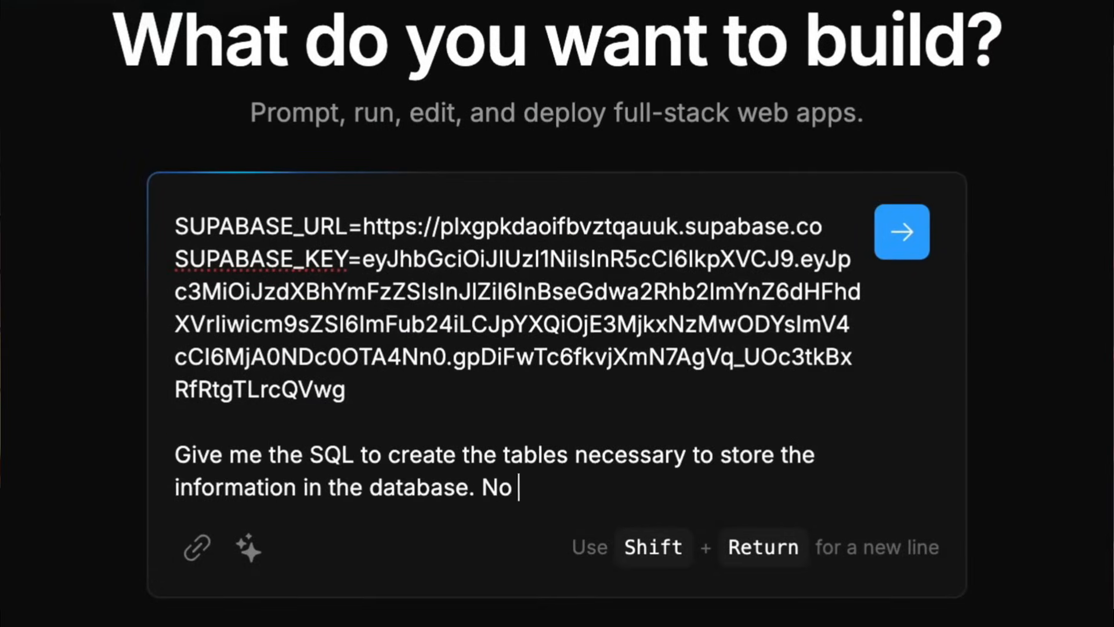
click(901, 232)
text(I don't see the app being created. Create)
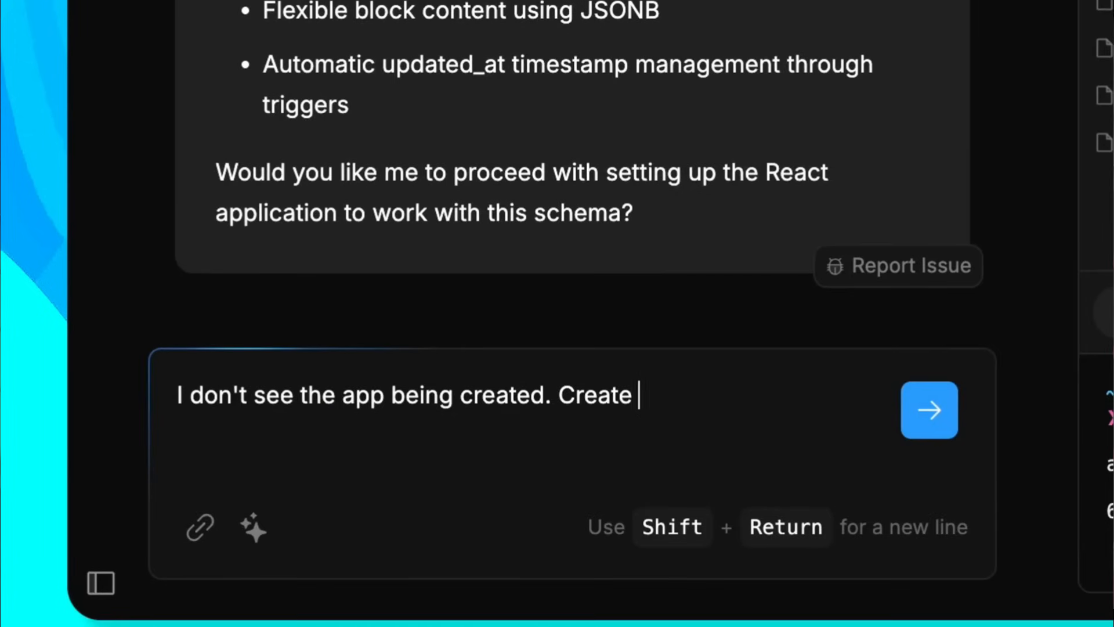
click(930, 409)
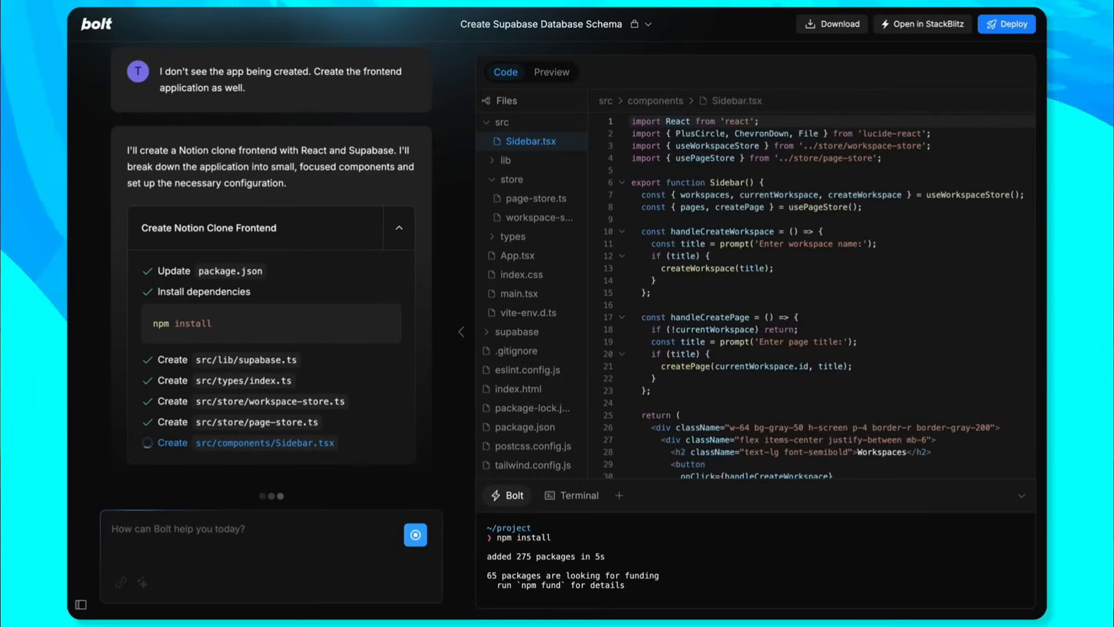
In the Notion clone preview, add a 'my notes' workspace and write 'Hello world. This is my Notion clone'.
click(551, 72)
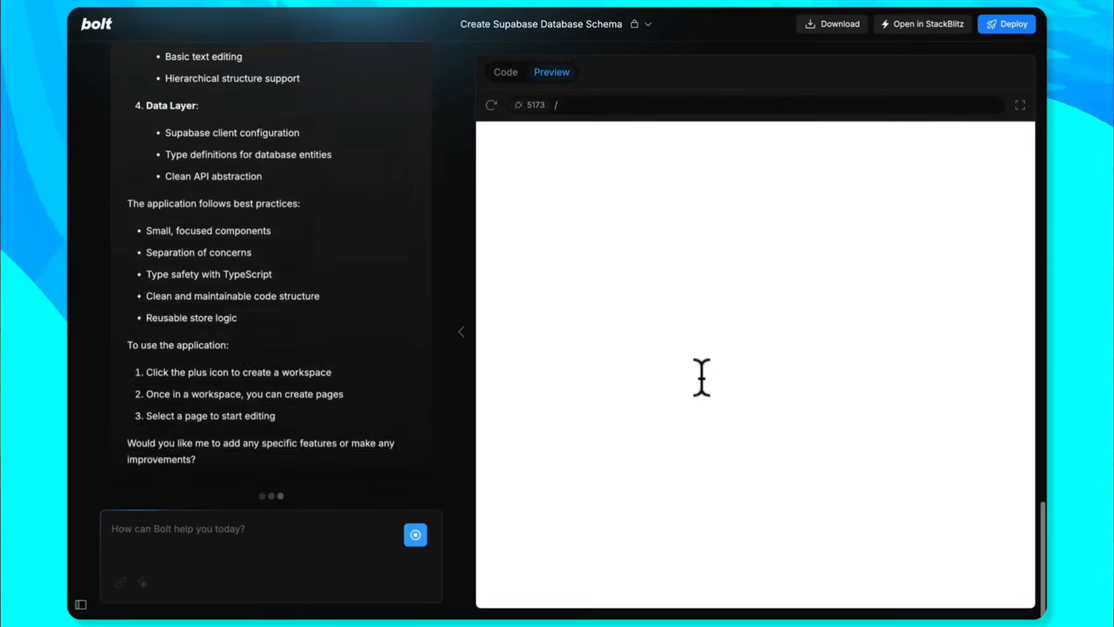
click(504, 72)
text(my notes)
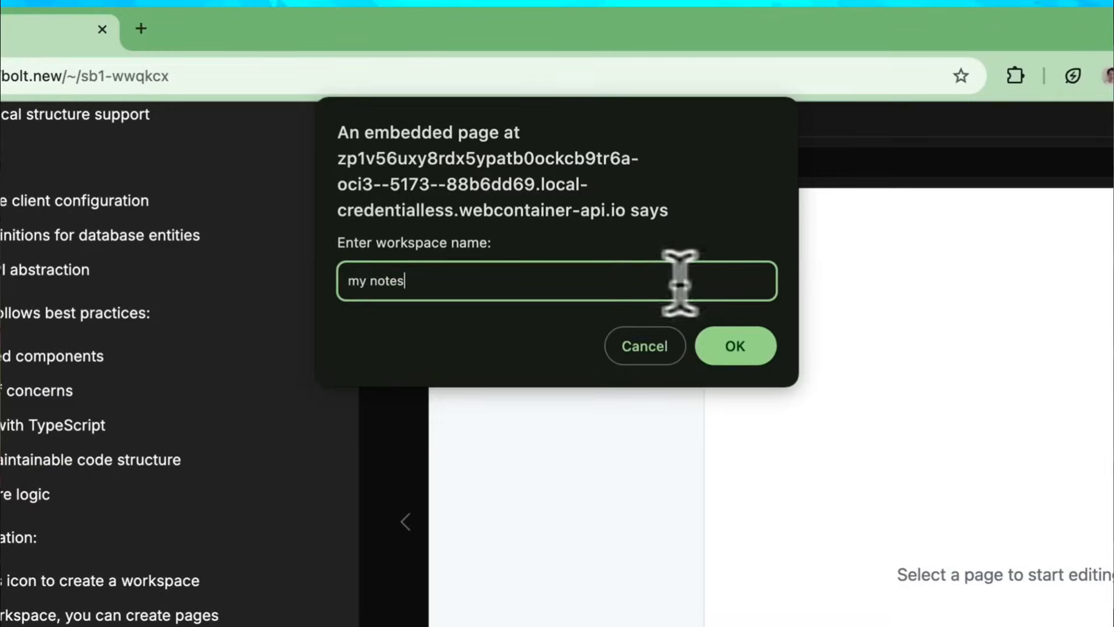
click(735, 346)
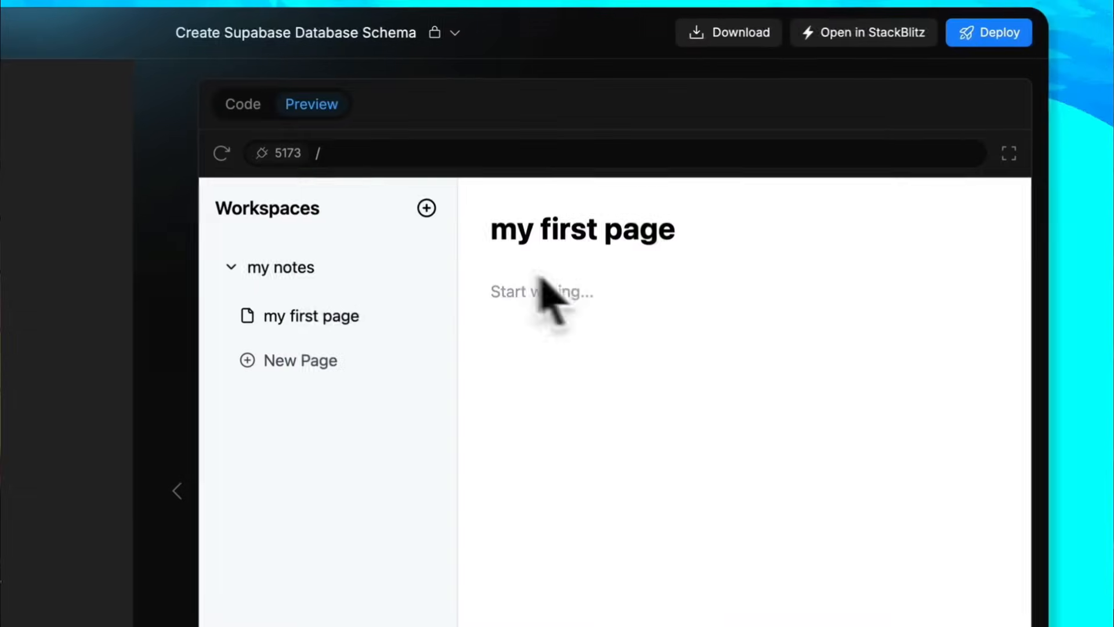
text(Hello world. This is my Notion clone)
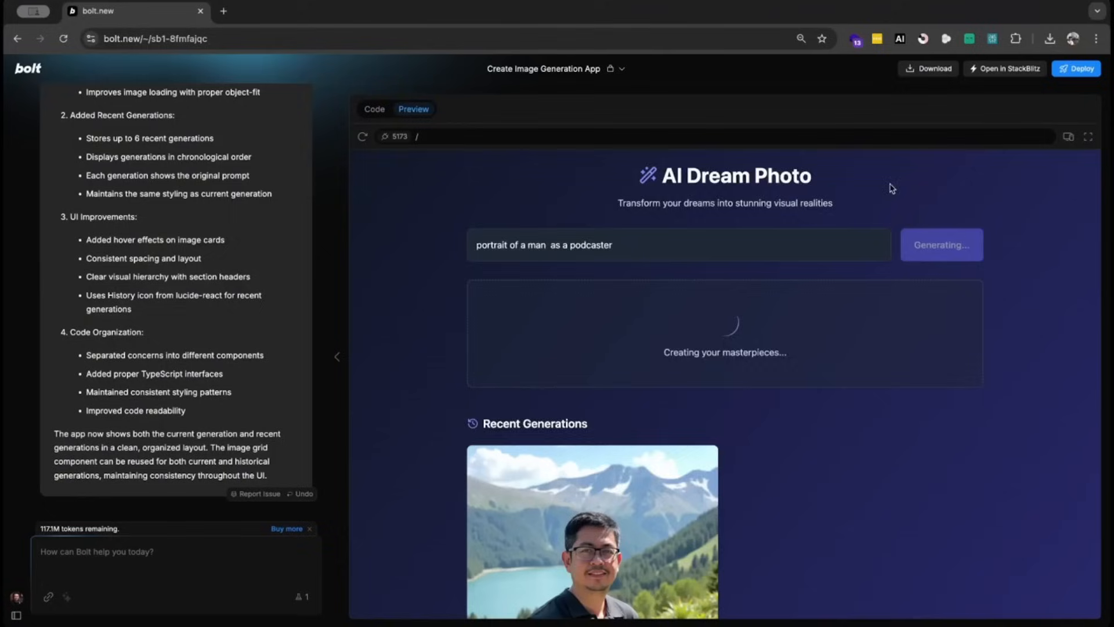
Generate the Eiffel Tower portrait, then replace 'the eiffel tower' in the prompt with the Swiss Alps.
scroll(down, 3)
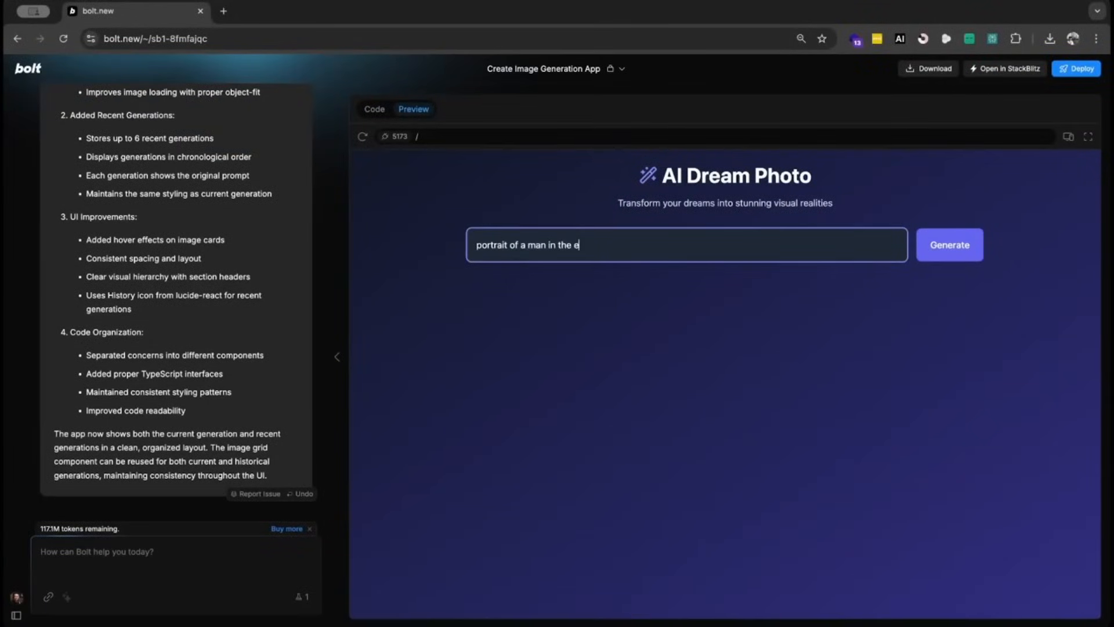
click(950, 245)
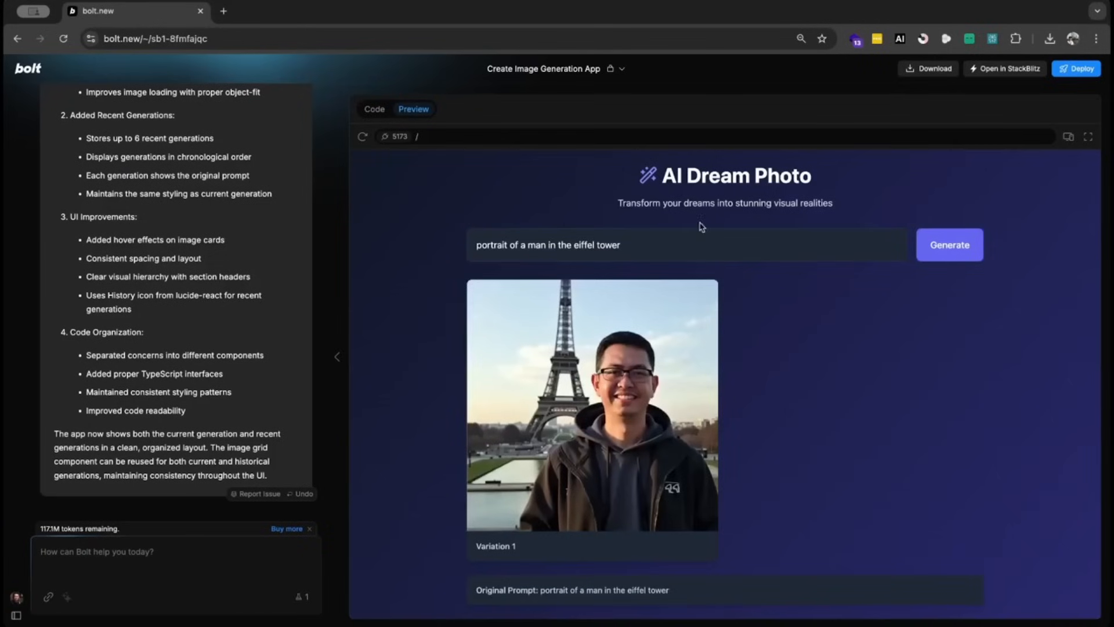
drag(559, 245, 620, 245)
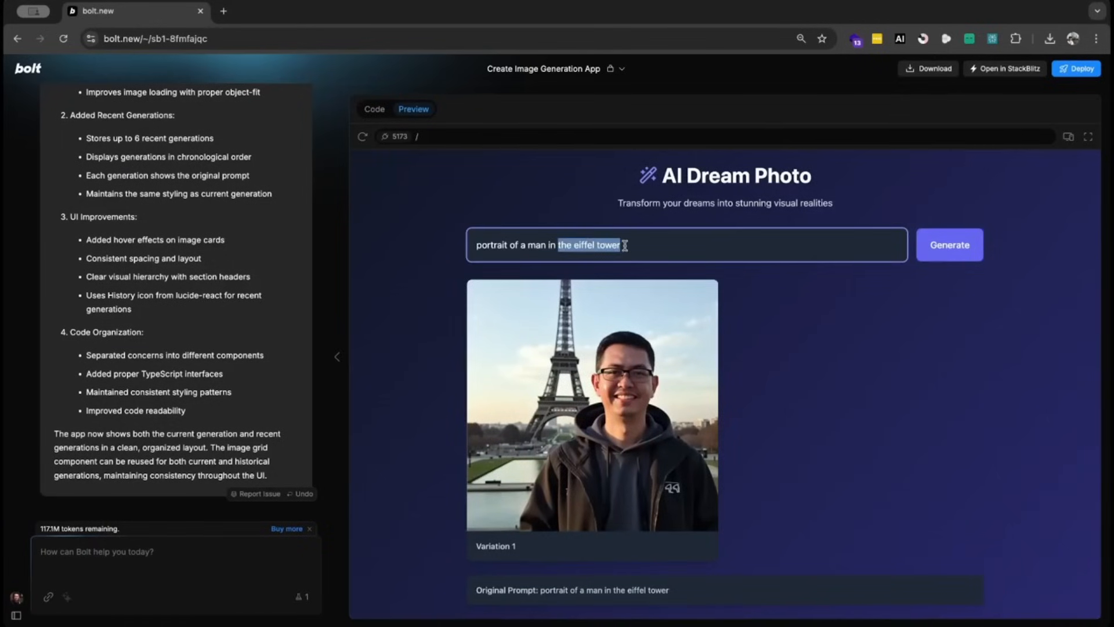
text(the alps switxz)
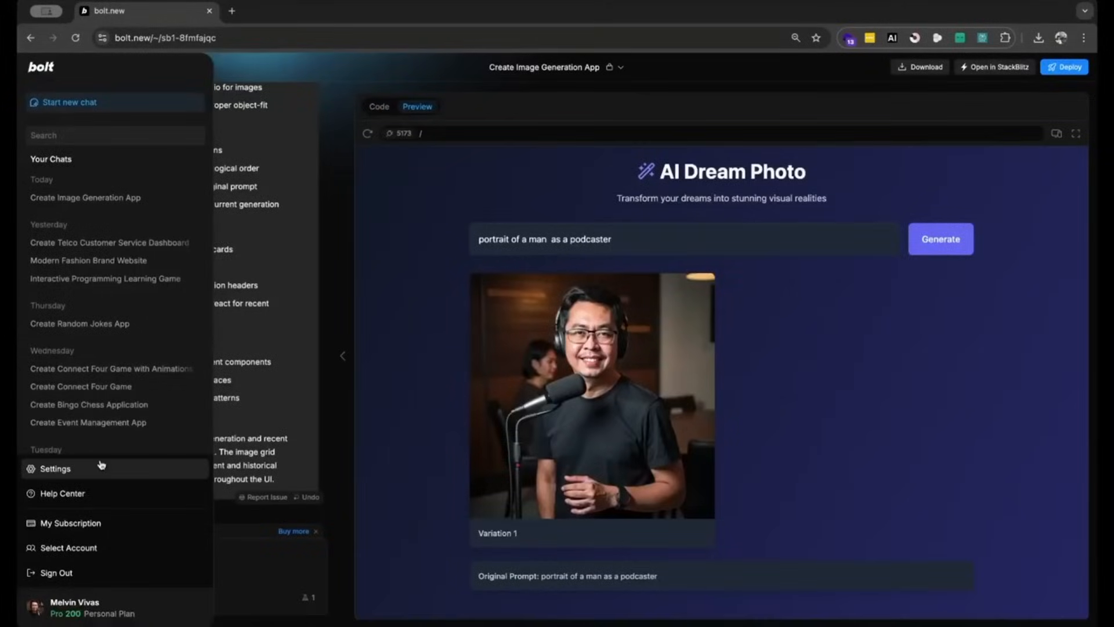
click(54, 468)
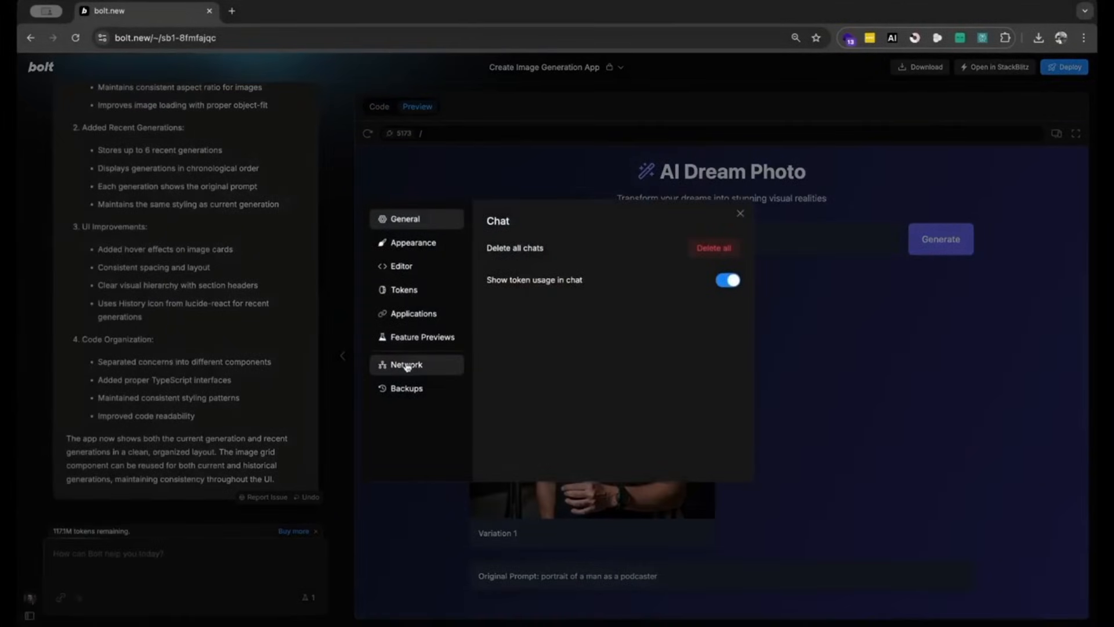
click(406, 364)
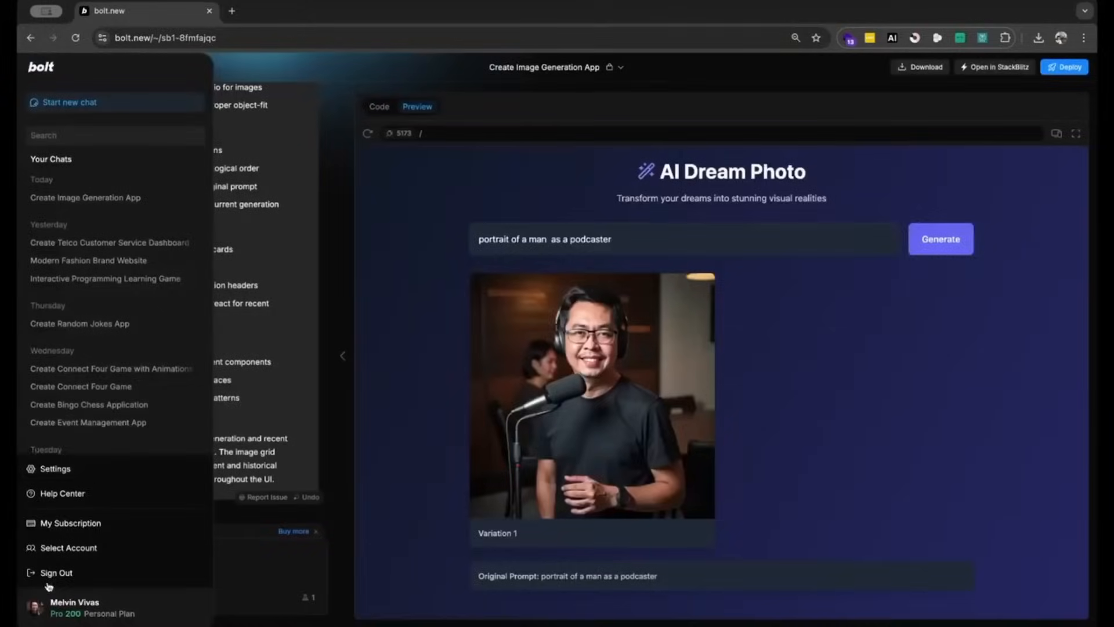
click(55, 468)
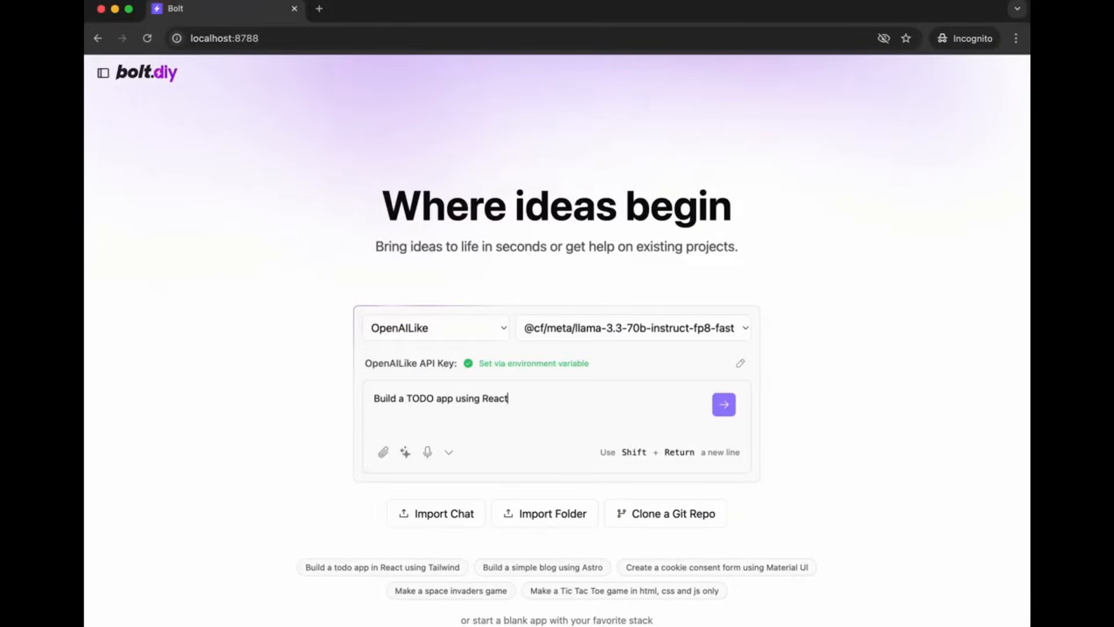
click(724, 404)
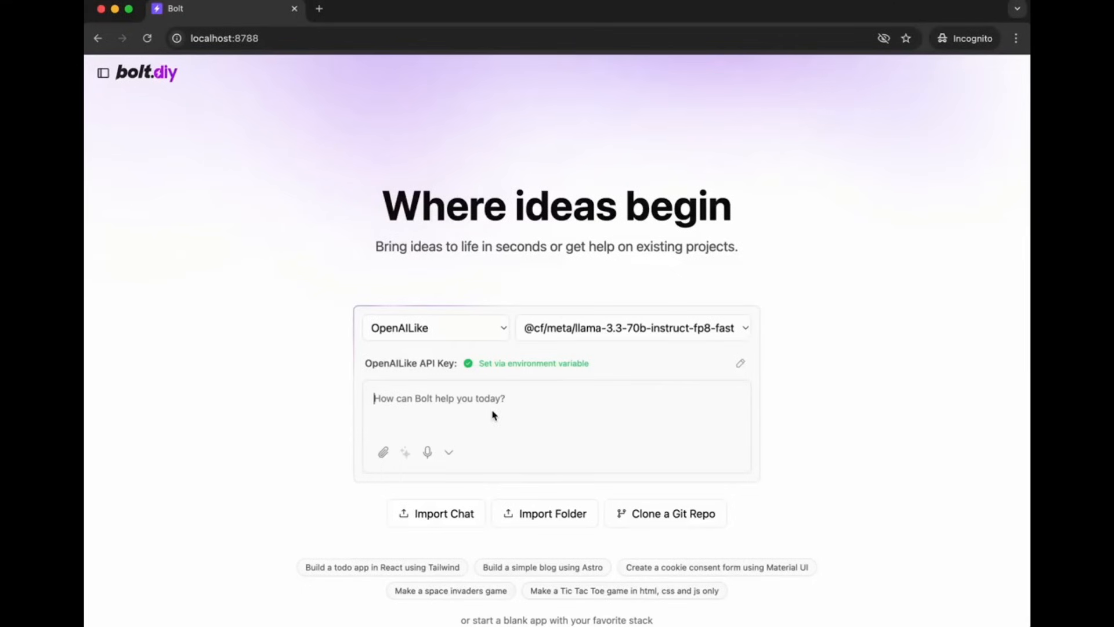
click(436, 327)
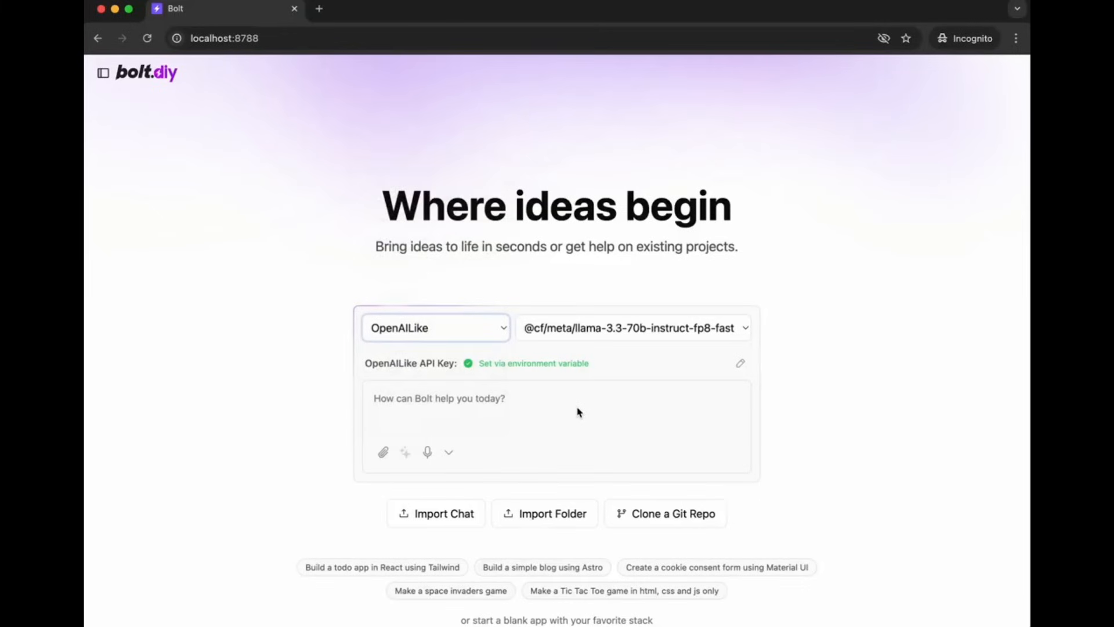
text(Build a)
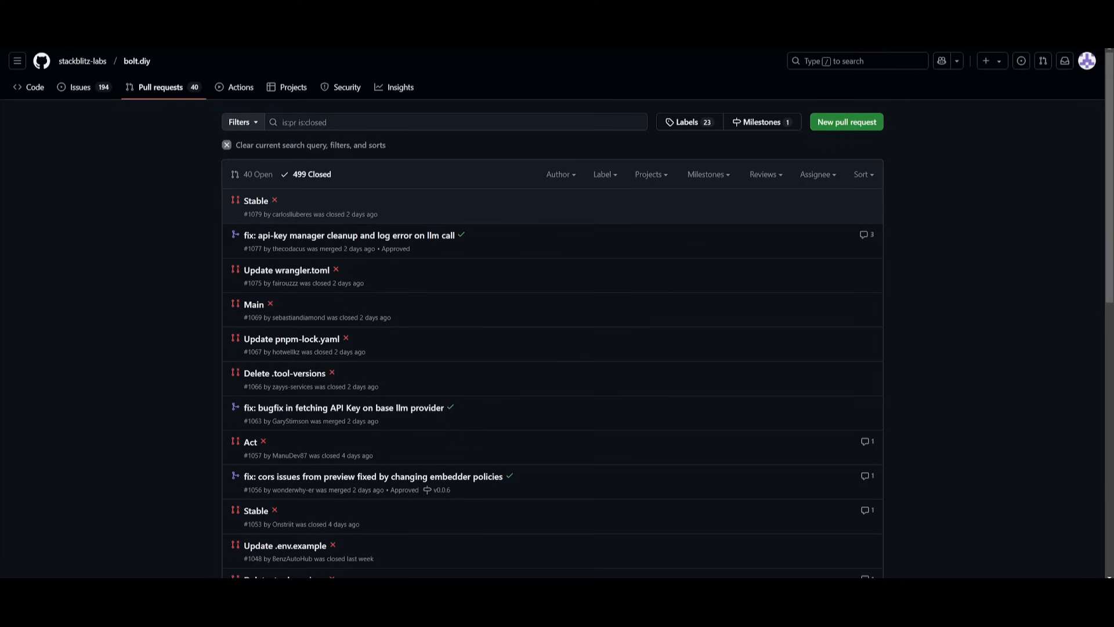
Scroll through the bolt.diy repository's closed pull requests list.
scroll(down, 3)
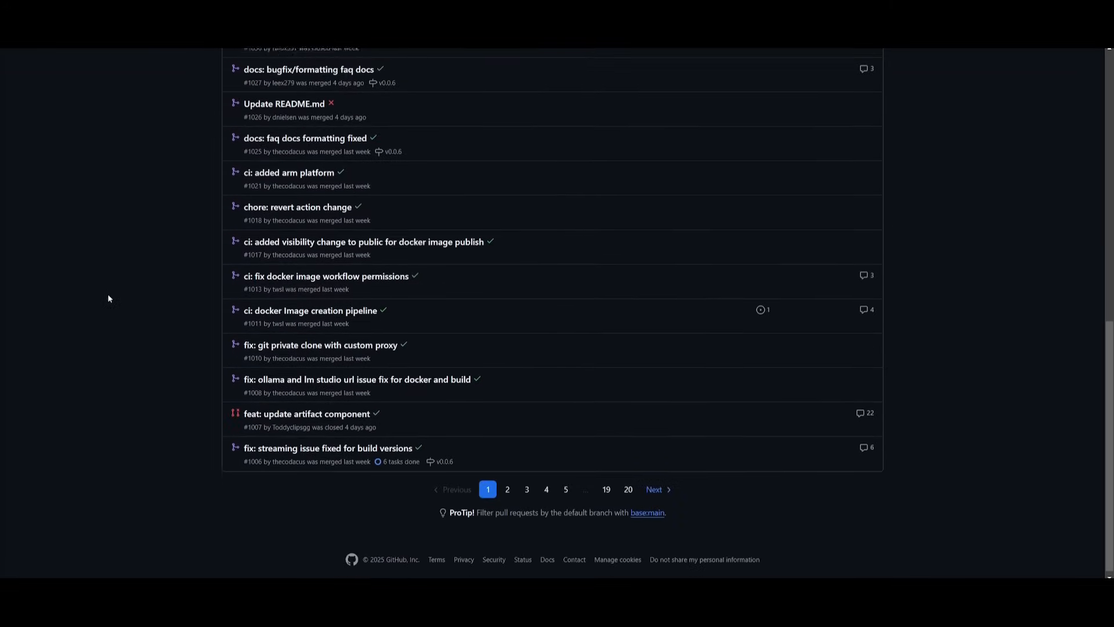
scroll(up, 3)
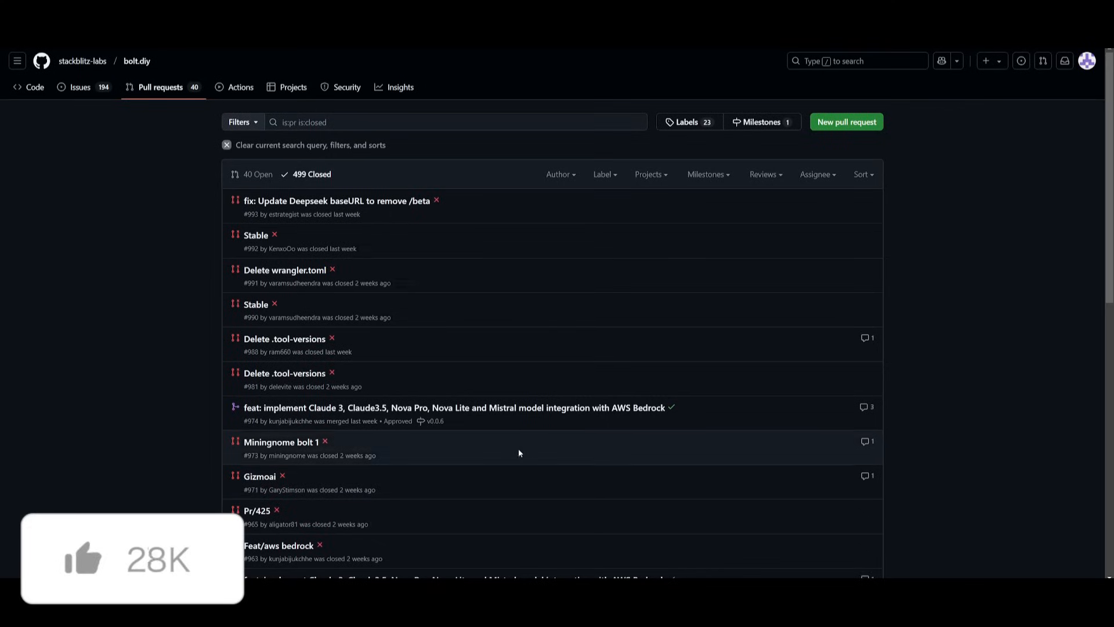
mouse_move(295, 237)
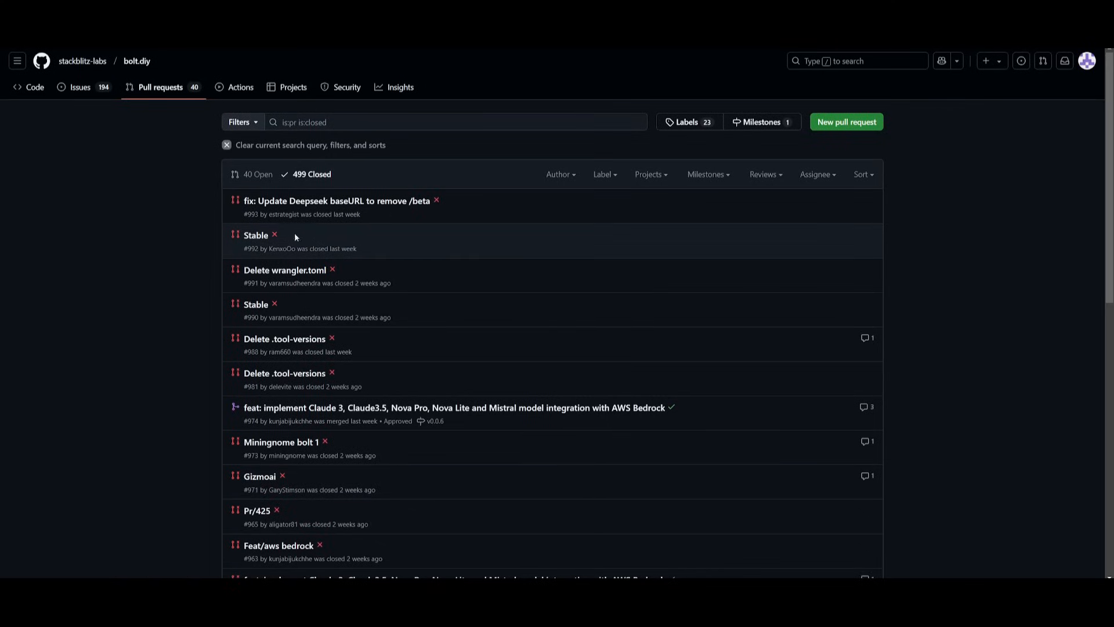
mouse_move(235, 216)
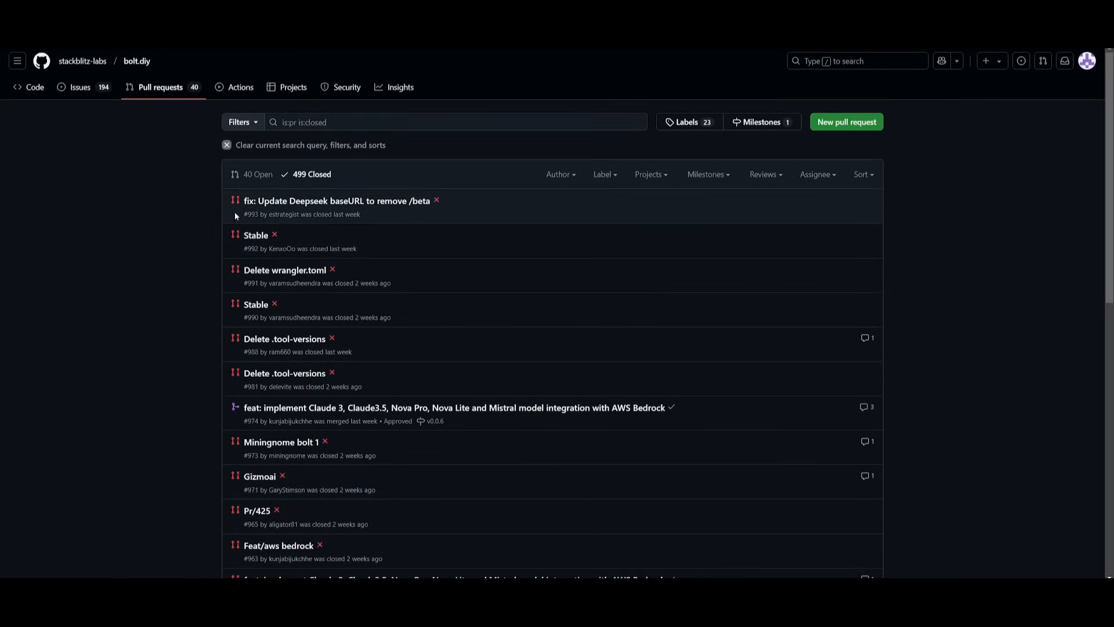
scroll(down, 3)
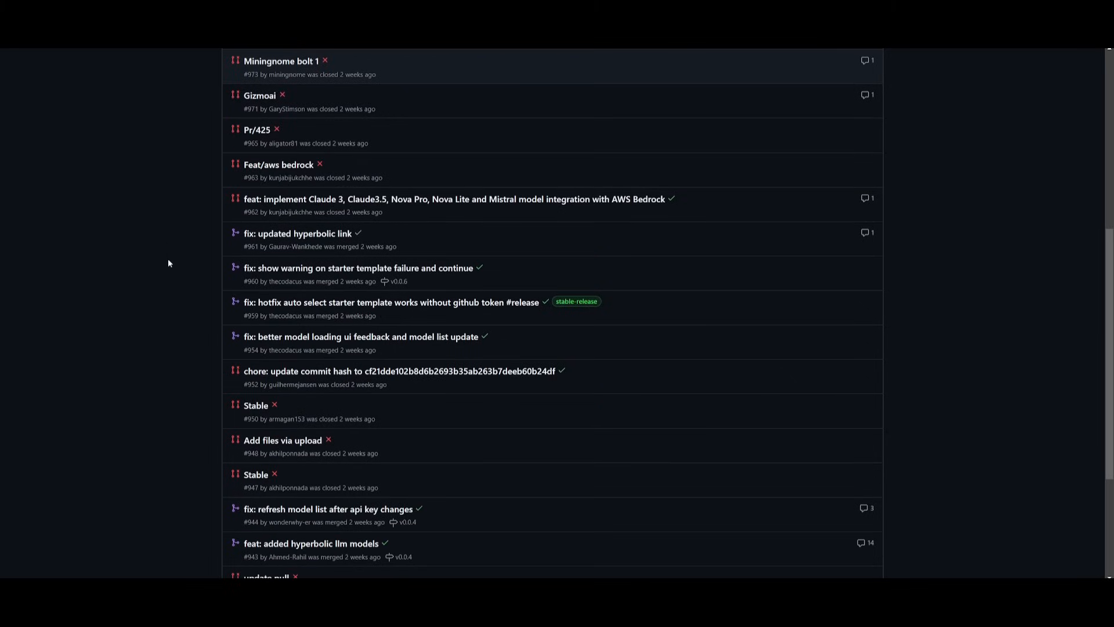
mouse_move(46, 314)
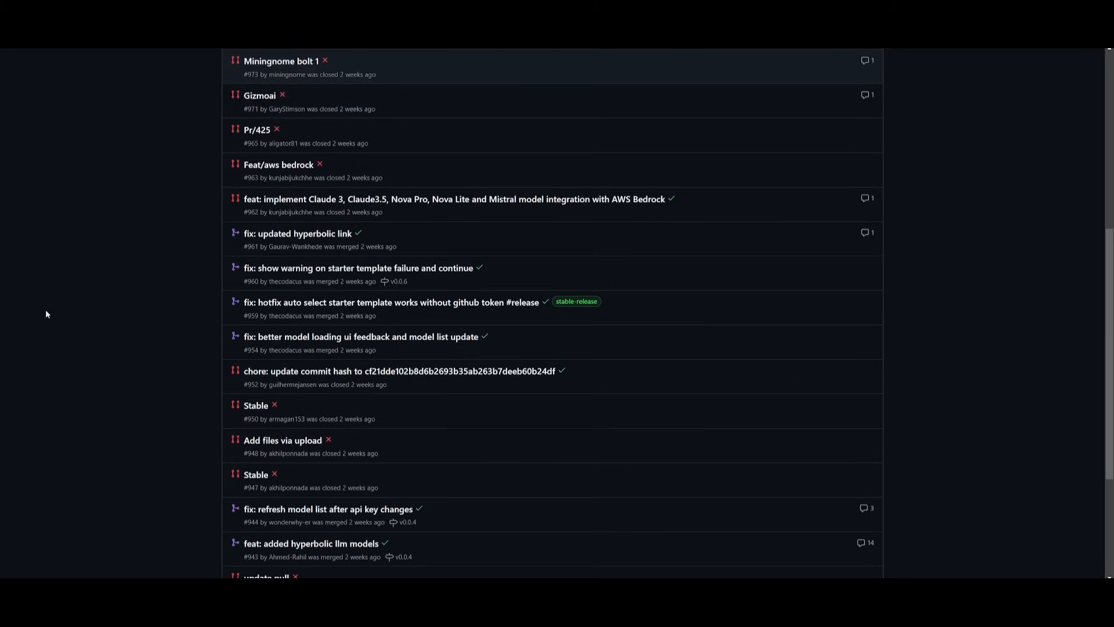
mouse_move(406, 315)
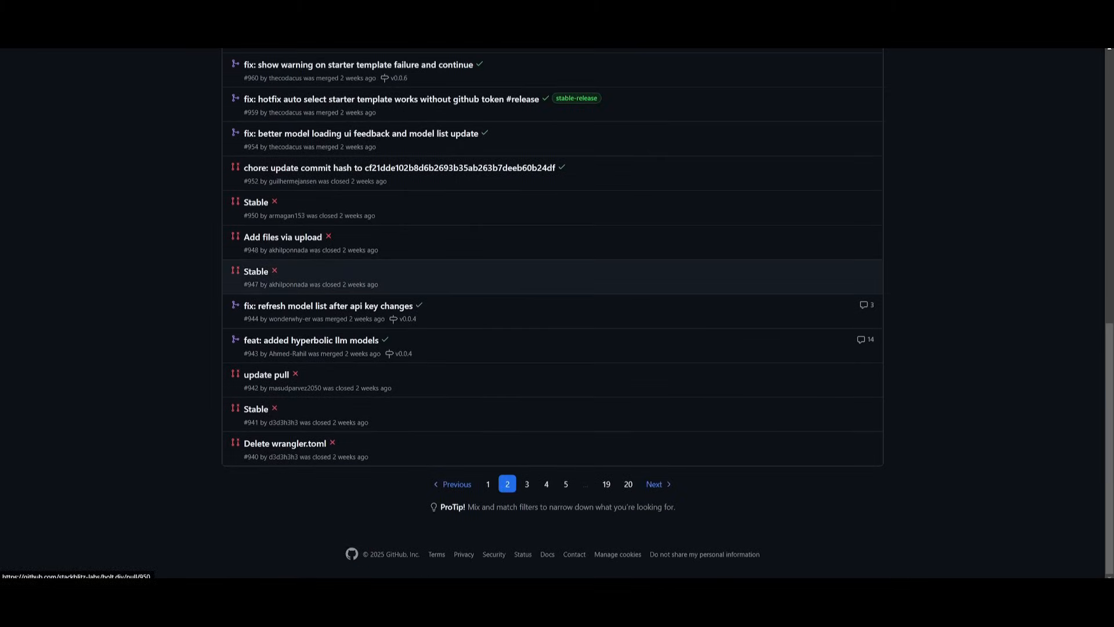
mouse_move(402, 371)
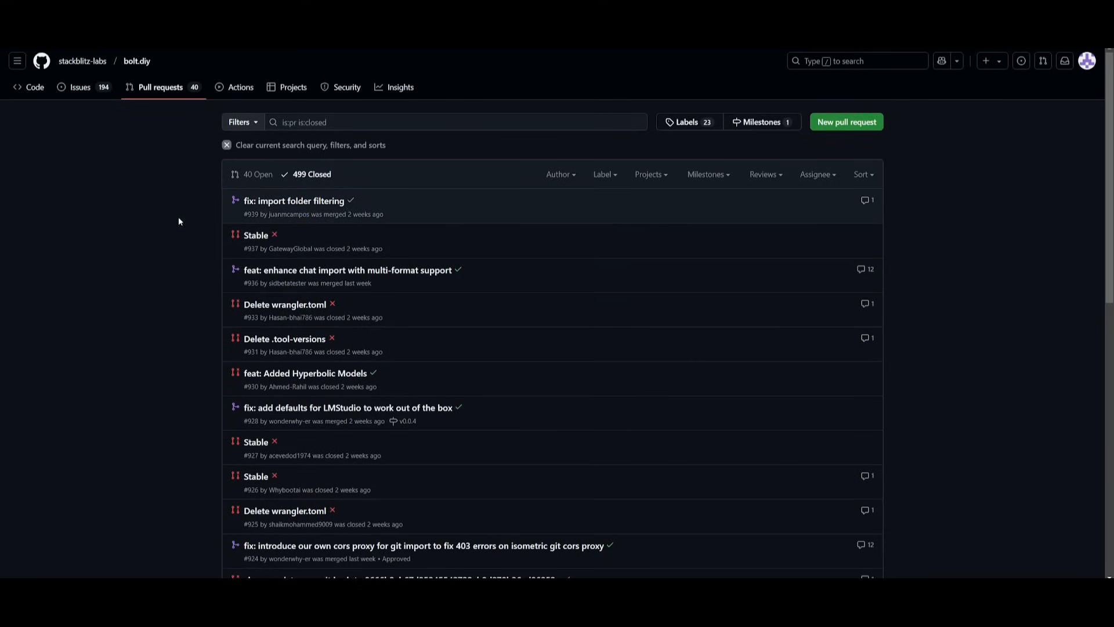
scroll(down, 3)
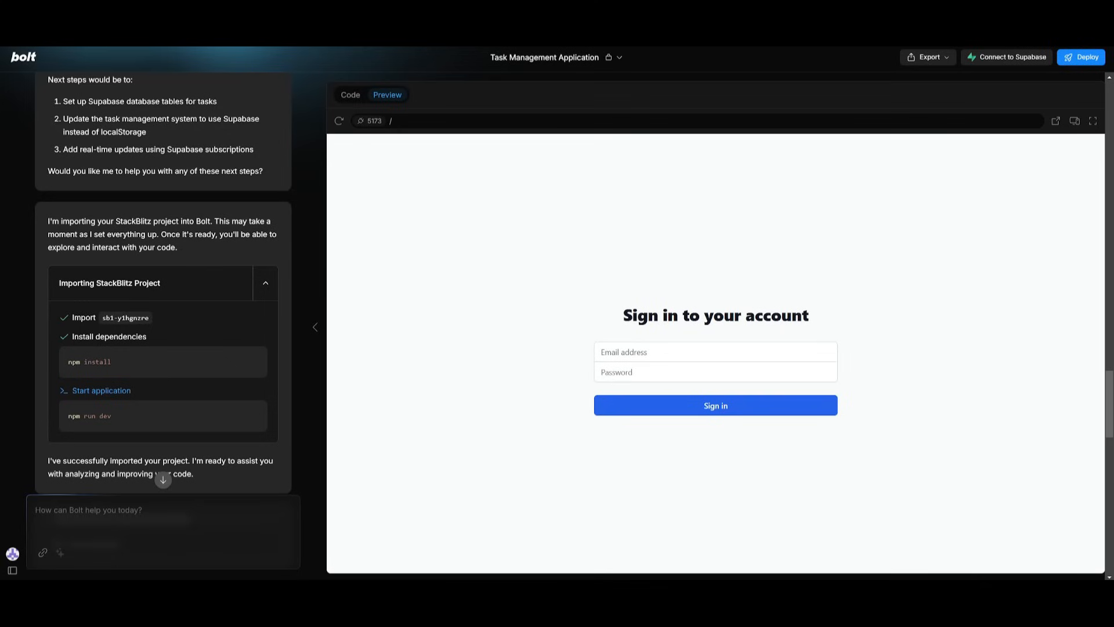
Sign in to the Task Manager preview with the saved email credential to reach the dashboard.
click(714, 352)
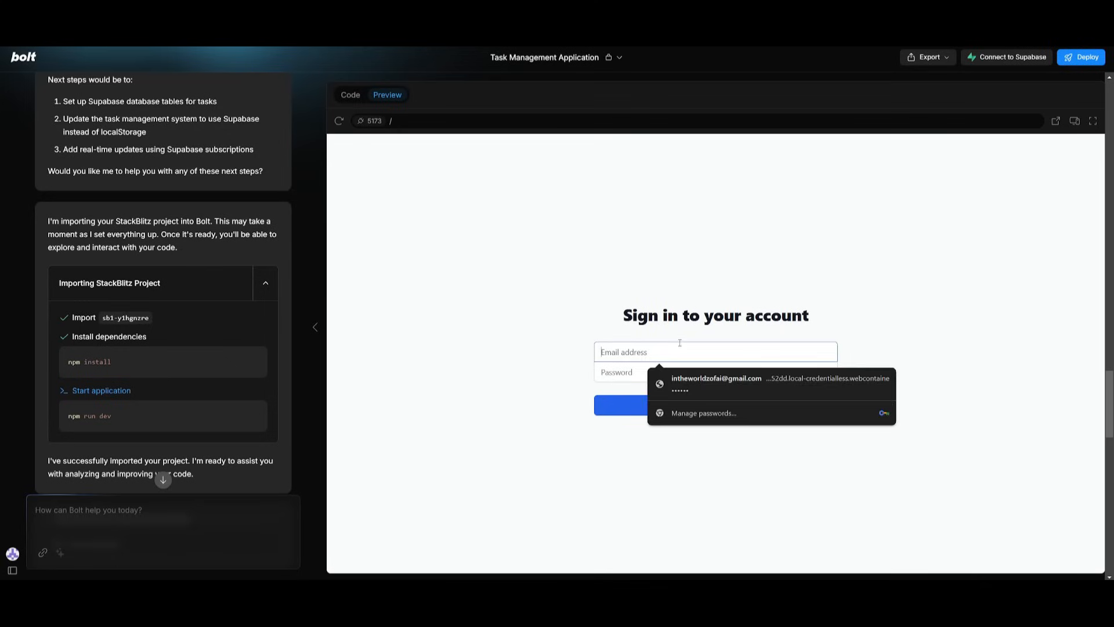
click(716, 384)
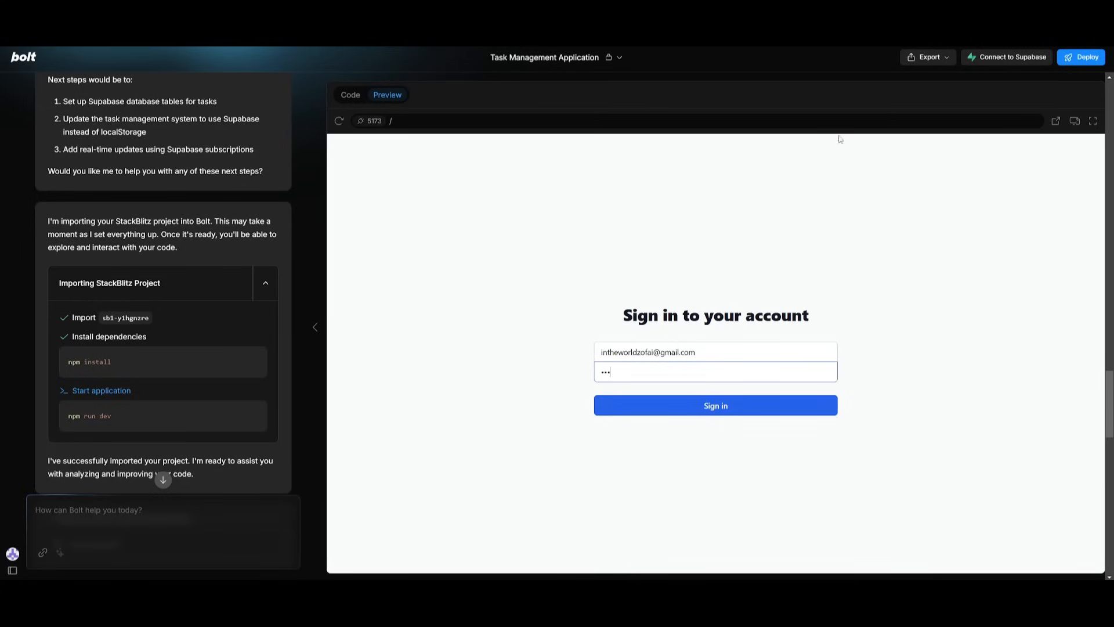
click(715, 405)
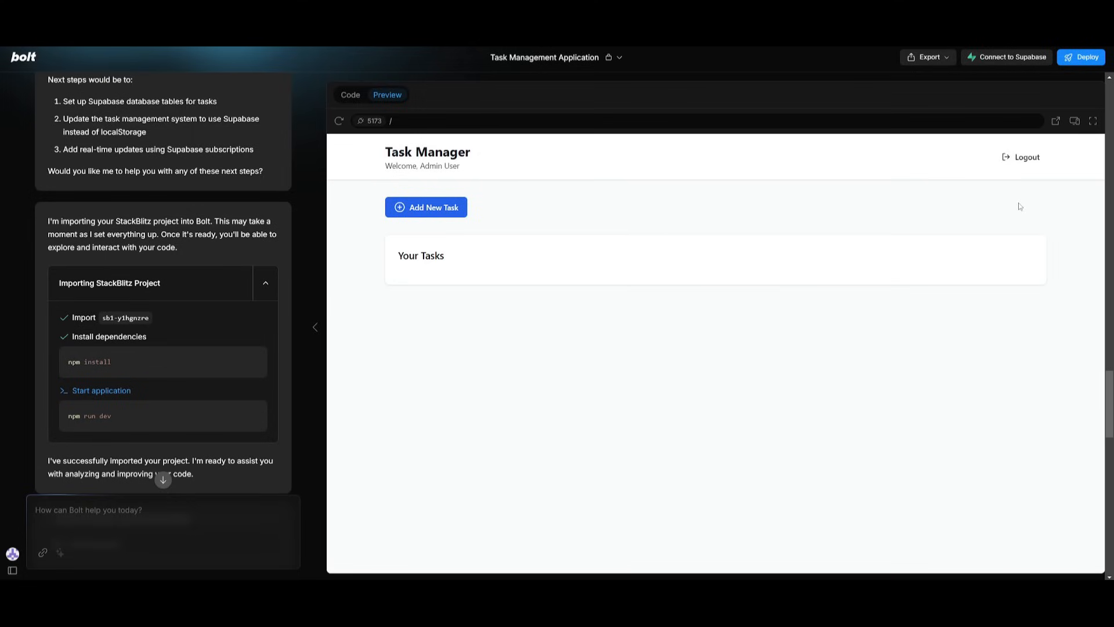
Draft a new task titled 'Youtube video' described as 'make a video on bolt.new'.
click(426, 207)
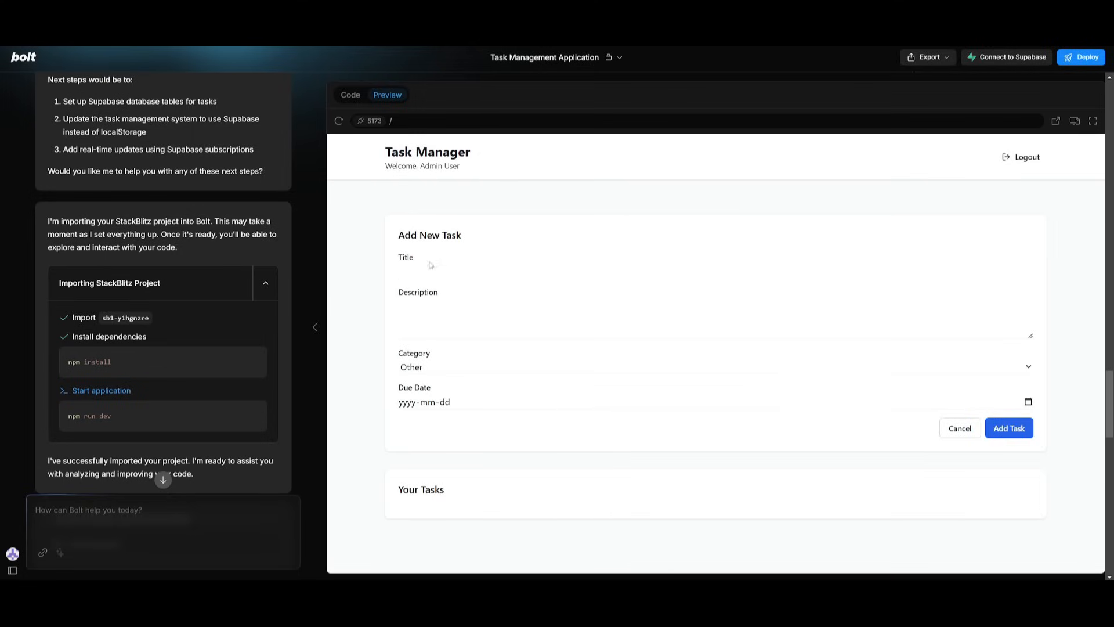
click(714, 271)
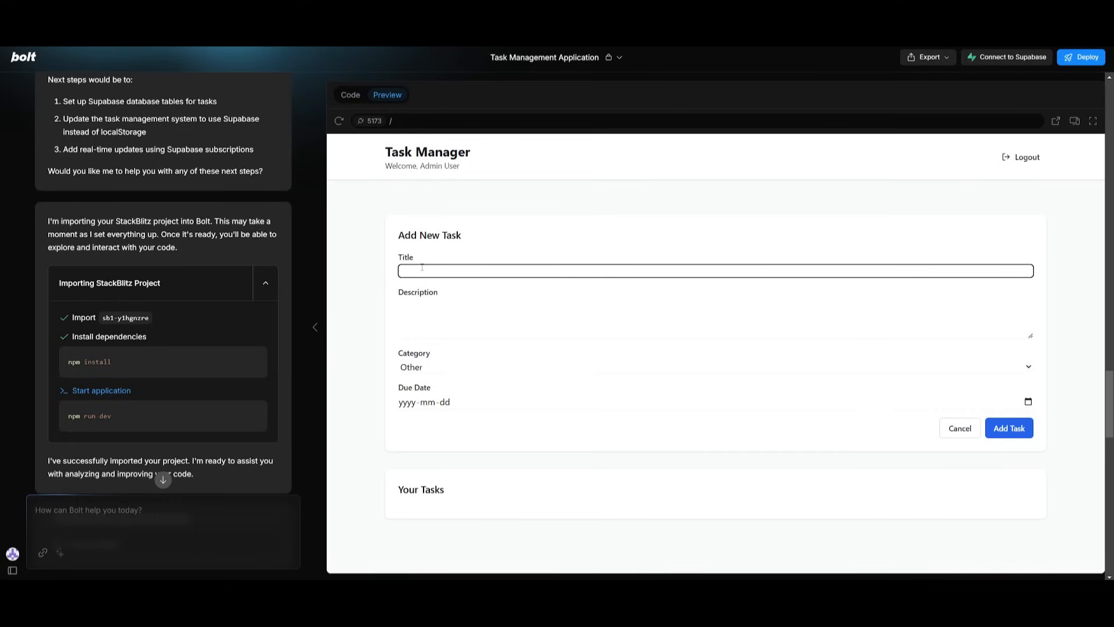
text(Youtube vide)
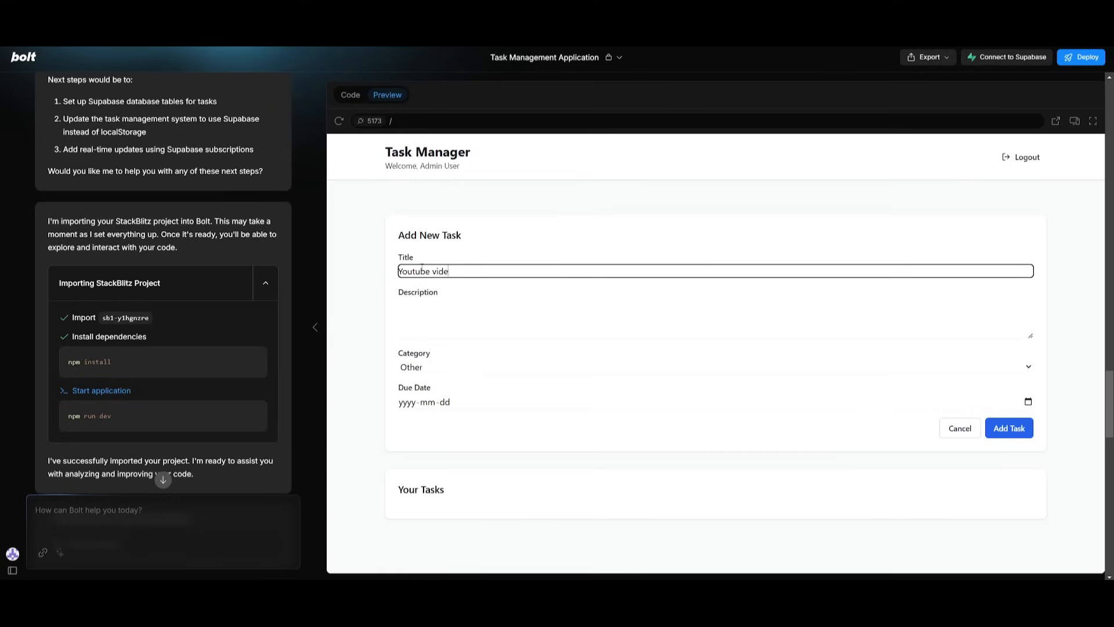
click(715, 318)
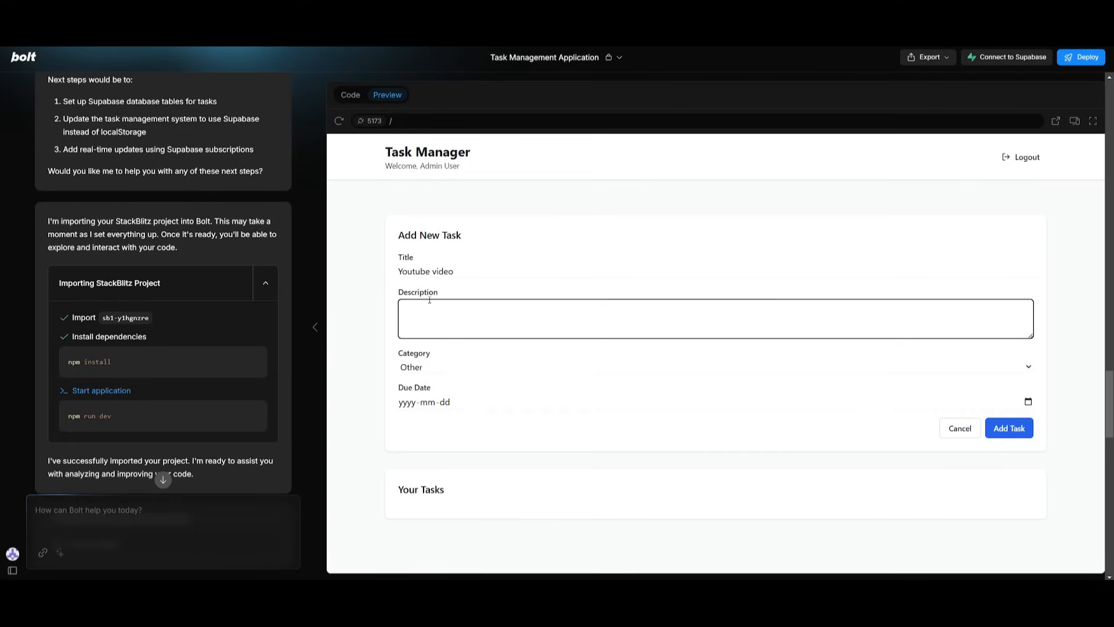
text(make a video)
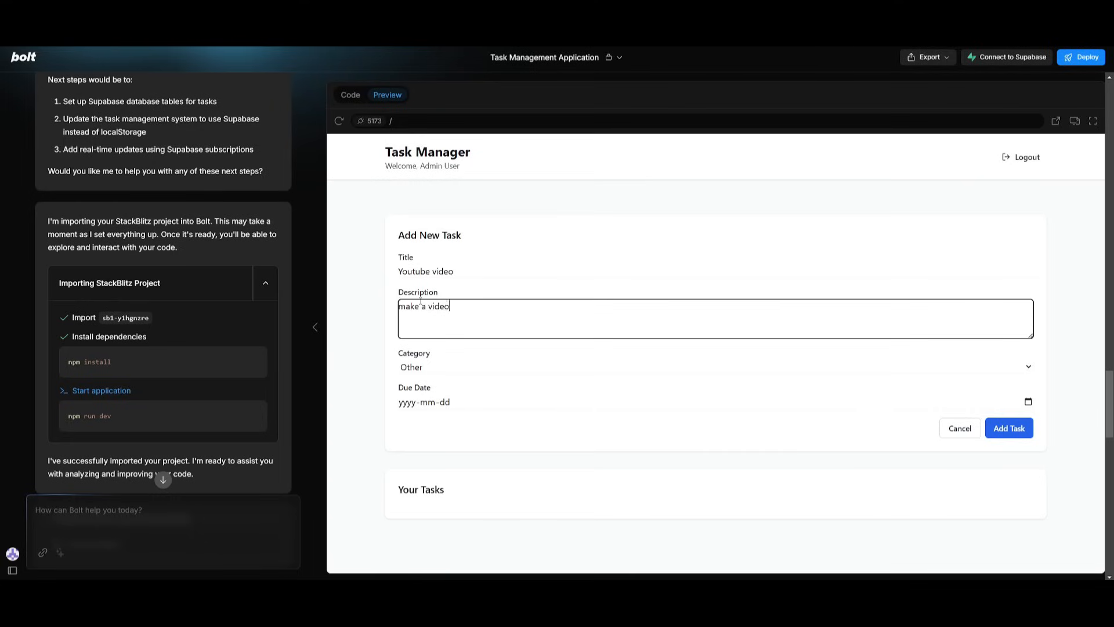
text(on bolt.new)
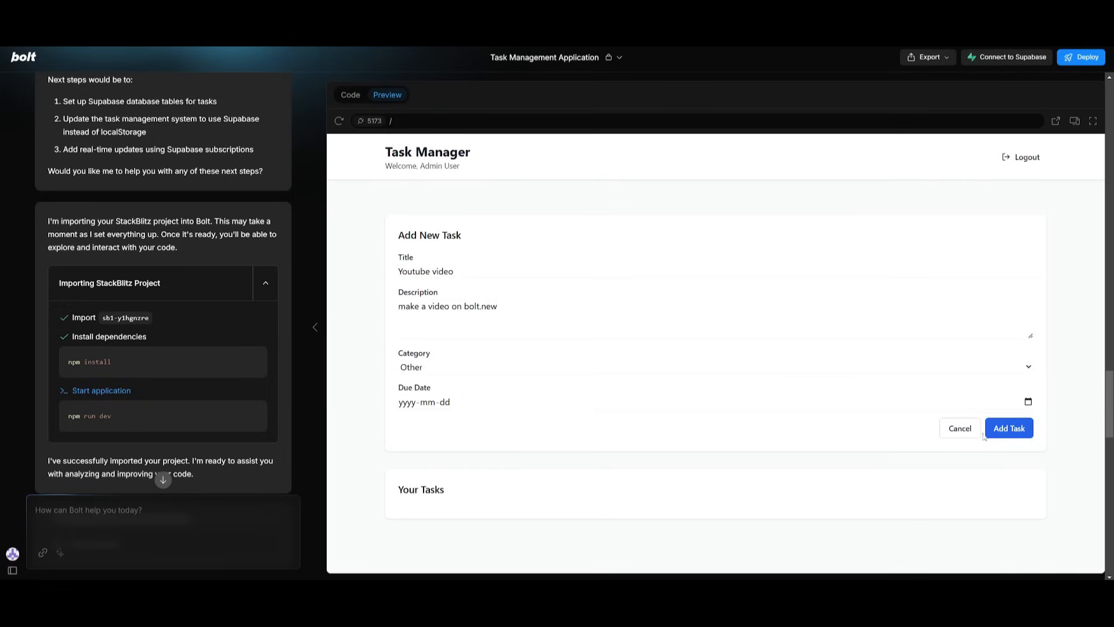
mouse_move(718, 195)
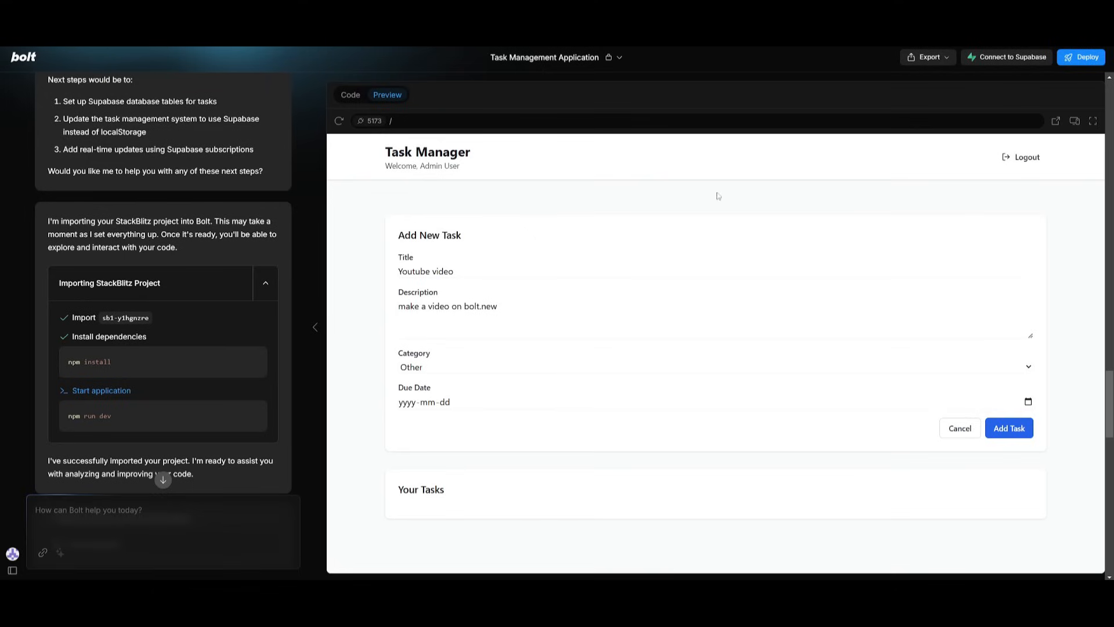
mouse_move(1011, 57)
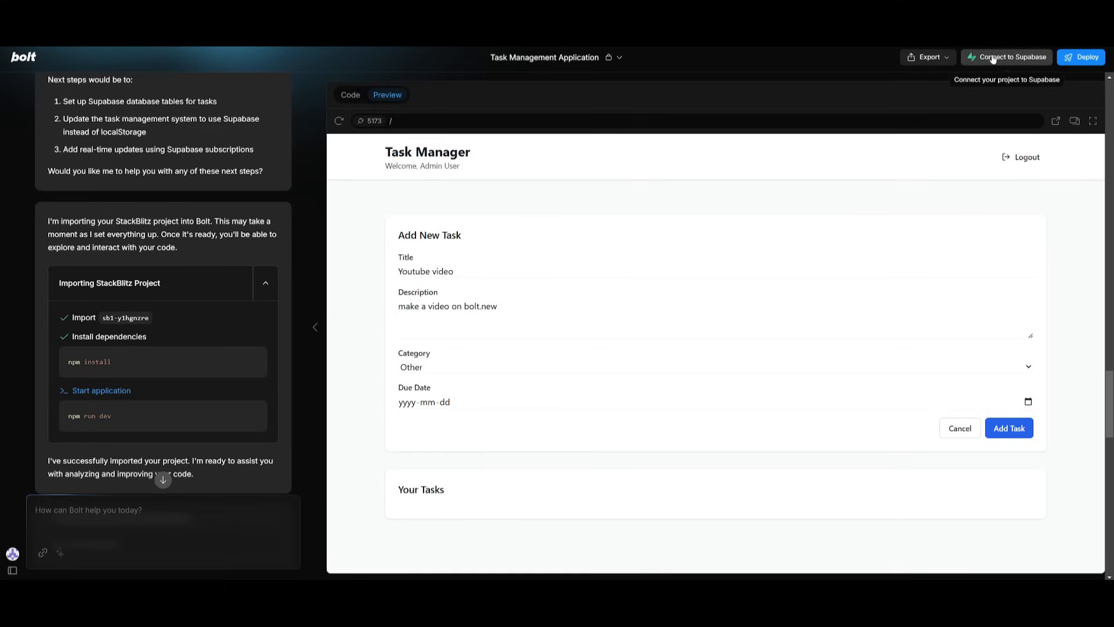
Connect the Task Management project to Supabase so a new Supabase project starts being created.
click(1011, 57)
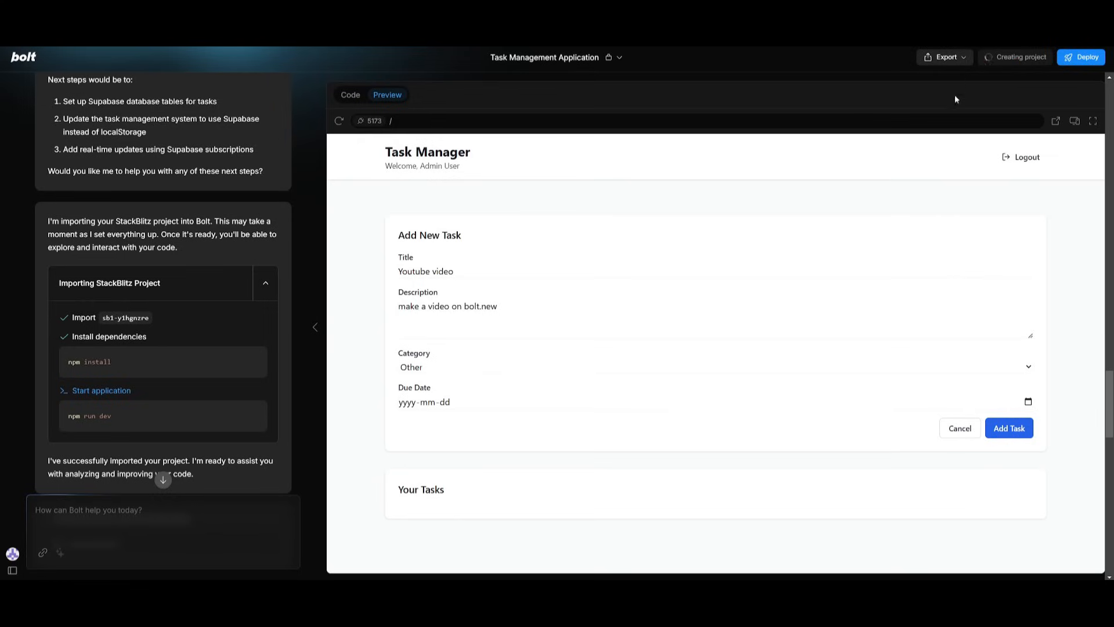
mouse_move(772, 236)
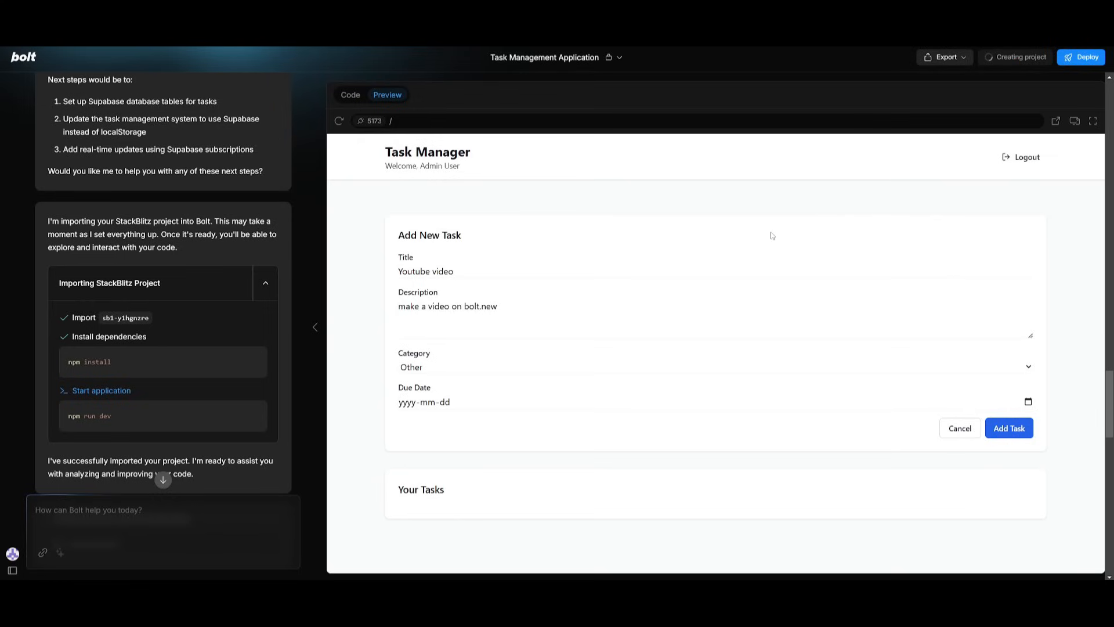
mouse_move(754, 315)
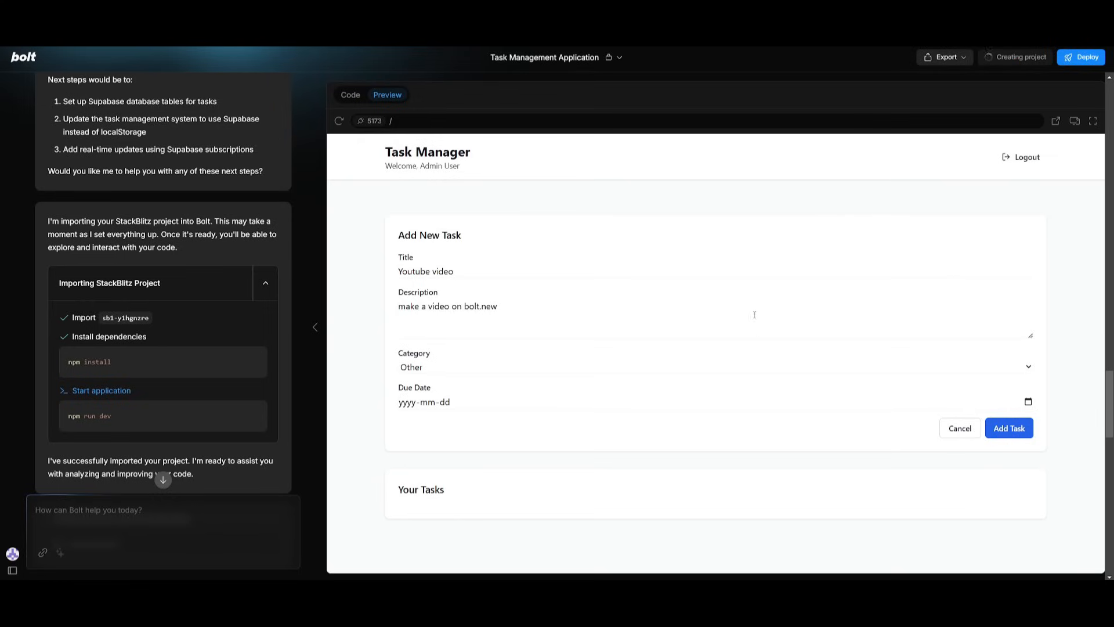
mouse_move(642, 302)
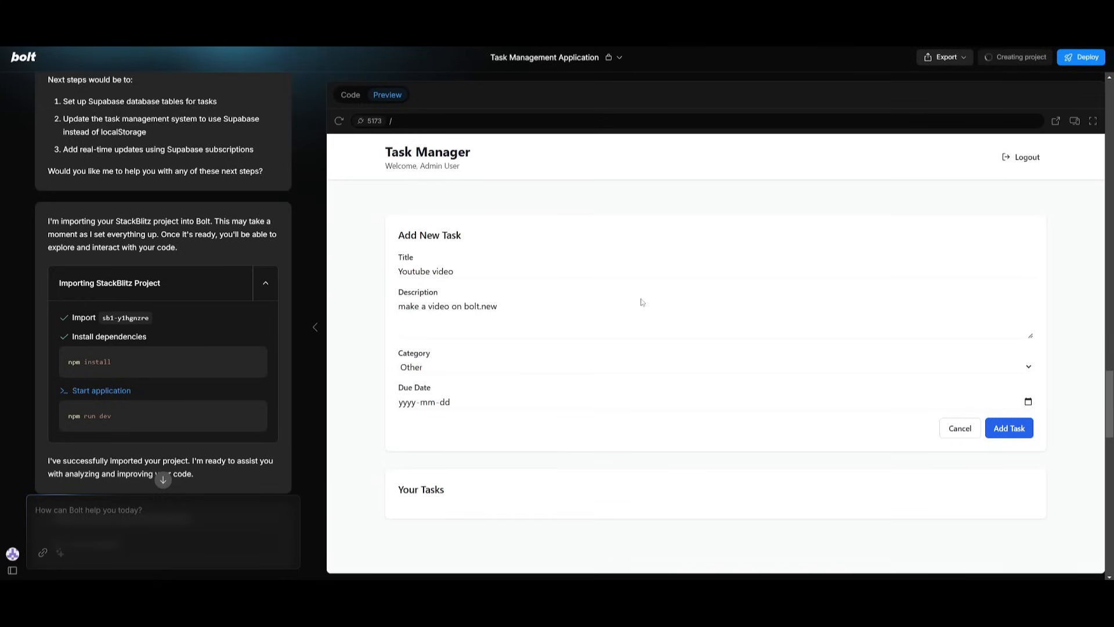
mouse_move(690, 371)
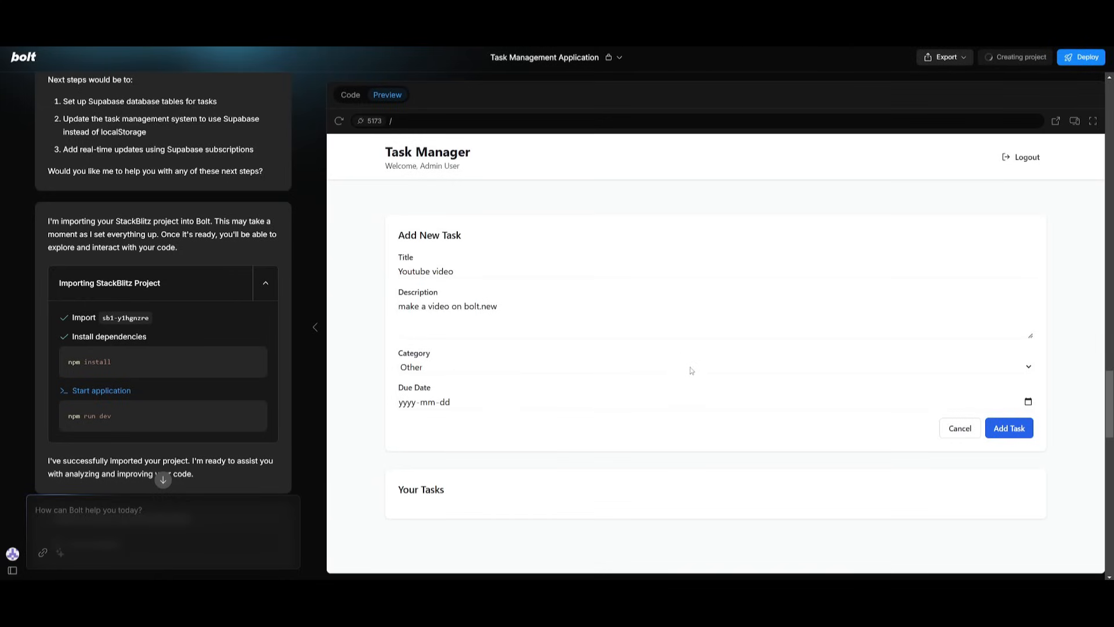
mouse_move(693, 368)
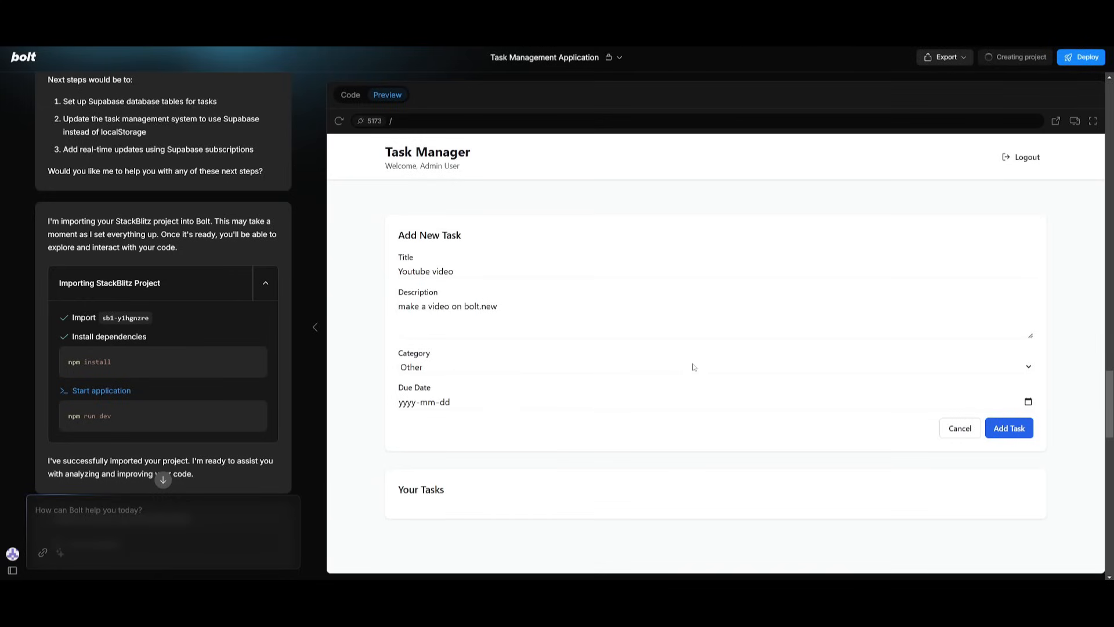
mouse_move(694, 367)
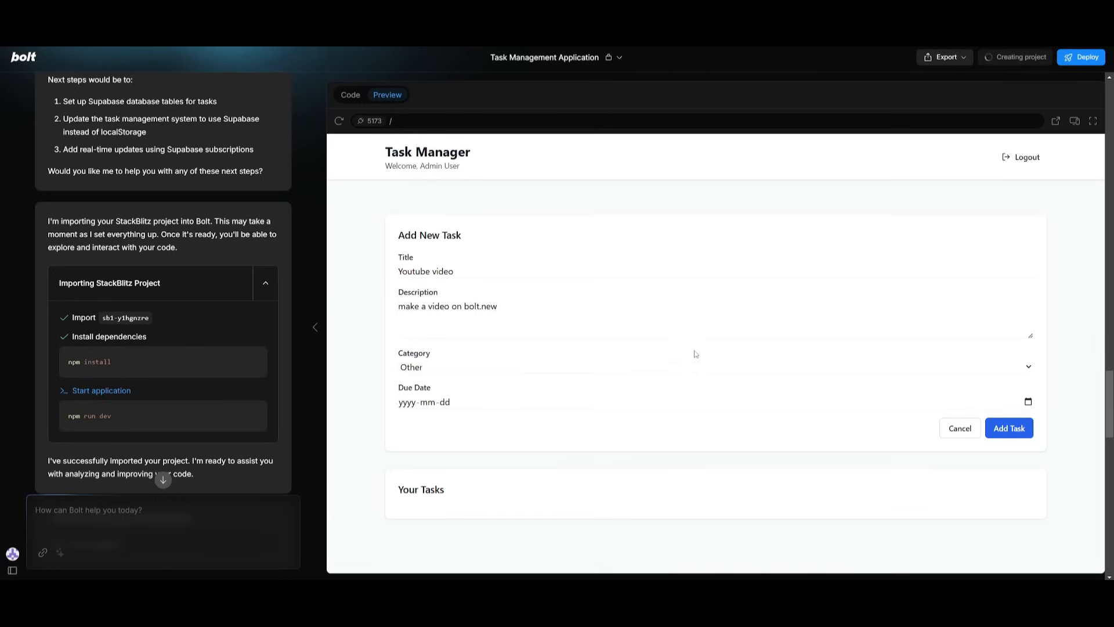
Show the project's source files in the Code view with App.tsx displayed.
click(351, 94)
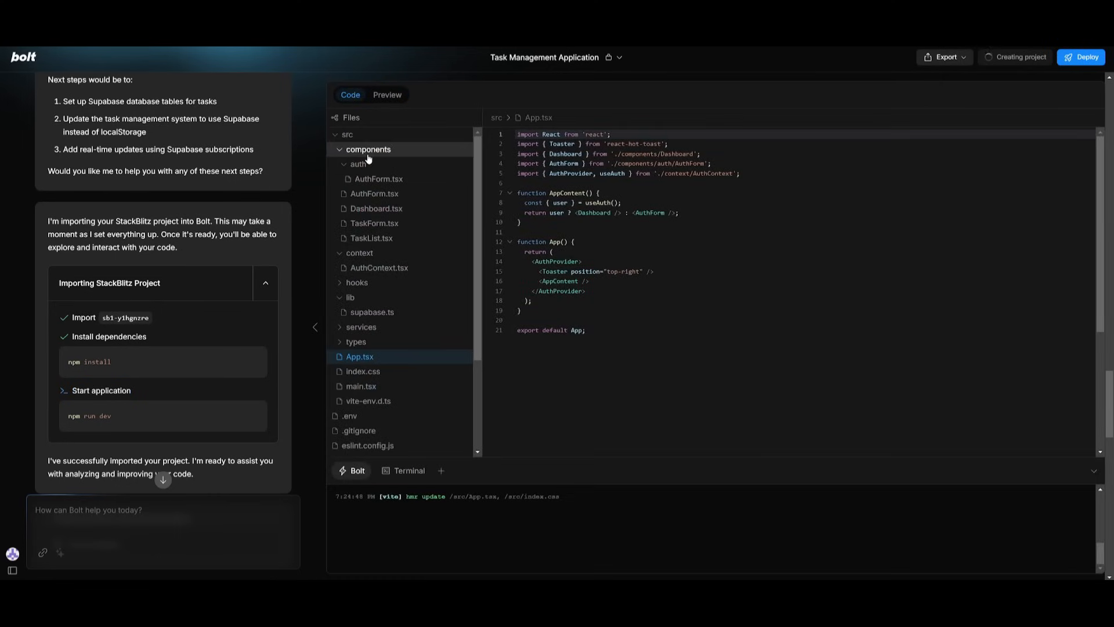
click(357, 163)
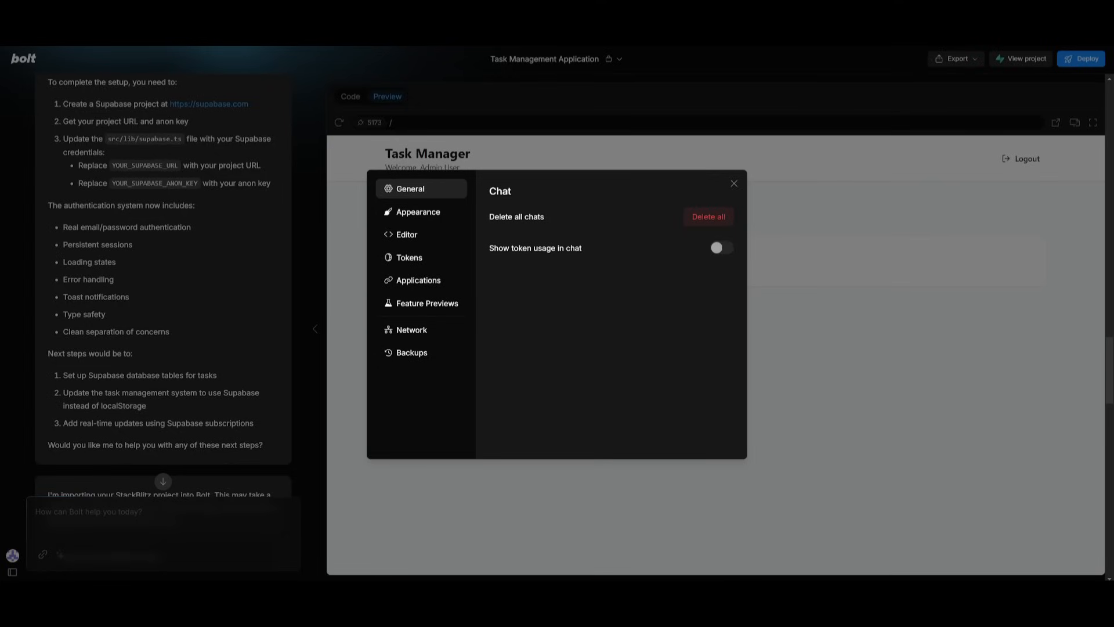
mouse_move(27, 577)
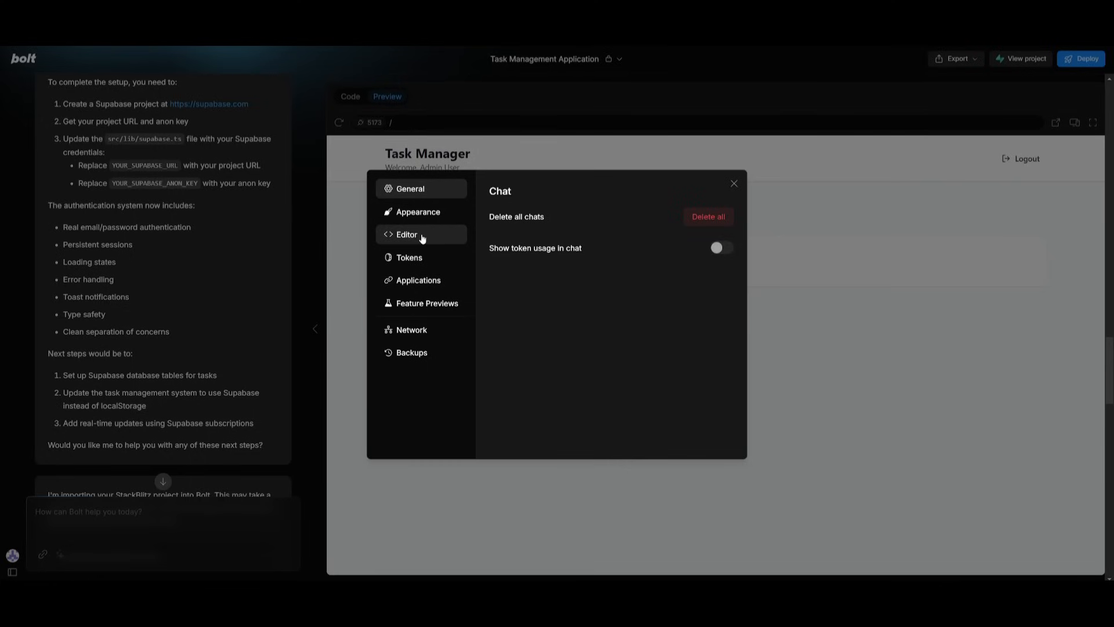
Review the Request Relay toggle under Network settings, then return to the Task Manager preview.
click(411, 328)
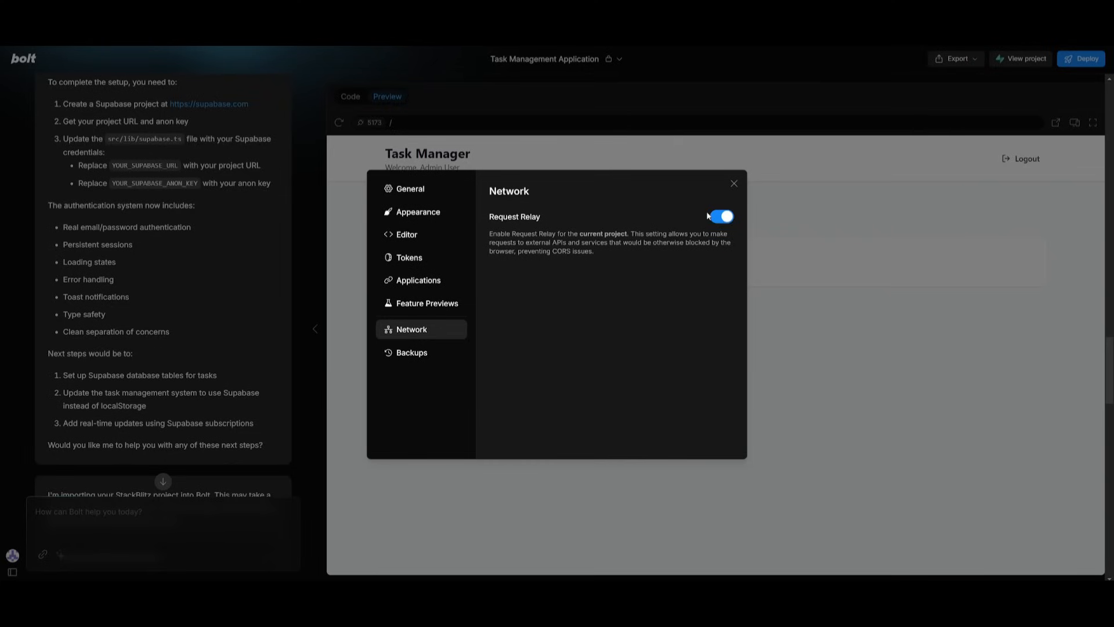
mouse_move(733, 183)
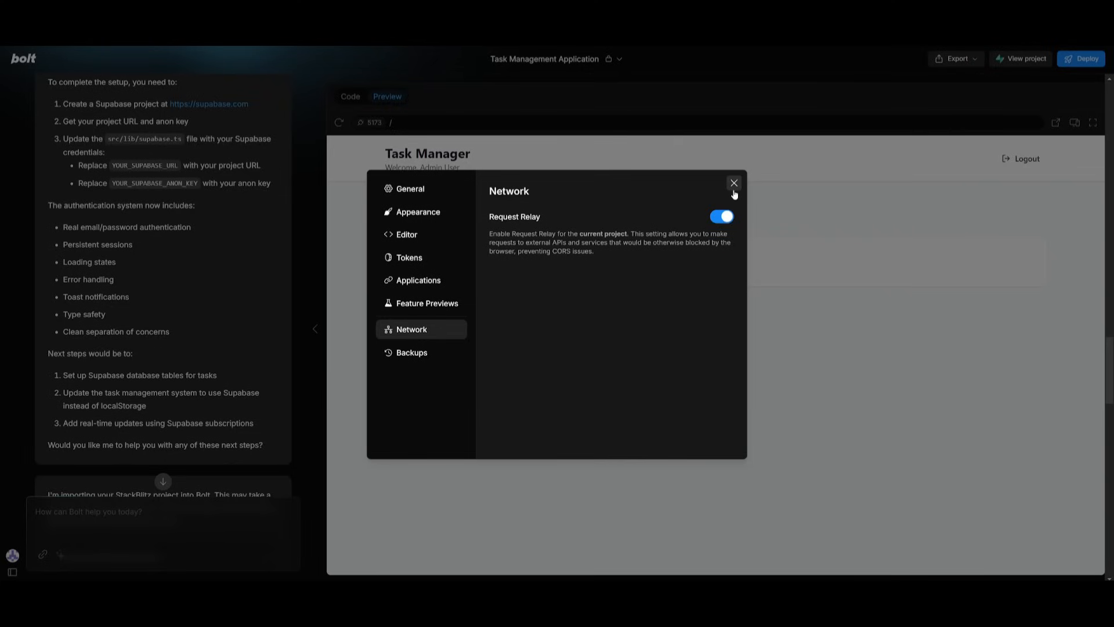
click(734, 183)
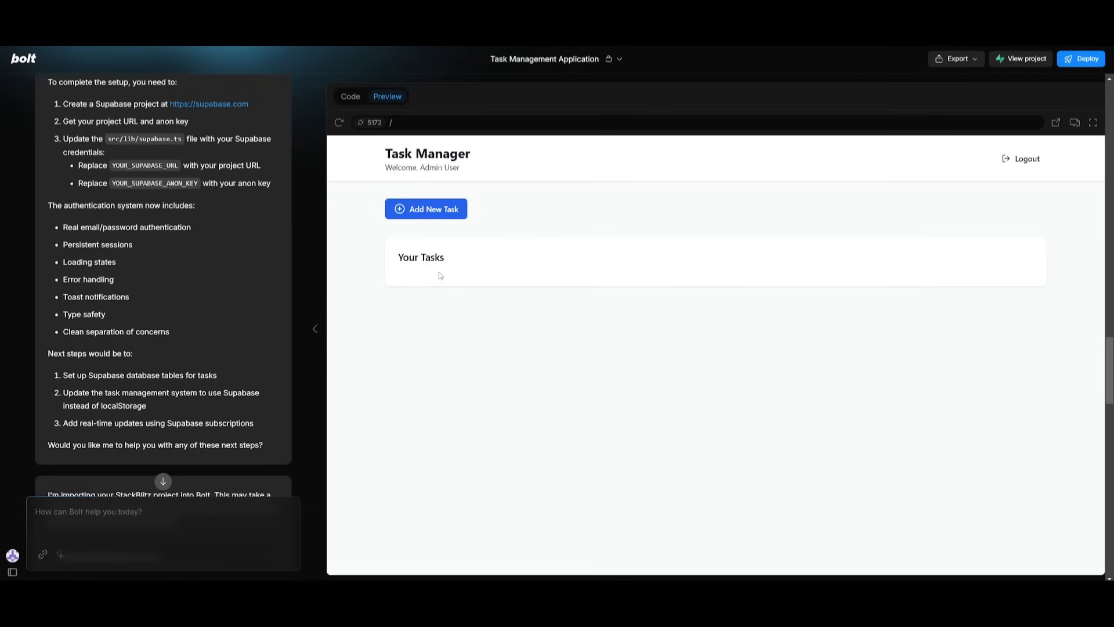
mouse_move(381, 335)
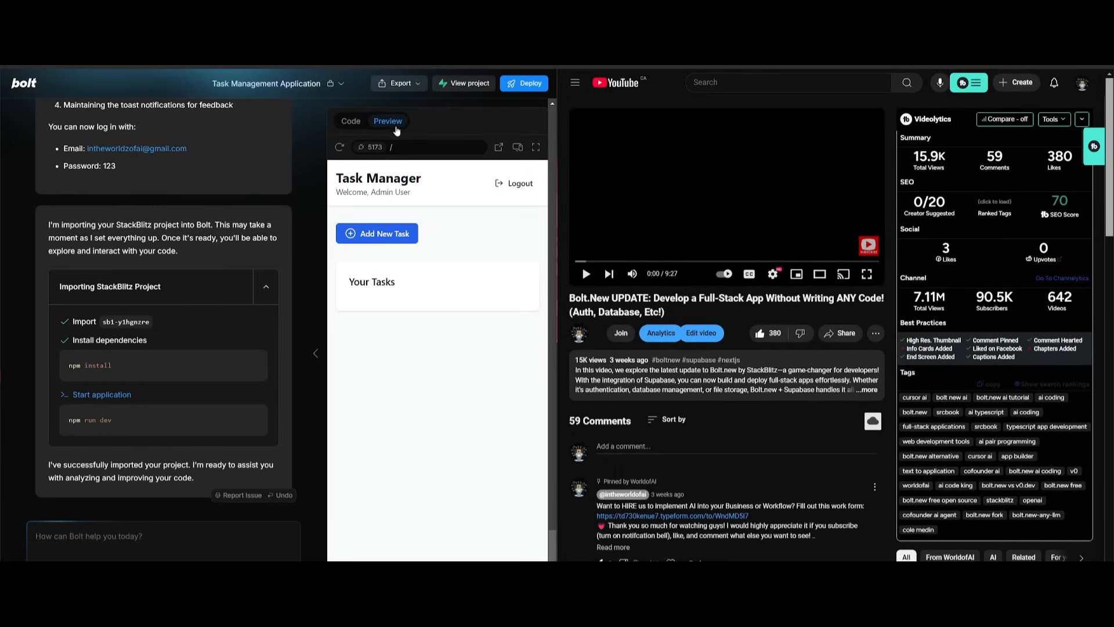
mouse_move(498, 147)
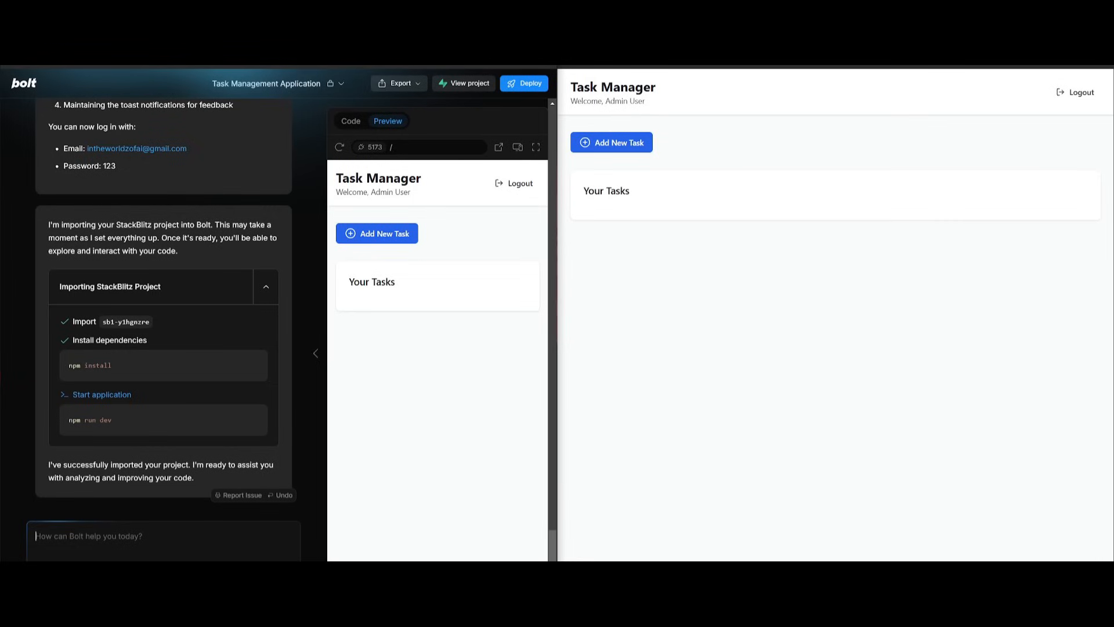
mouse_move(857, 257)
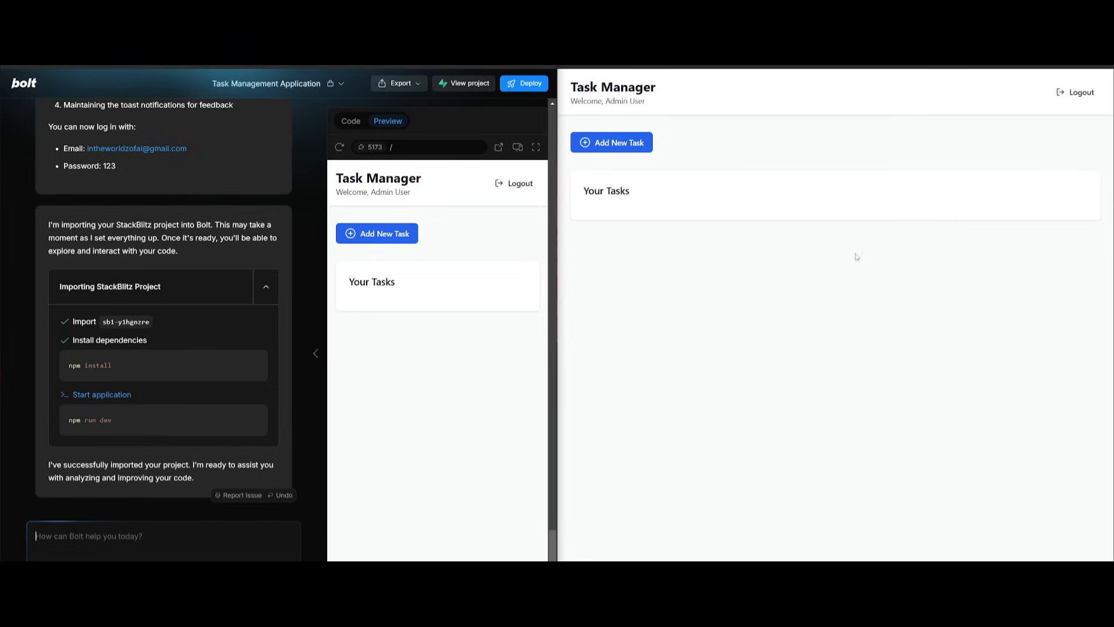
mouse_move(674, 295)
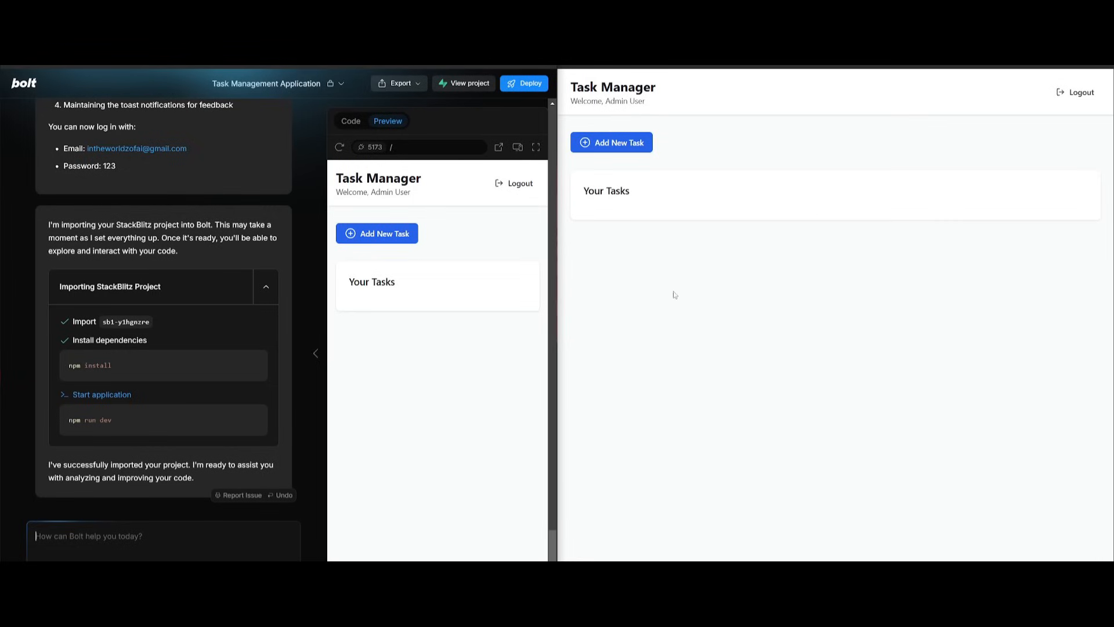
mouse_move(692, 168)
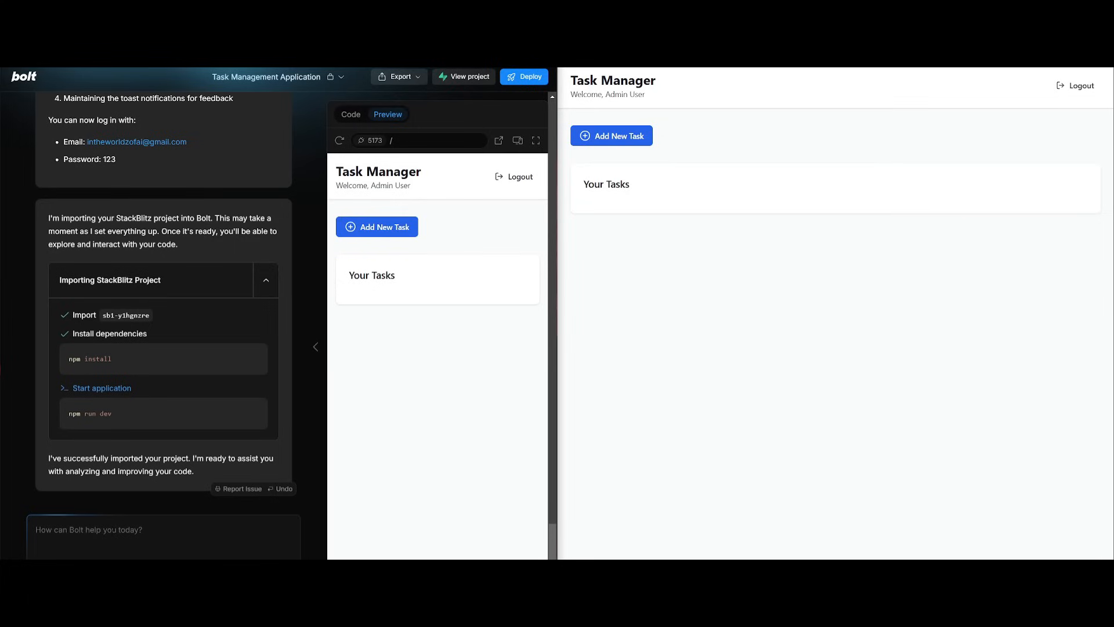
Send 'add a new feature to the main dashboard' and watch Bolt update Dashboard.tsx with task statistics.
text(add a new feature to the main dashb)
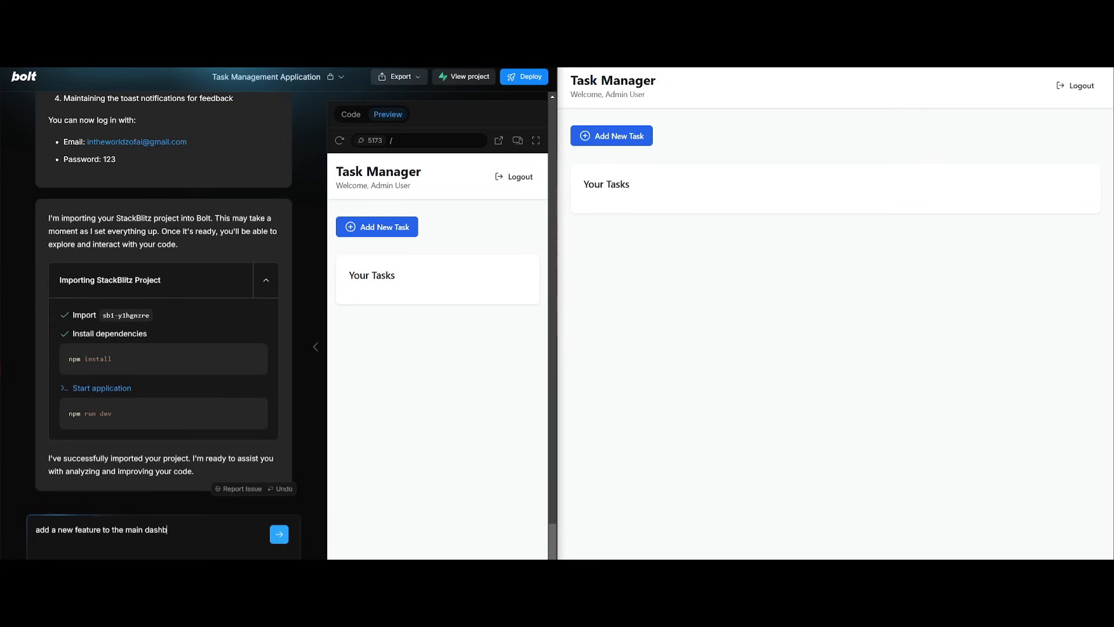
click(278, 534)
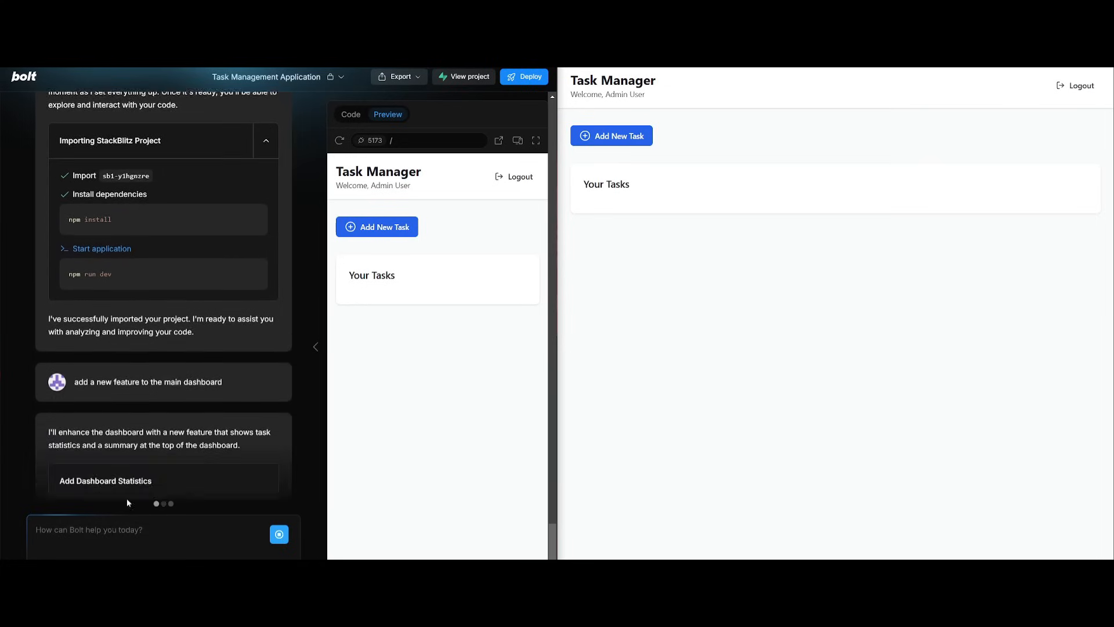
click(350, 115)
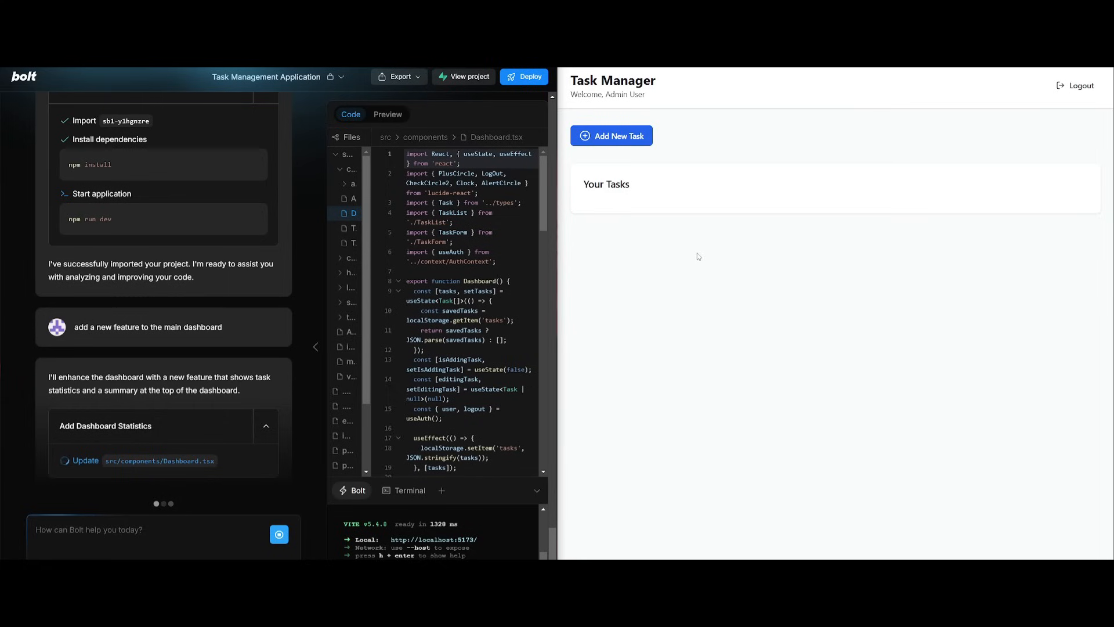
mouse_move(223, 292)
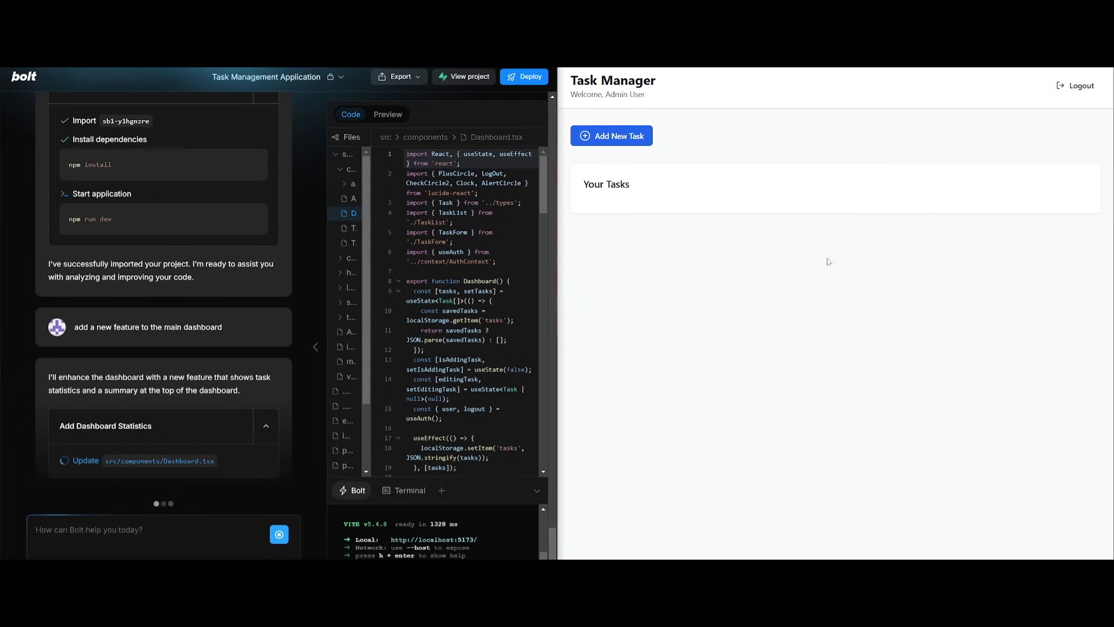
scroll(down, 3)
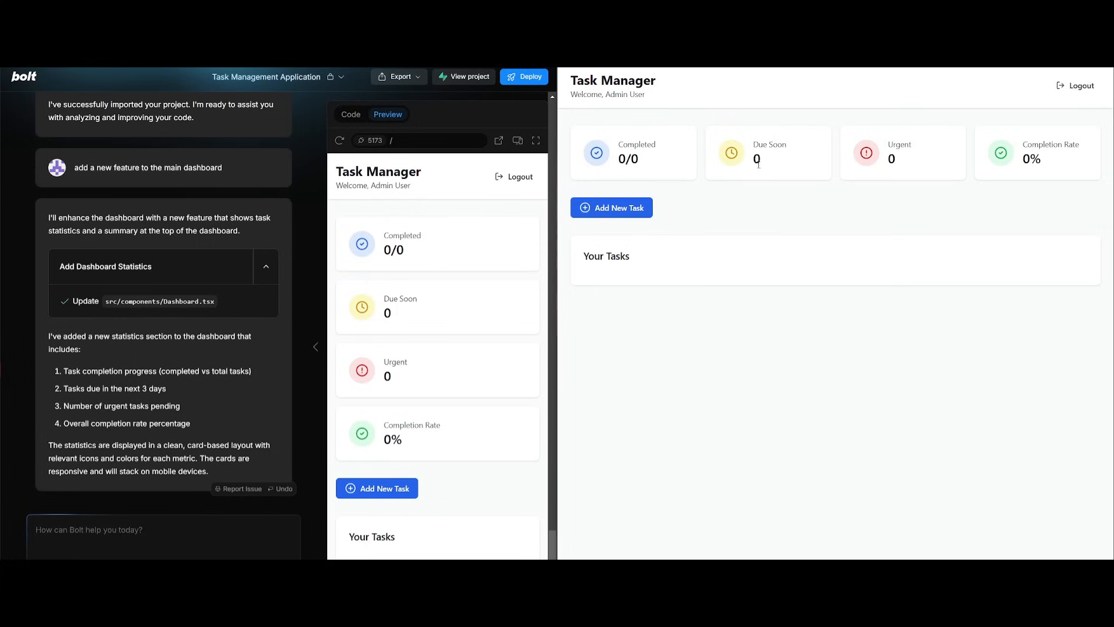
mouse_move(383, 289)
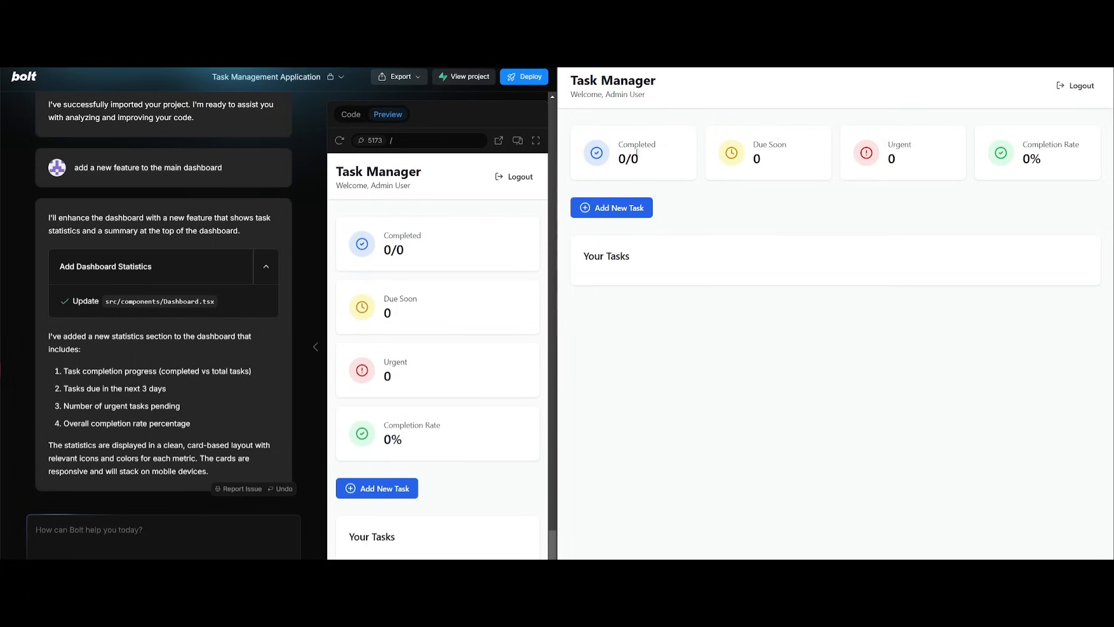
mouse_move(1047, 167)
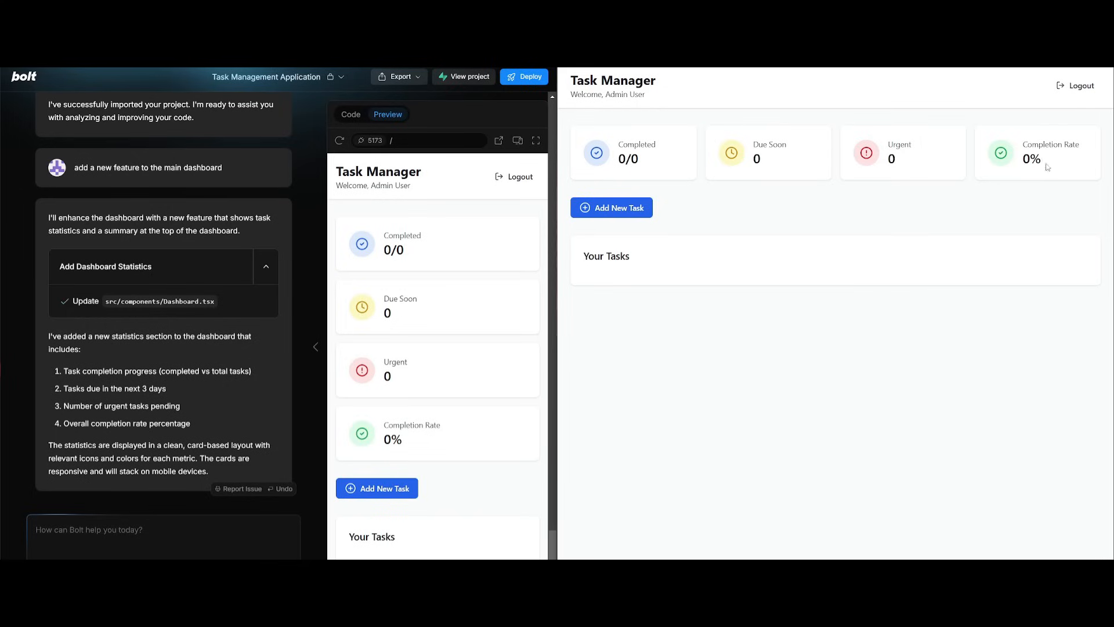
mouse_move(463, 311)
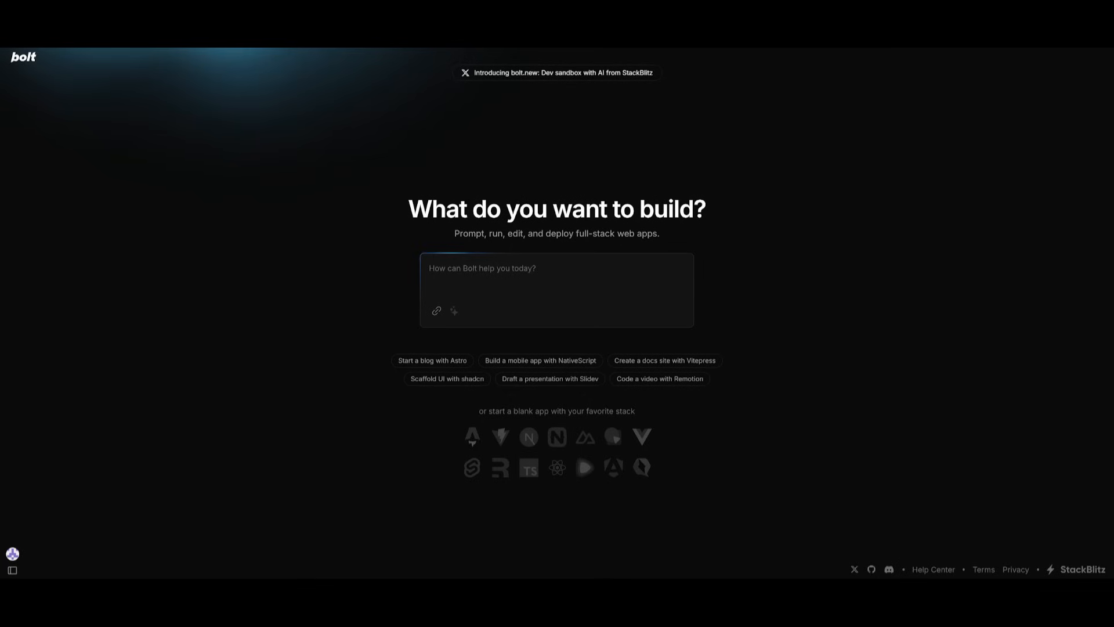
mouse_move(979, 274)
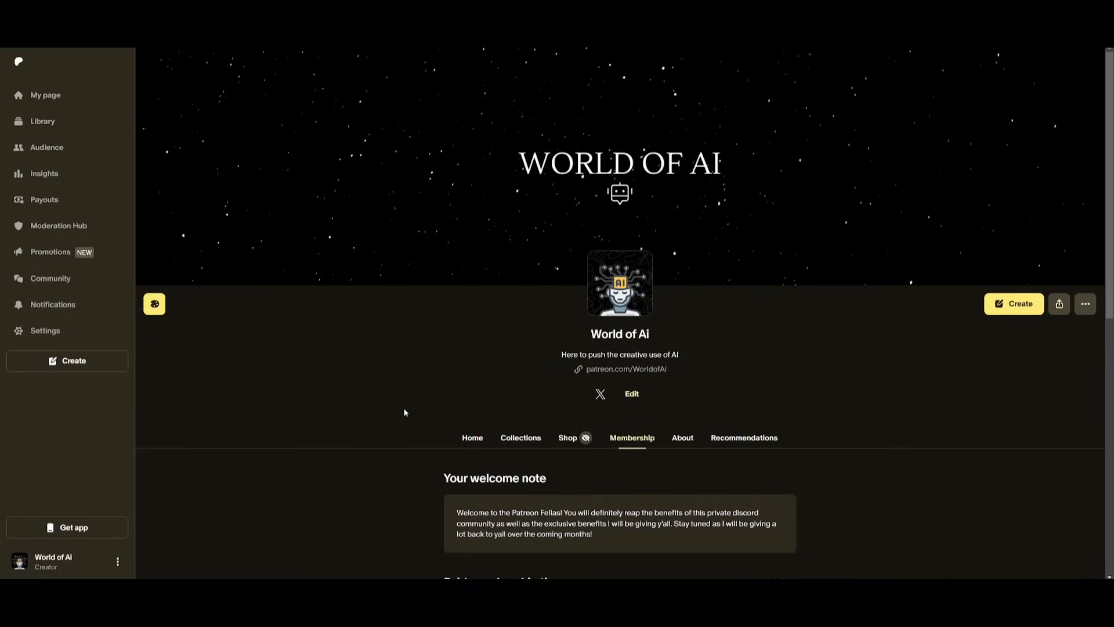
mouse_move(392, 391)
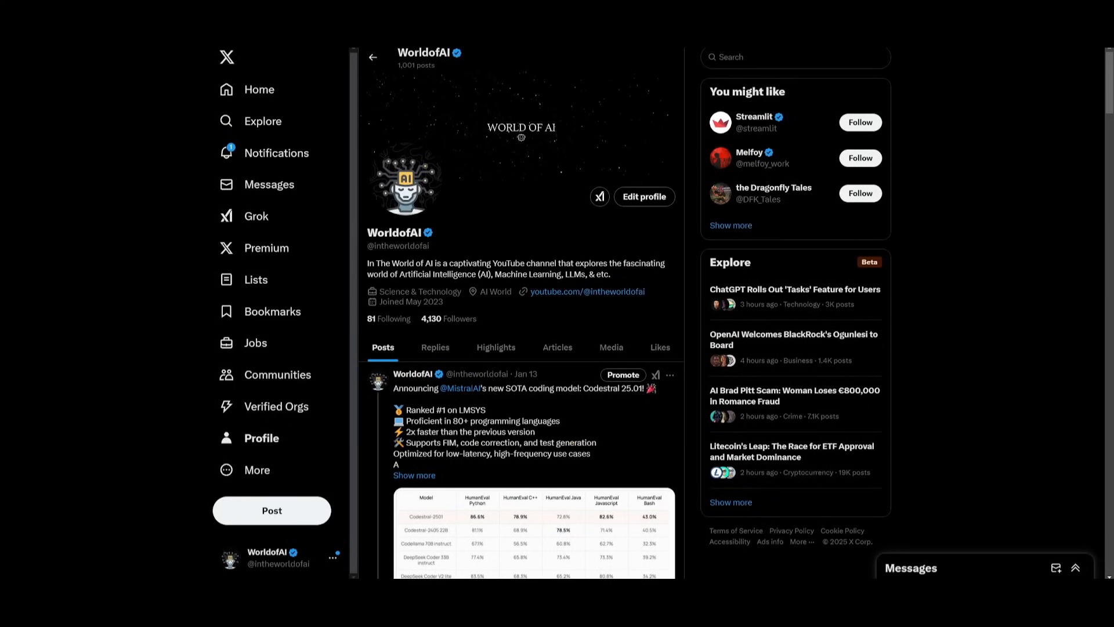
Scroll through the creator's latest posts on the X profile.
scroll(down, 3)
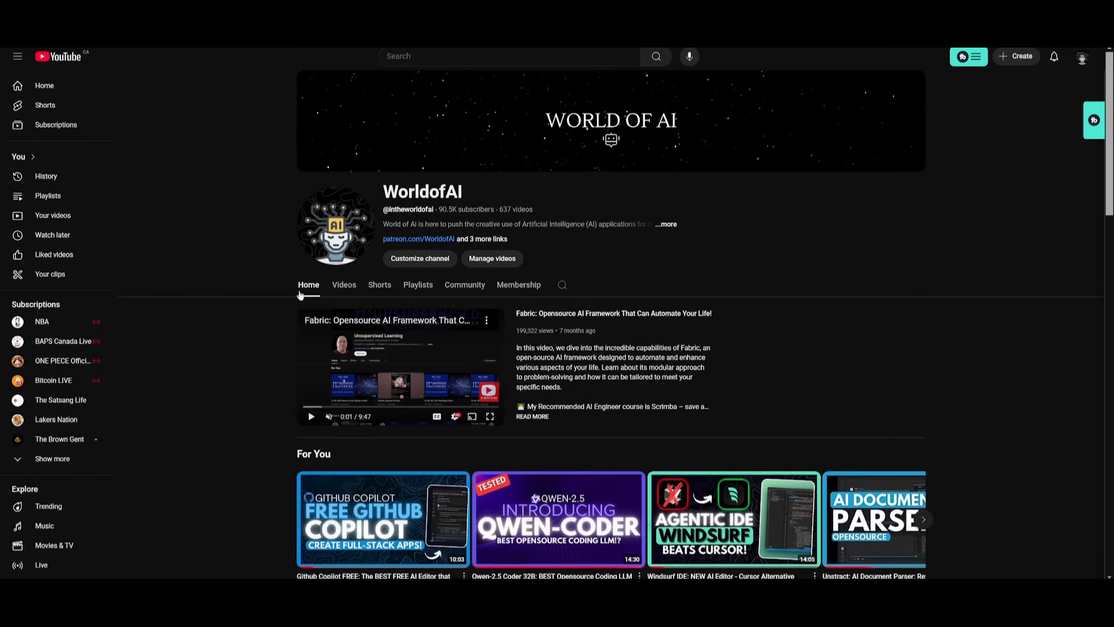
List the WorldofAI channel's uploads under Videos and scroll down through older AI tool videos.
click(343, 284)
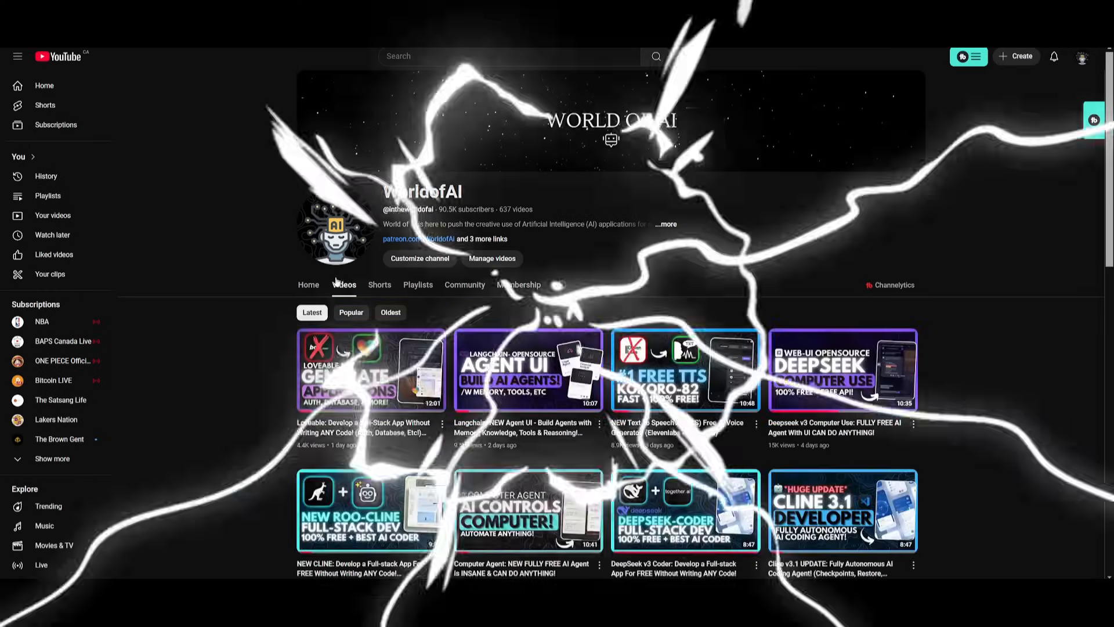
scroll(down, 3)
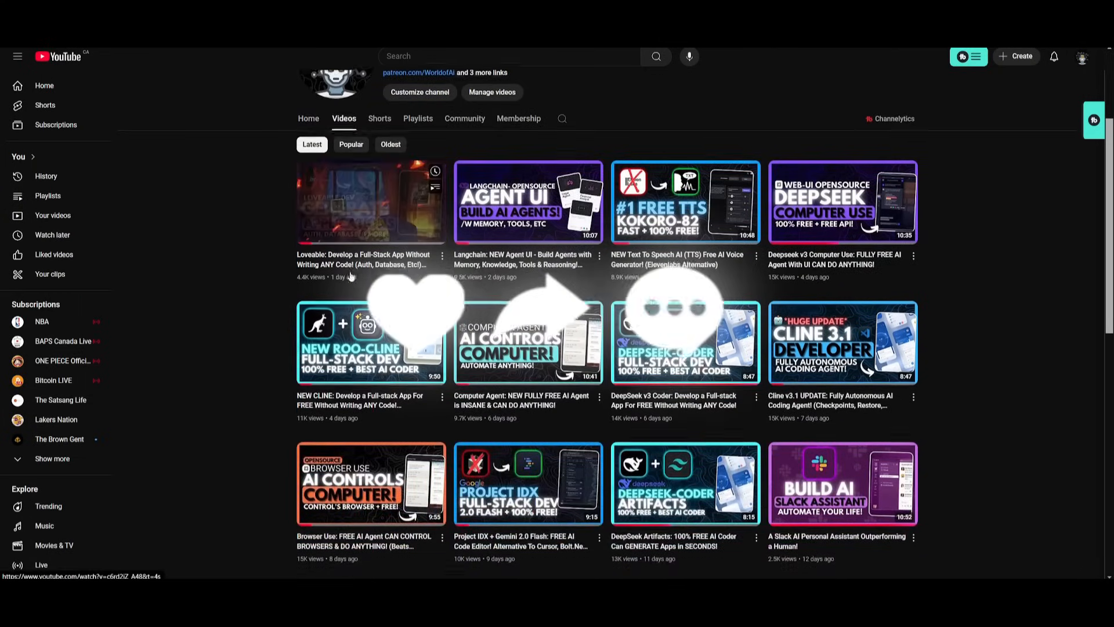
scroll(down, 3)
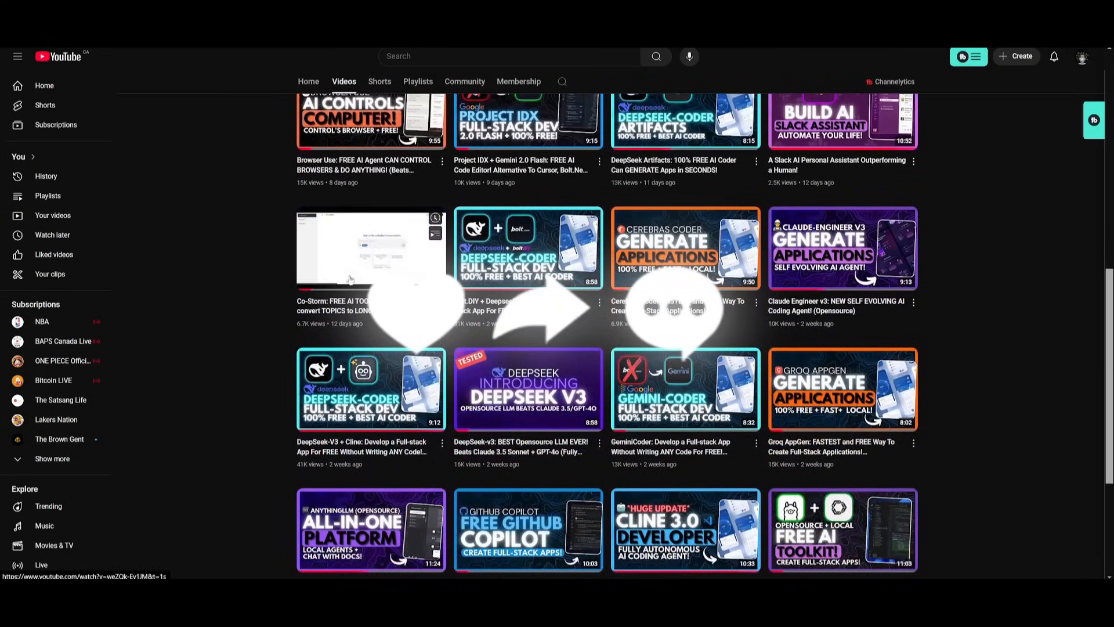
scroll(down, 3)
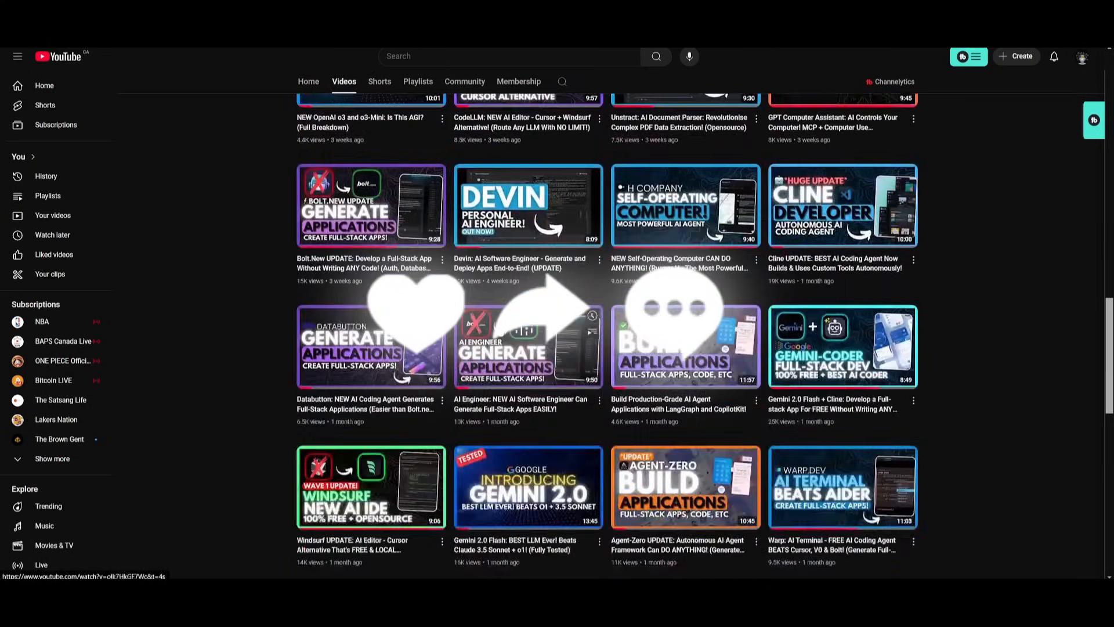
scroll(down, 3)
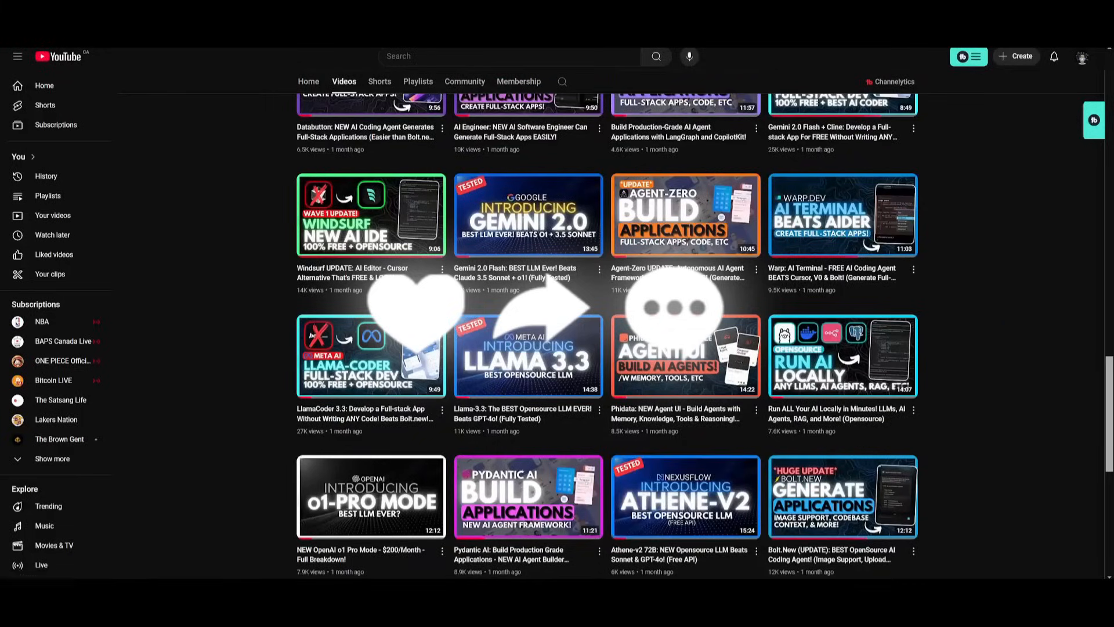